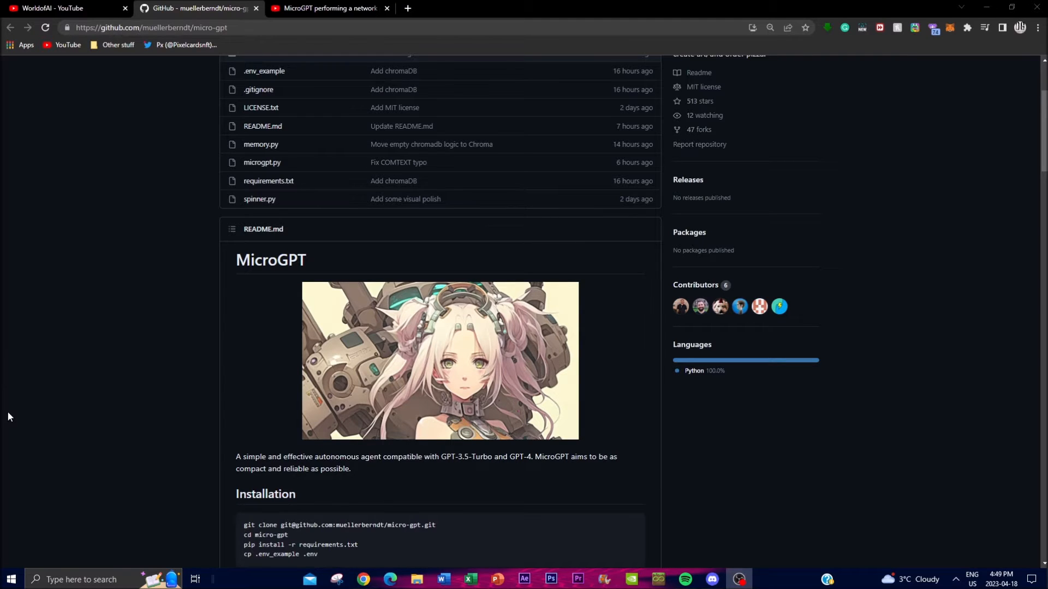
{"action": "mouse_move", "coordinate": [98, 356]}
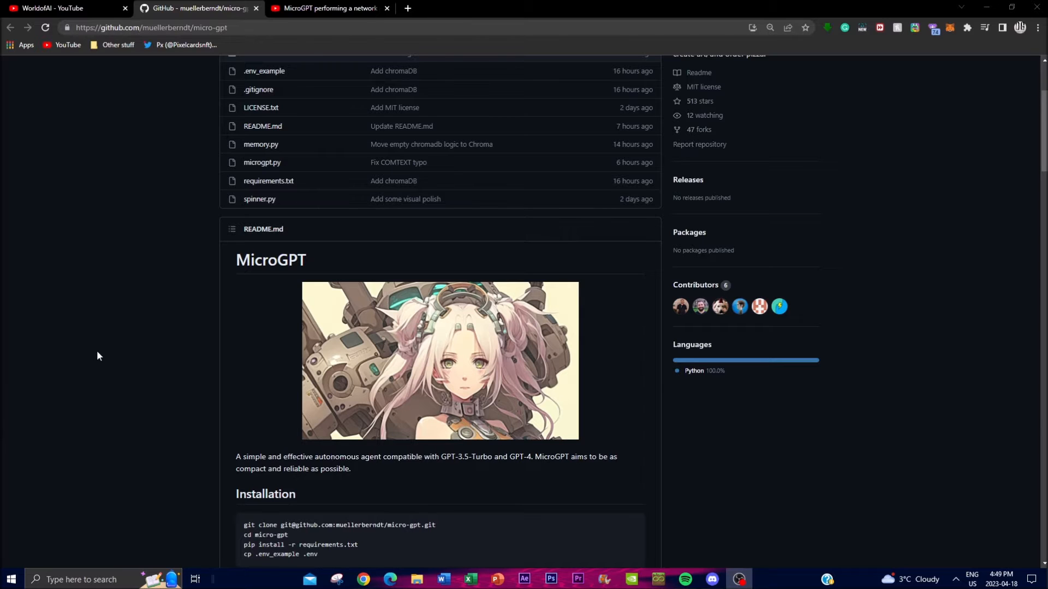
Show the WorldofAI YouTube channel home page, scrolled down to its latest and popular videos.
{"action": "left_click", "coordinate": [67, 8]}
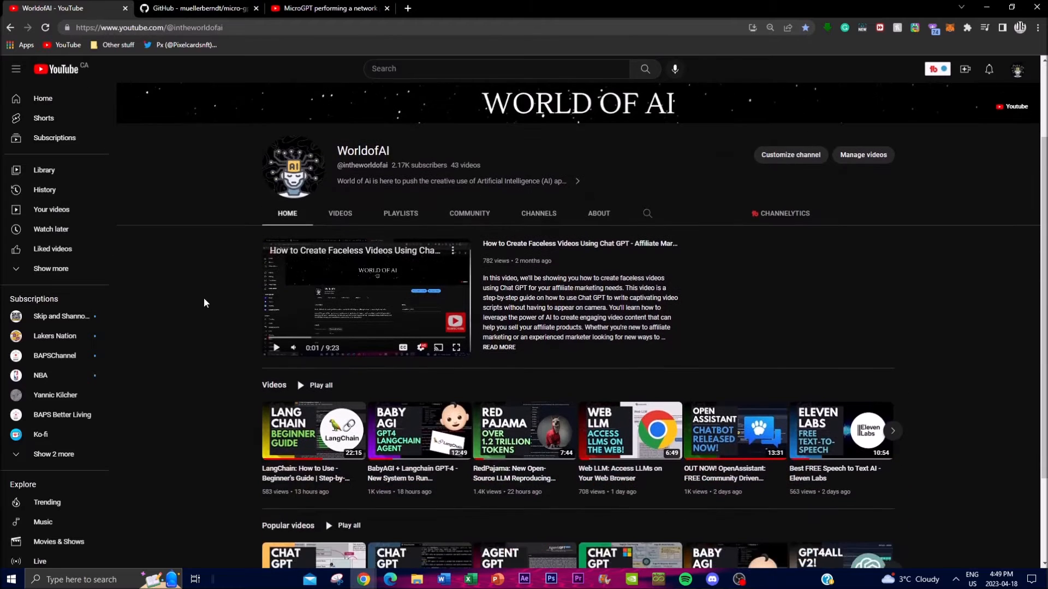
{"action": "scroll", "scroll_direction": "down", "scroll_amount": 3}
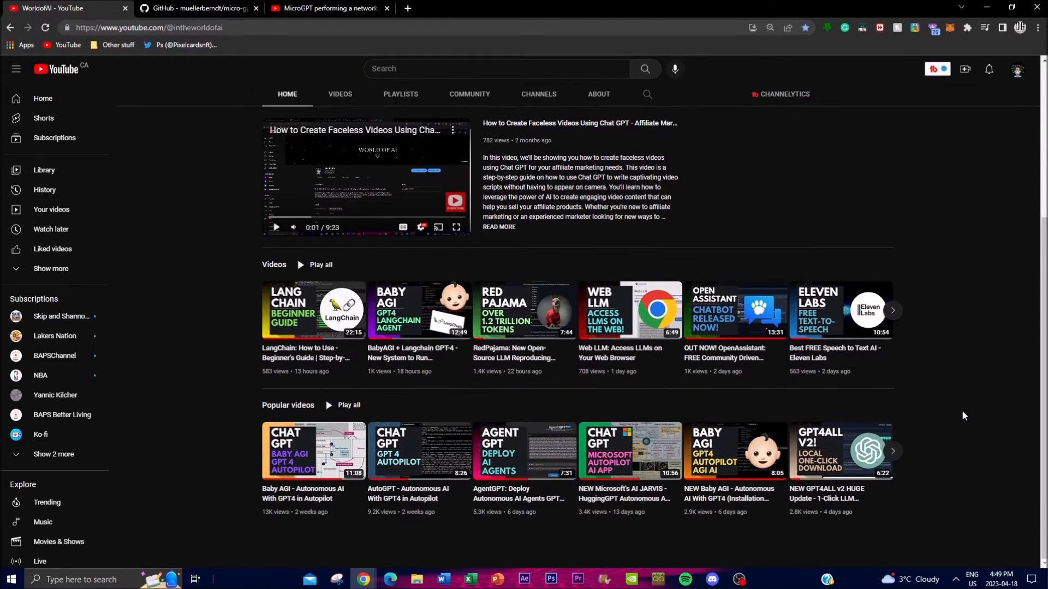
Return to the micro-gpt GitHub repository and scroll through its README.
{"action": "left_click", "coordinate": [196, 8]}
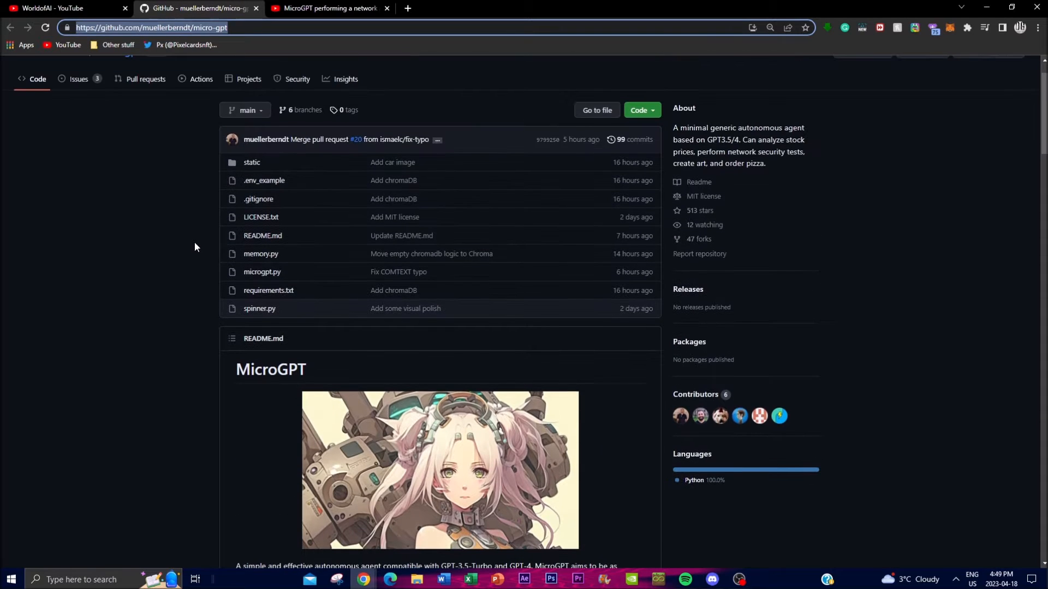
{"action": "scroll", "scroll_direction": "down", "scroll_amount": 3}
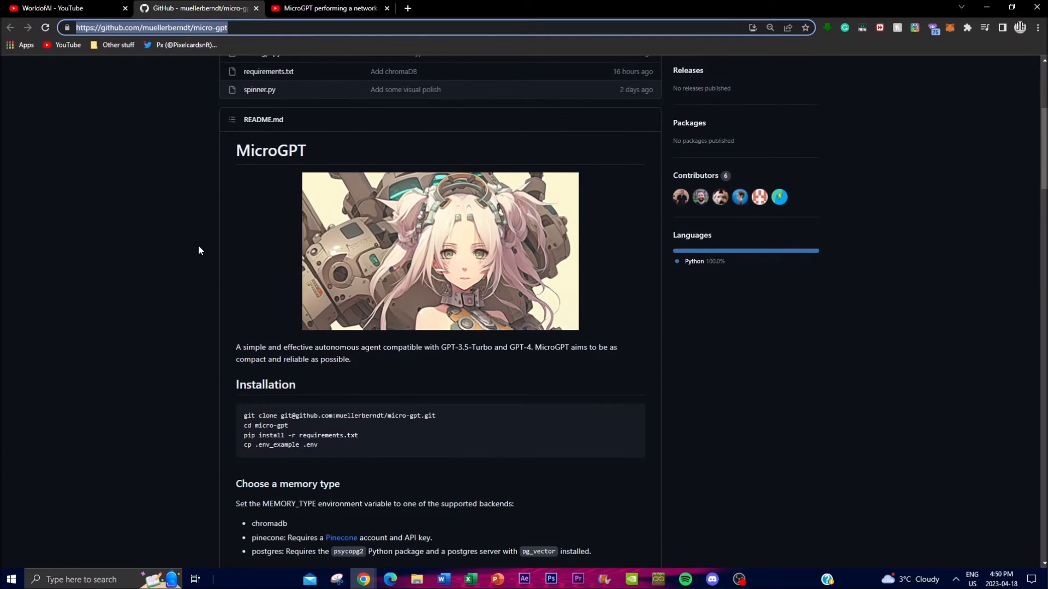
{"action": "mouse_move", "coordinate": [100, 372]}
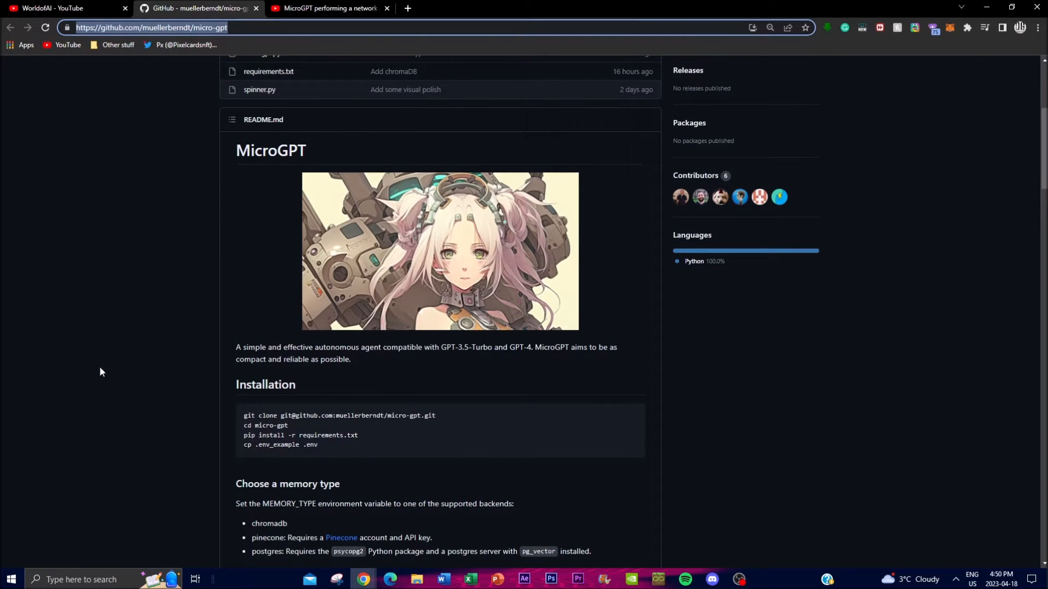
{"action": "mouse_move", "coordinate": [176, 381]}
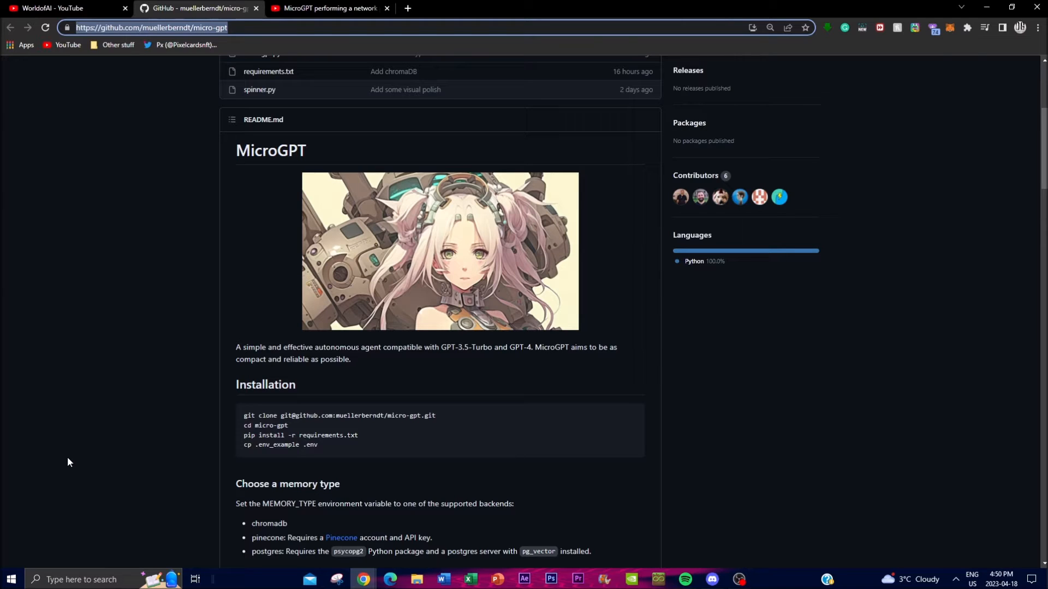
{"action": "mouse_move", "coordinate": [111, 423]}
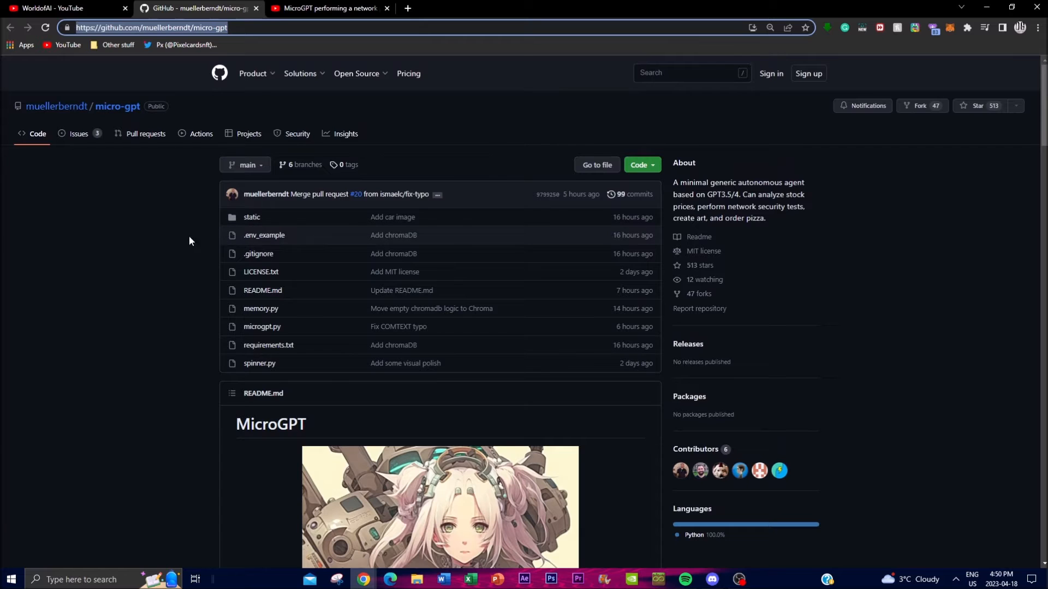
{"action": "scroll", "scroll_direction": "down", "scroll_amount": 3}
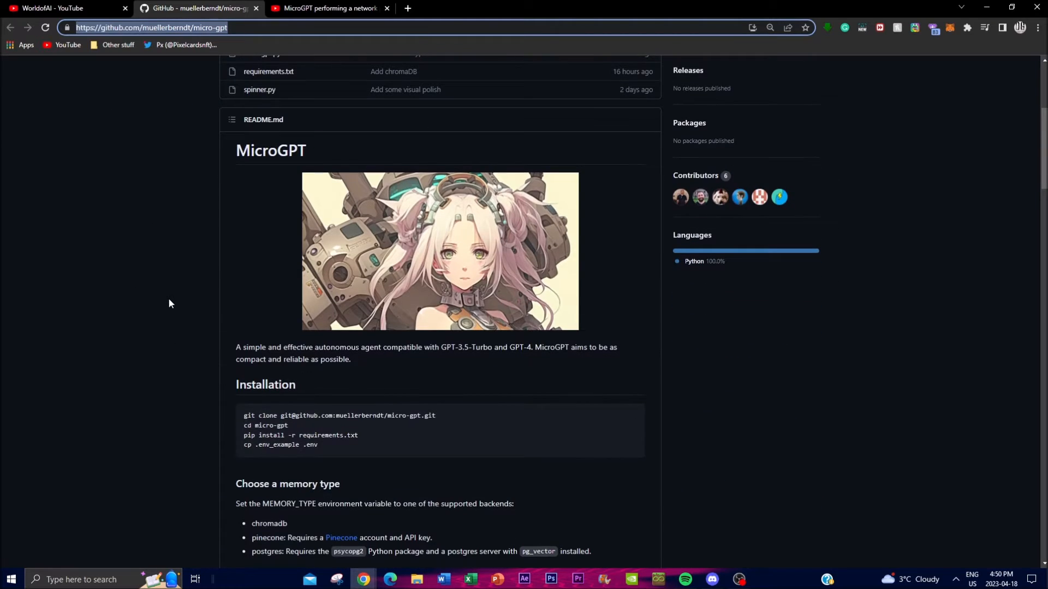
{"action": "scroll", "scroll_direction": "down", "scroll_amount": 3}
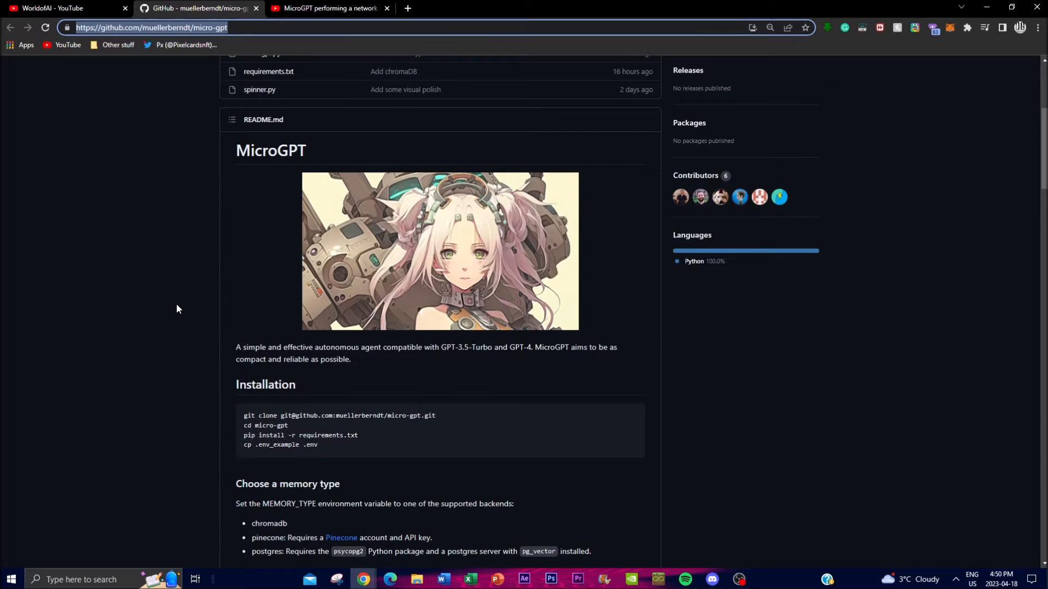
{"action": "mouse_move", "coordinate": [185, 299]}
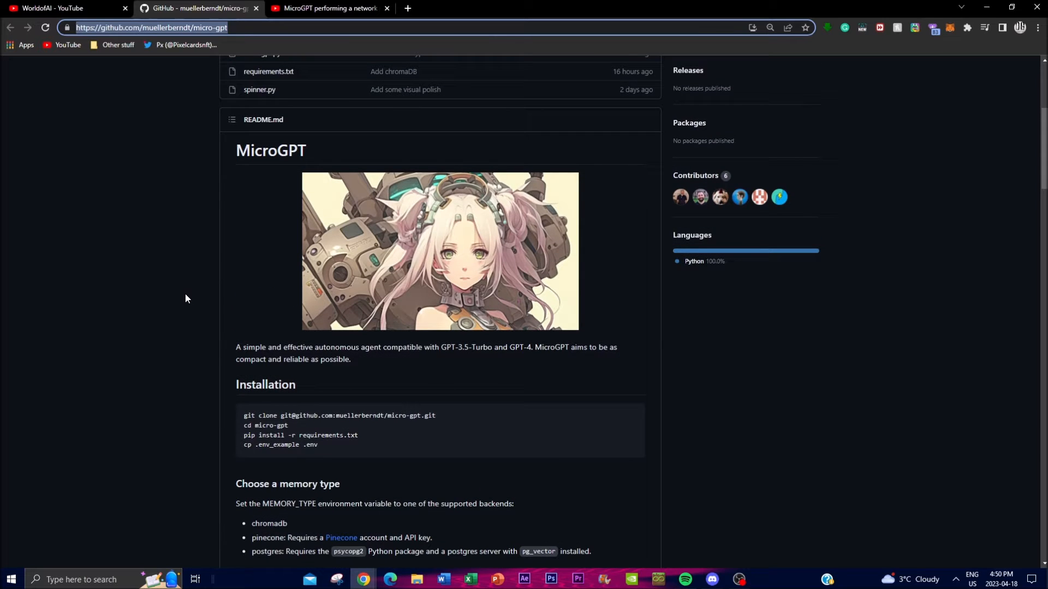
{"action": "mouse_move", "coordinate": [181, 303]}
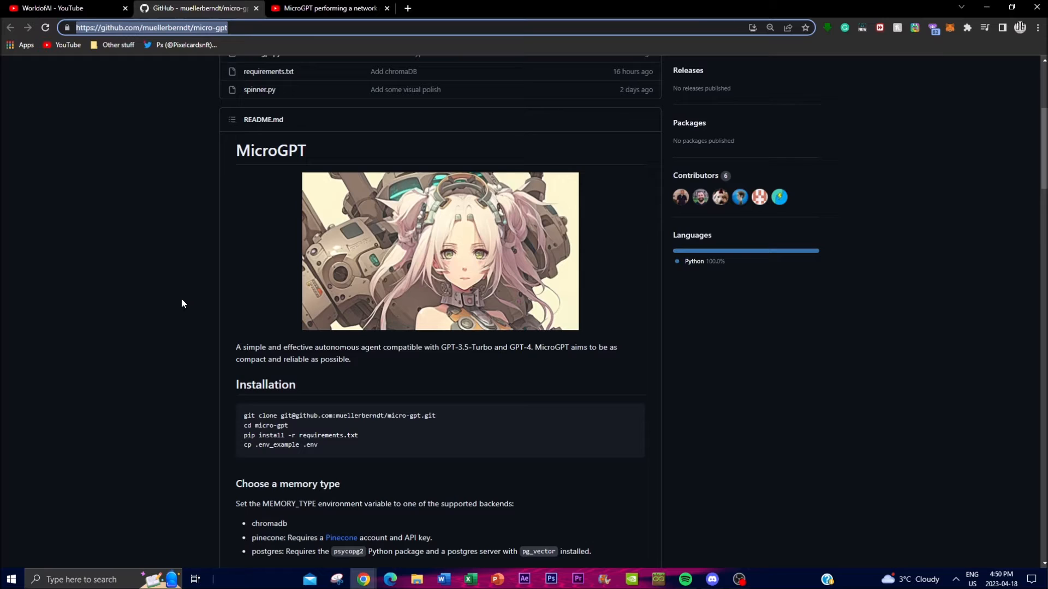
{"action": "mouse_move", "coordinate": [183, 306]}
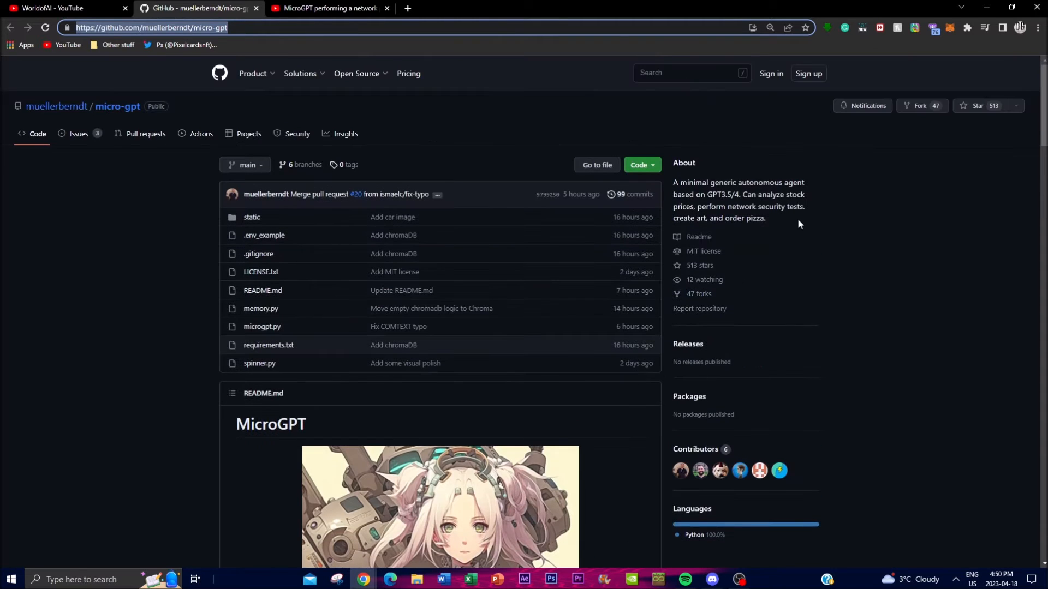
Scroll the README to the Installation section, then return to the WorldofAI channel page.
{"action": "scroll", "scroll_direction": "down", "scroll_amount": 3}
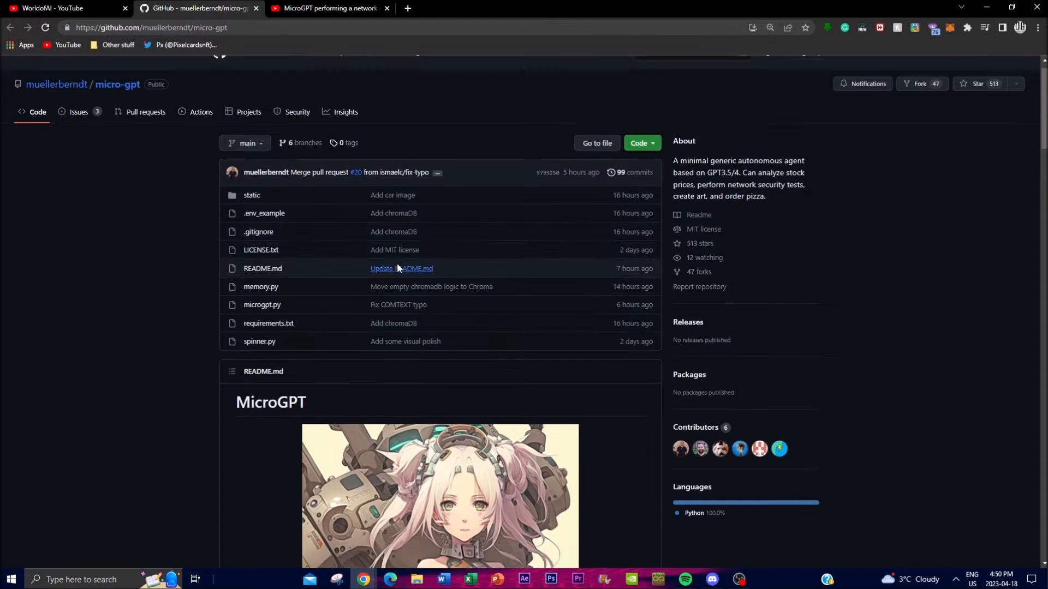
{"action": "scroll", "scroll_direction": "down", "scroll_amount": 3}
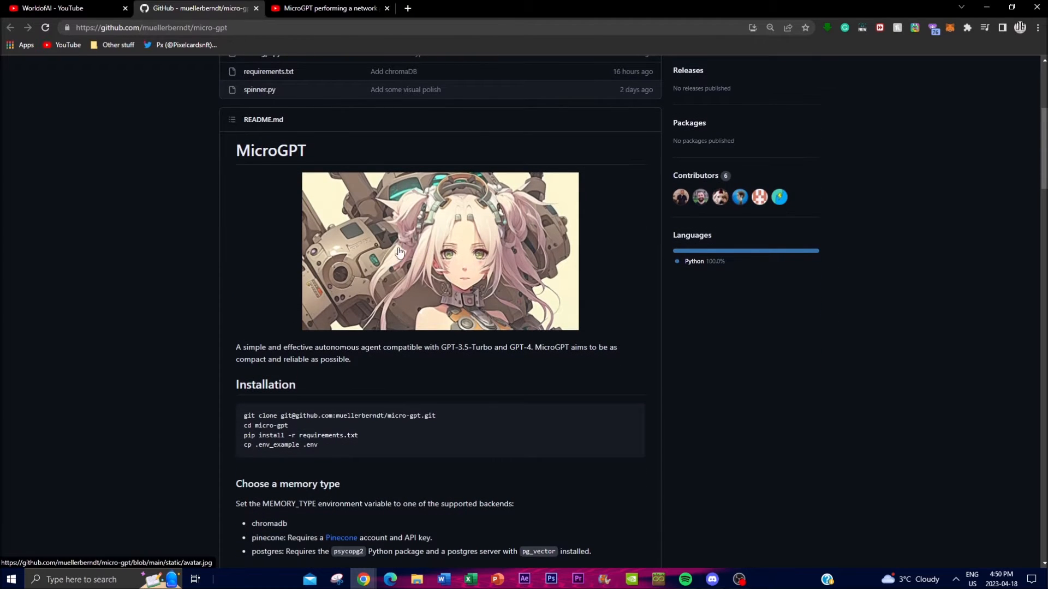
{"action": "scroll", "scroll_direction": "down", "scroll_amount": 3}
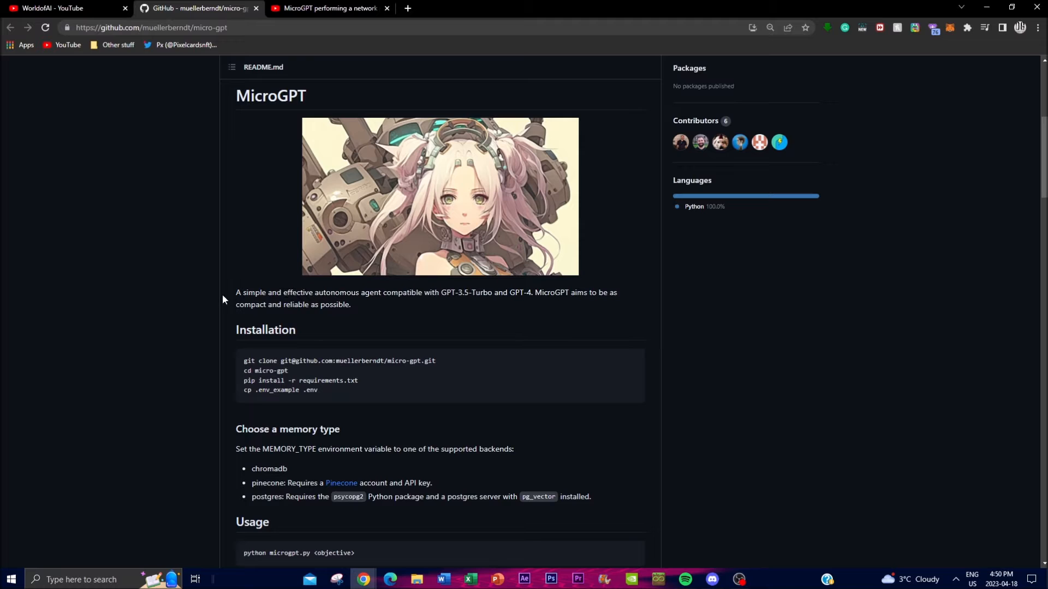
{"action": "mouse_move", "coordinate": [233, 223]}
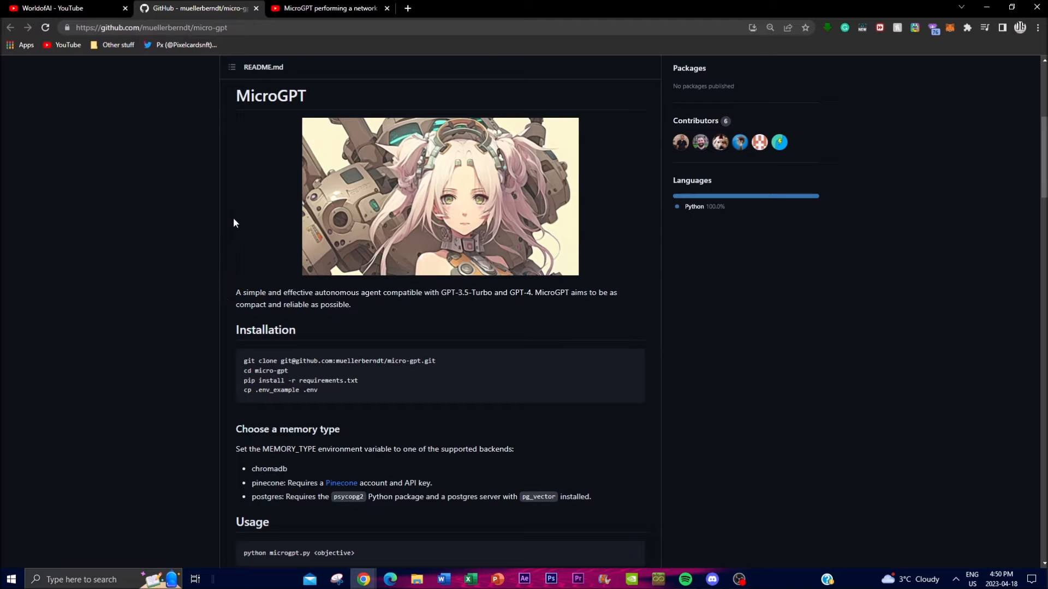
{"action": "mouse_move", "coordinate": [362, 212]}
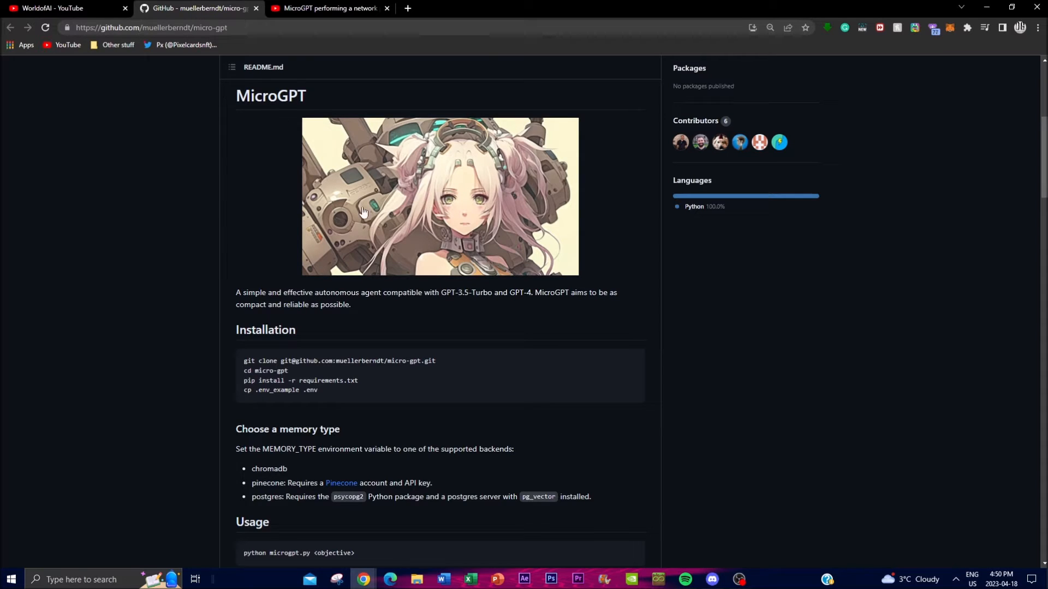
{"action": "mouse_move", "coordinate": [142, 359]}
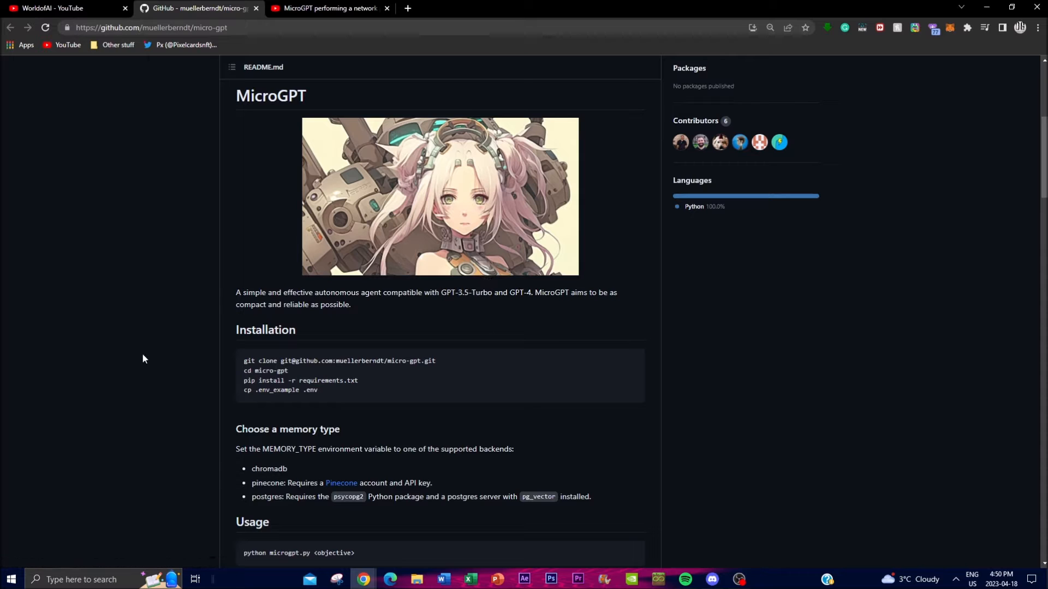
{"action": "left_click", "coordinate": [63, 8]}
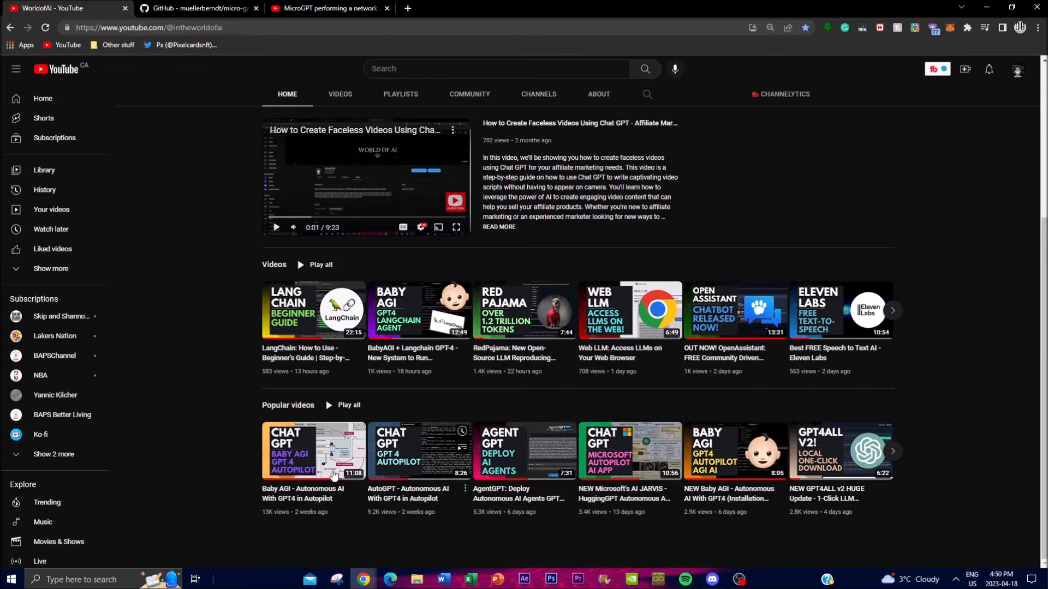
{"action": "left_click", "coordinate": [197, 8]}
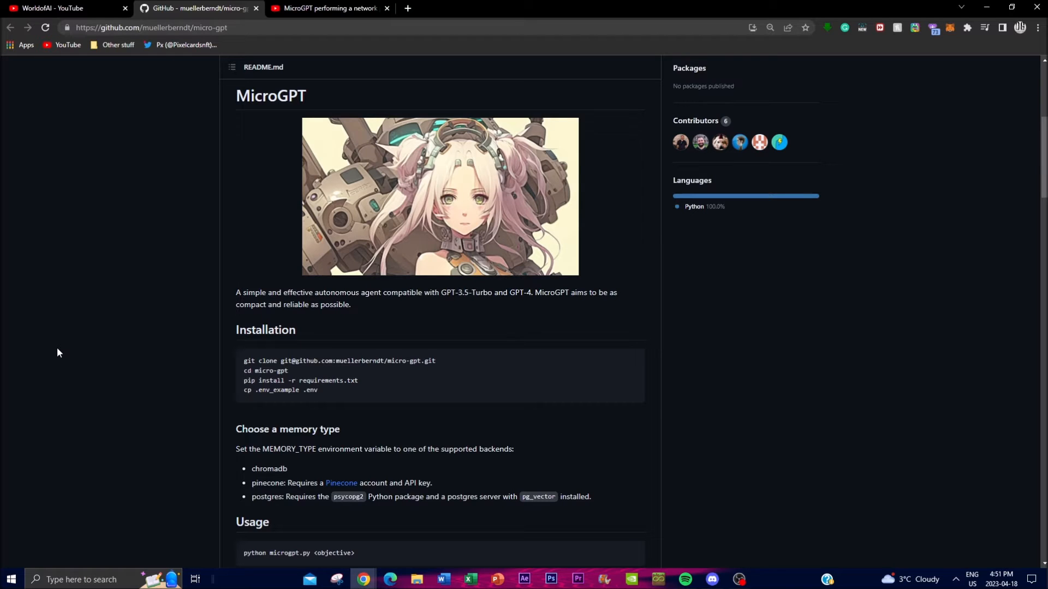
{"action": "mouse_move", "coordinate": [452, 402]}
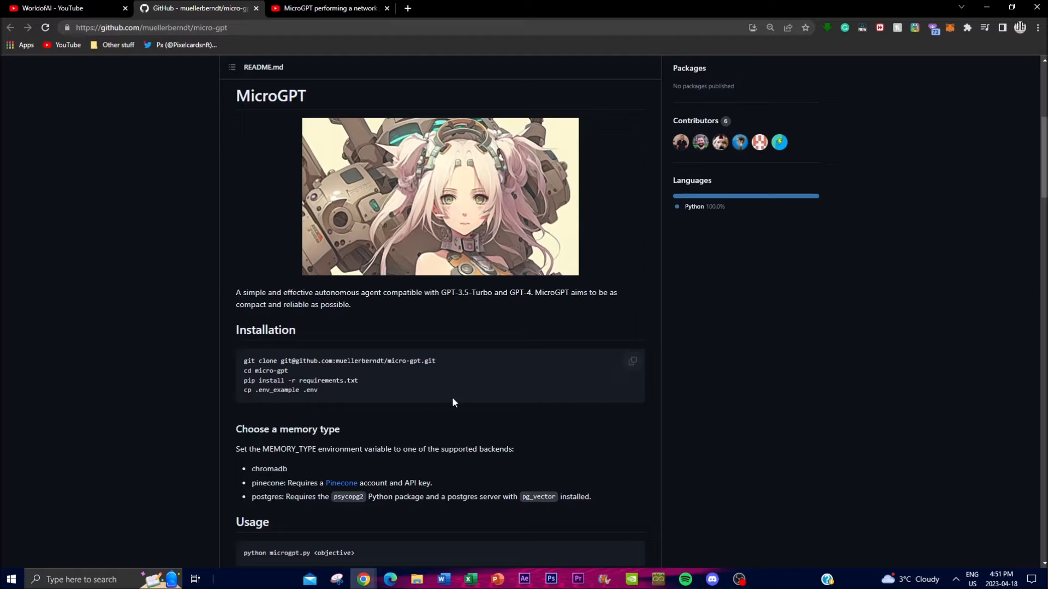
{"action": "mouse_move", "coordinate": [396, 343]}
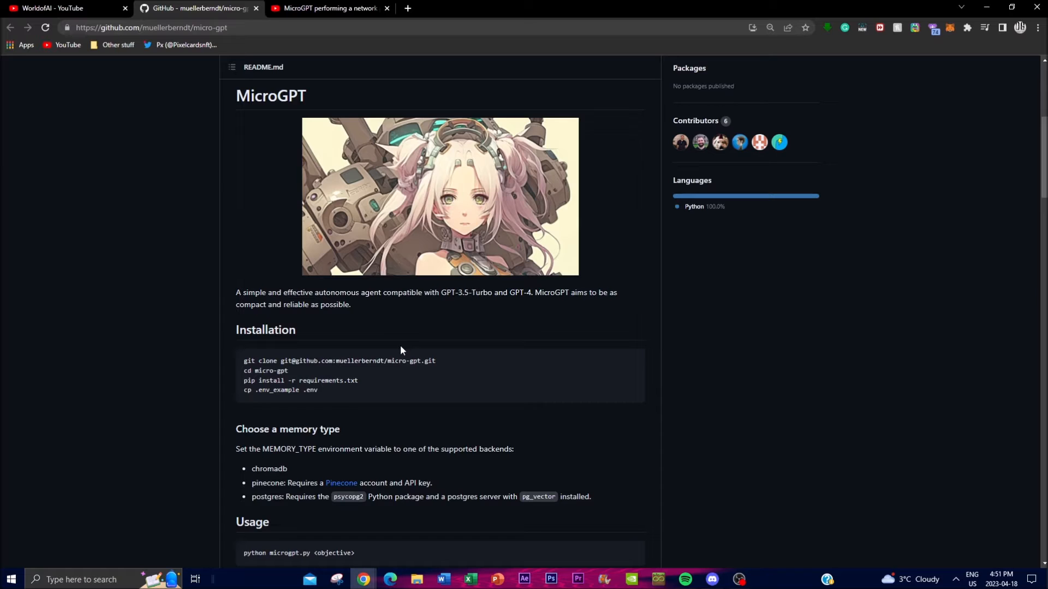
{"action": "mouse_move", "coordinate": [397, 354]}
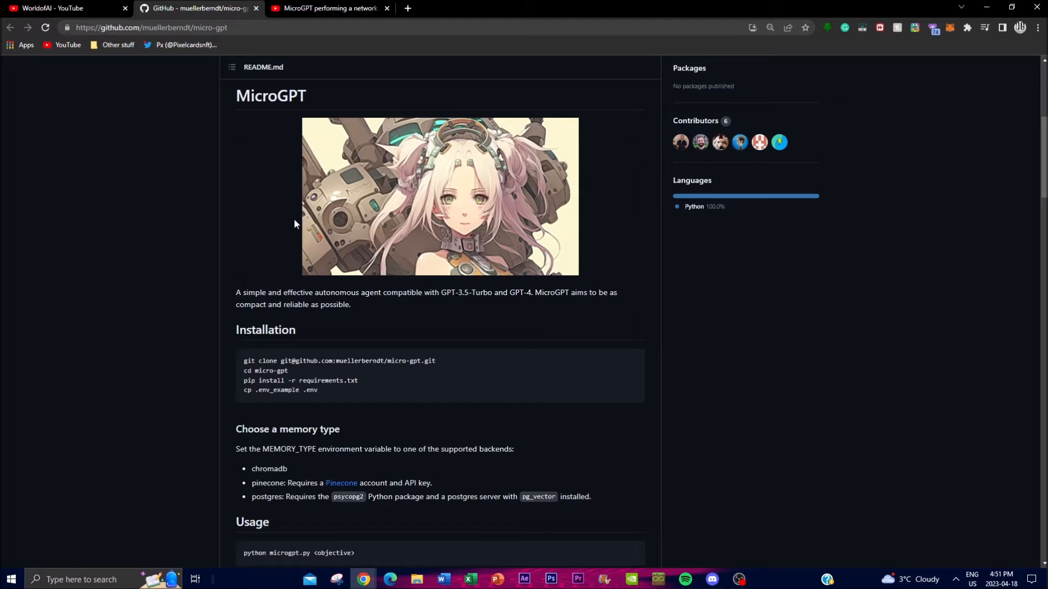
{"action": "mouse_move", "coordinate": [310, 229]}
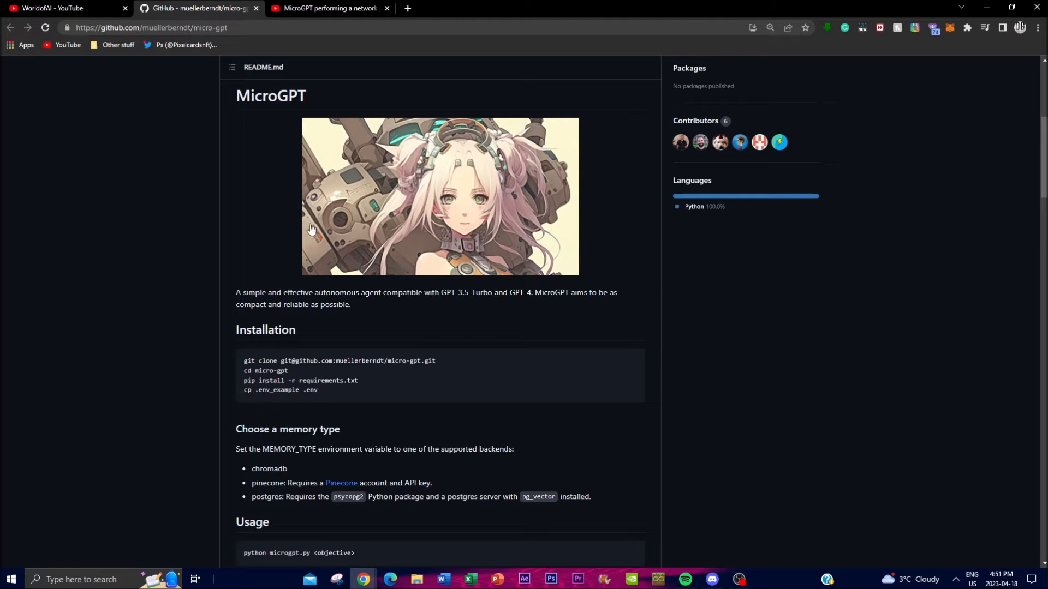
{"action": "mouse_move", "coordinate": [324, 237]}
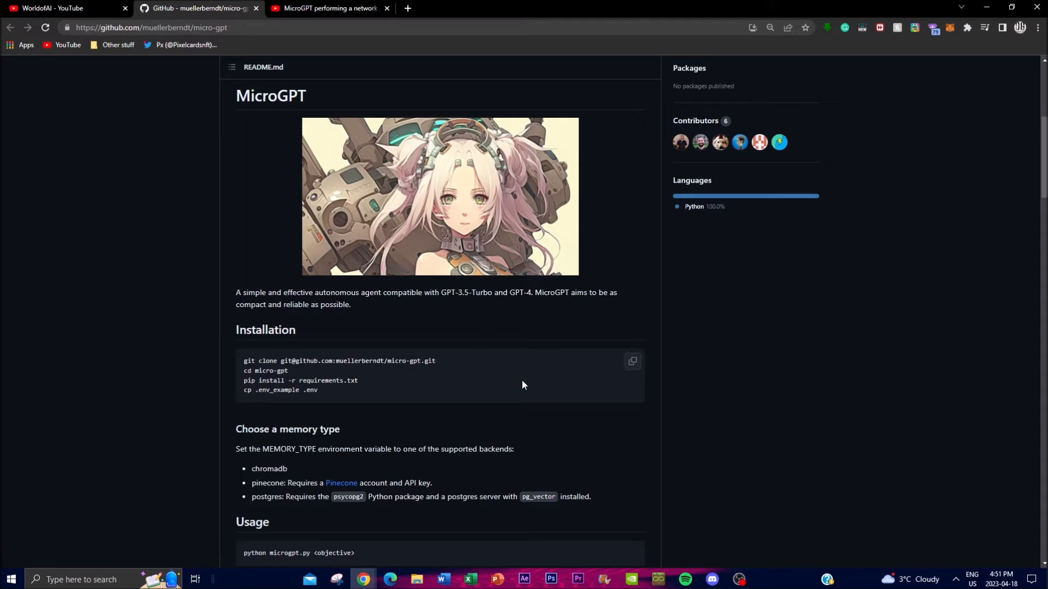
{"action": "mouse_move", "coordinate": [527, 413]}
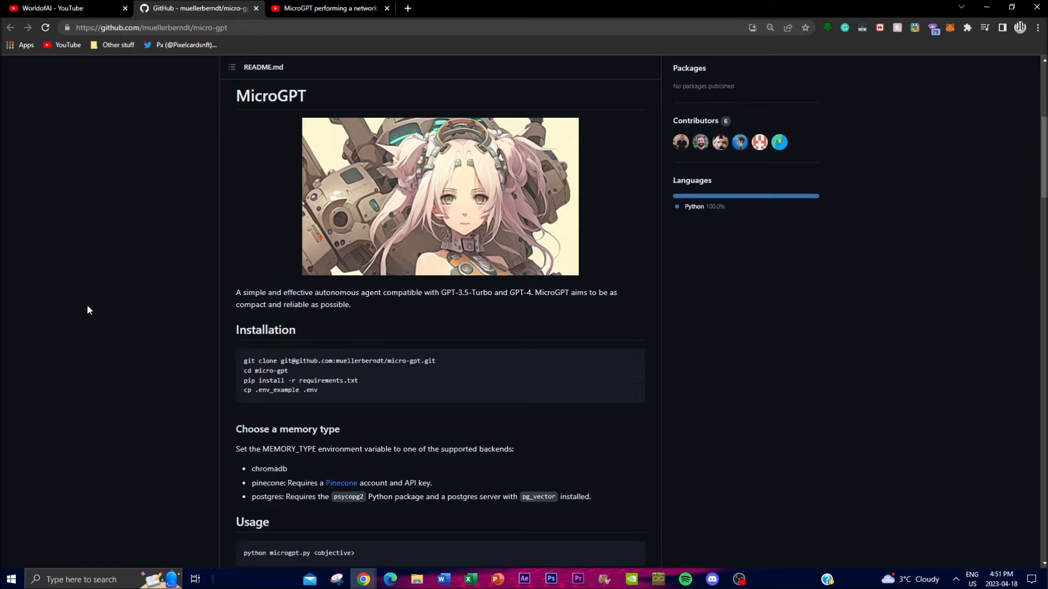
Scroll the micro-gpt README down to the Usage section and its run command.
{"action": "scroll", "scroll_direction": "down", "scroll_amount": 3}
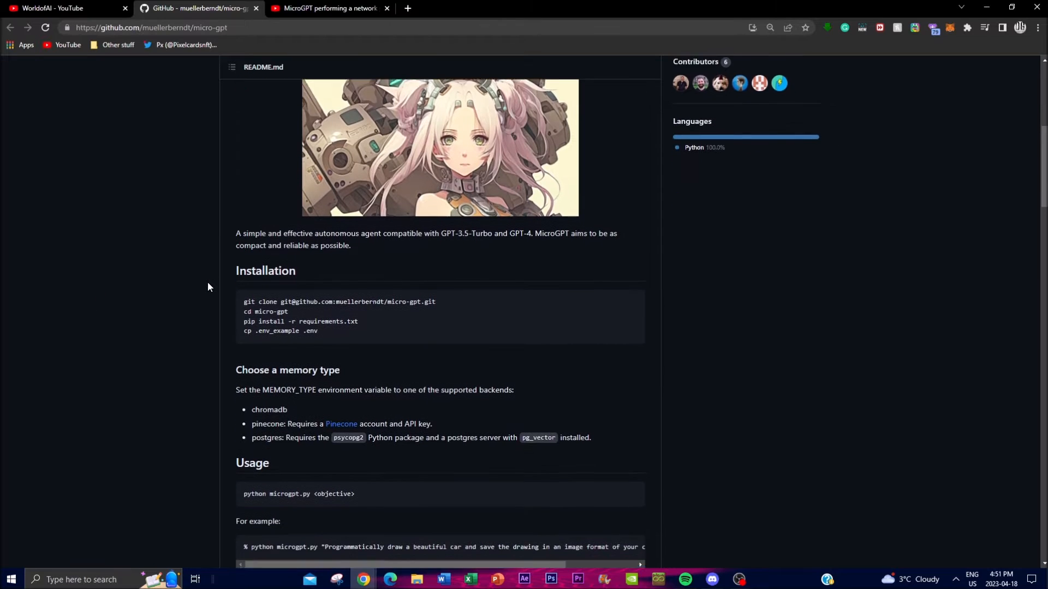
{"action": "scroll", "scroll_direction": "down", "scroll_amount": 3}
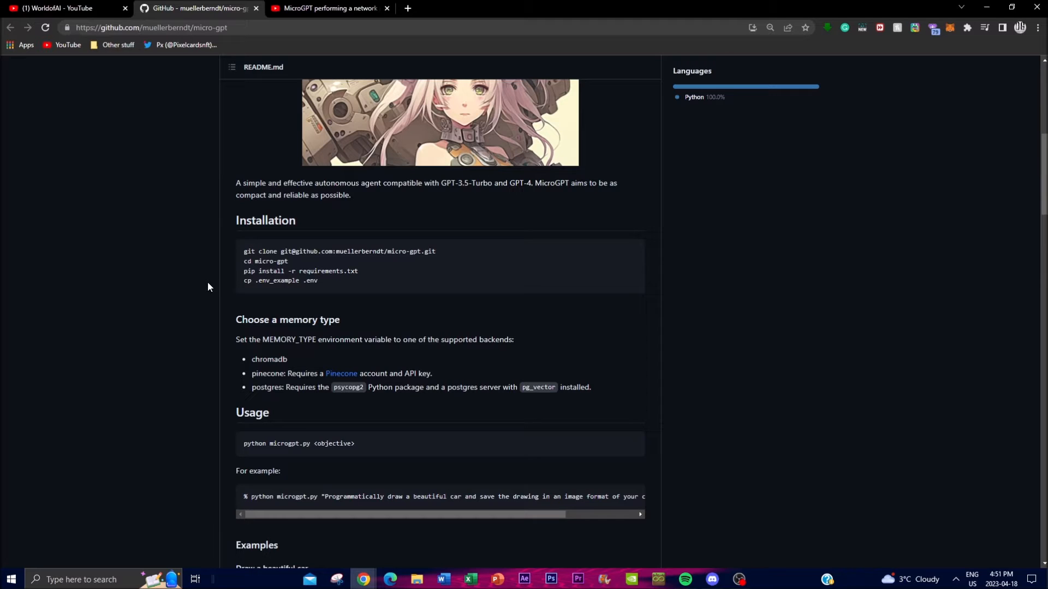
{"action": "mouse_move", "coordinate": [466, 337]}
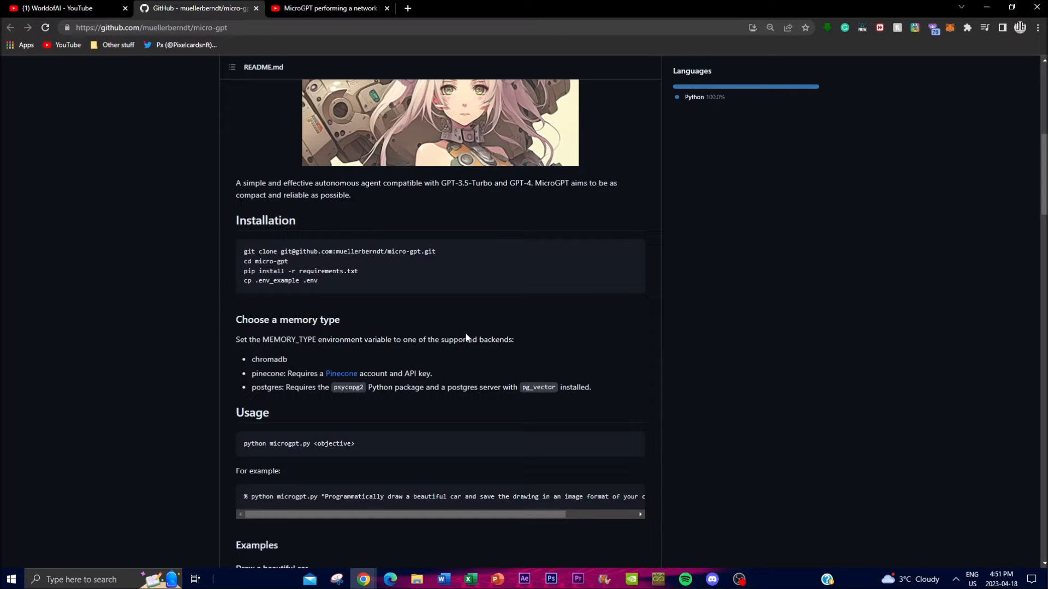
{"action": "mouse_move", "coordinate": [521, 347]}
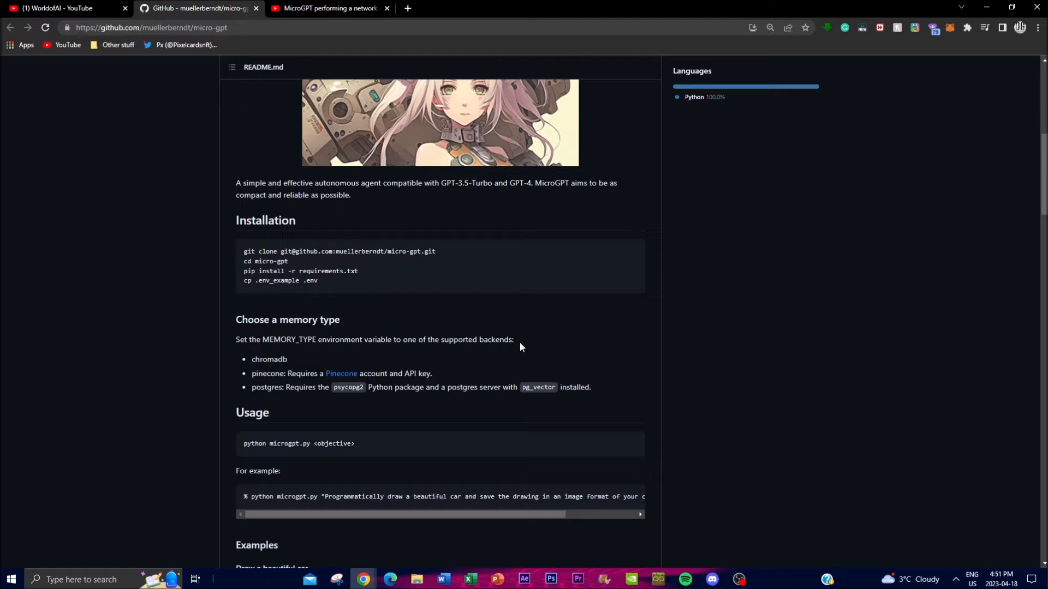
{"action": "mouse_move", "coordinate": [805, 400]}
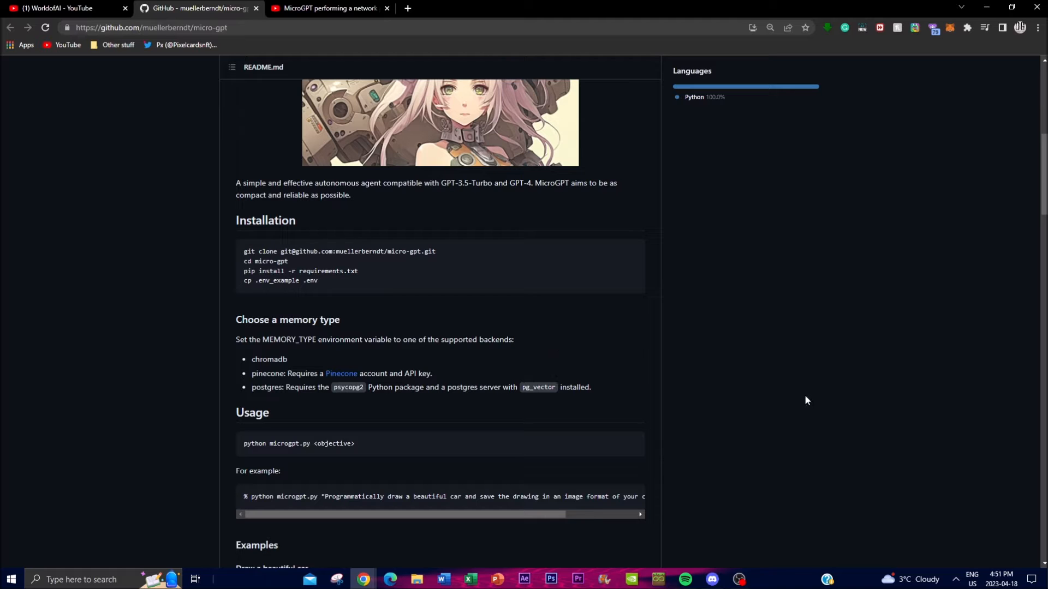
{"action": "scroll", "scroll_direction": "down", "scroll_amount": 3}
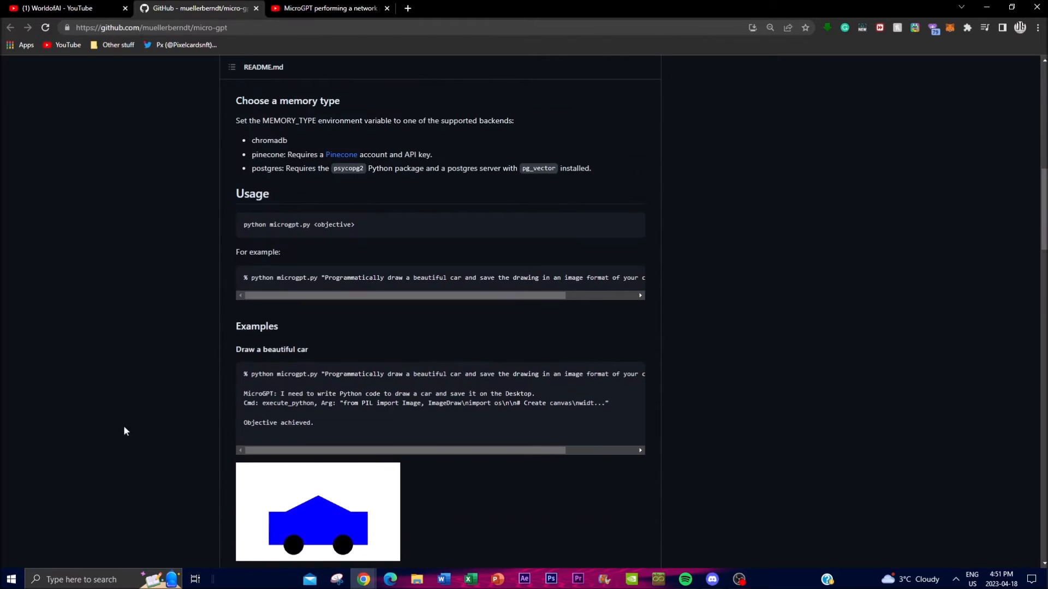
{"action": "scroll", "scroll_direction": "down", "scroll_amount": 3}
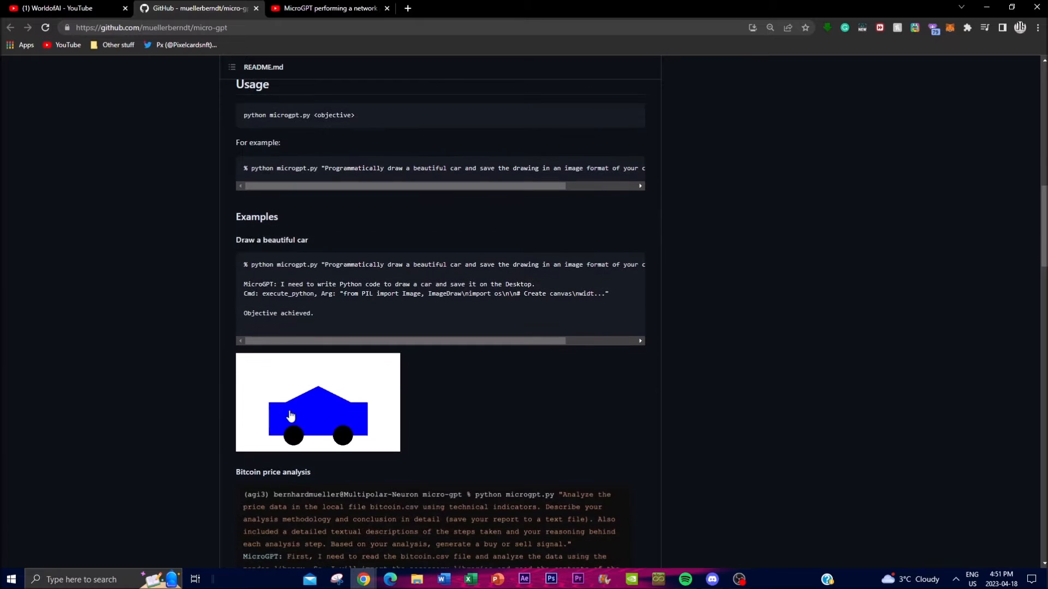
{"action": "mouse_move", "coordinate": [504, 392]}
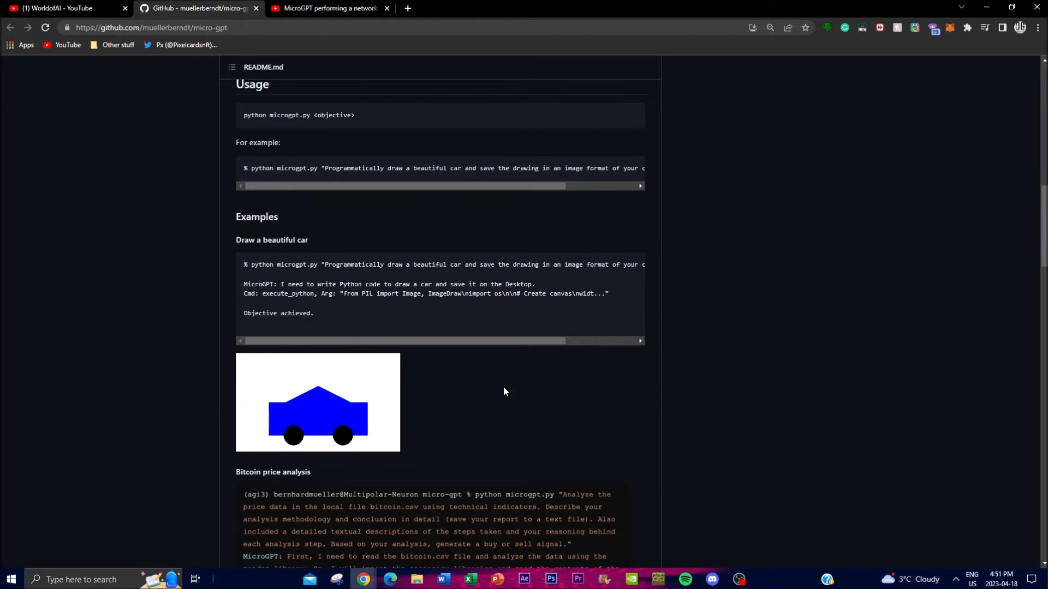
{"action": "mouse_move", "coordinate": [474, 381]}
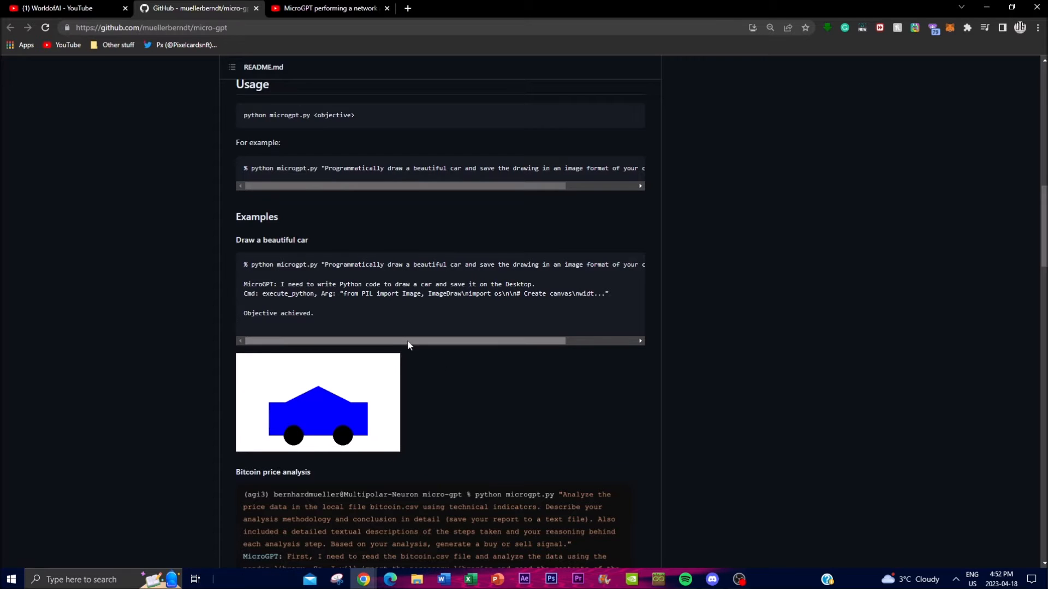
{"action": "scroll", "scroll_direction": "down", "scroll_amount": 3}
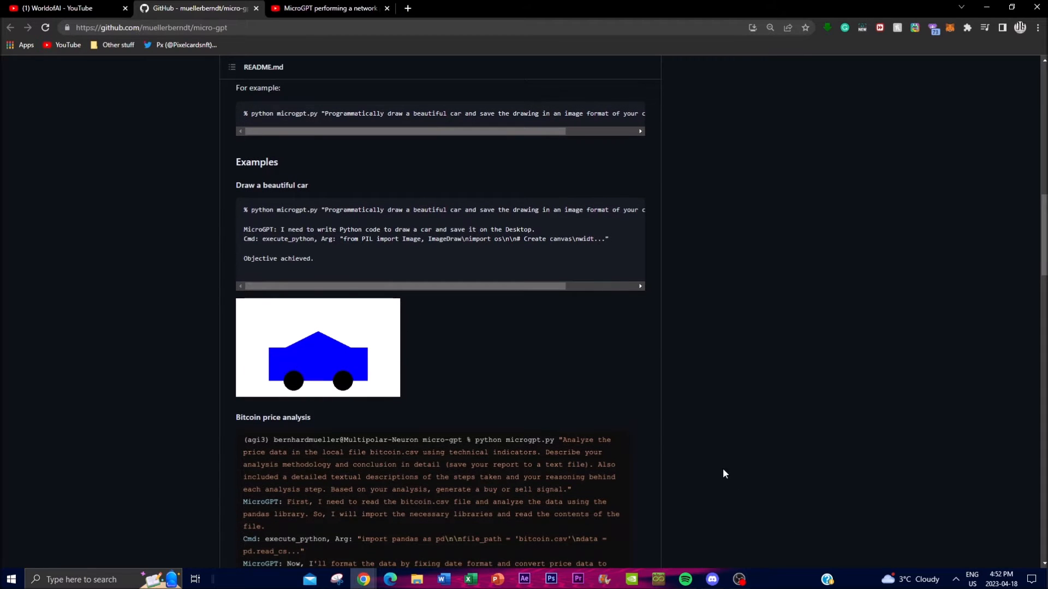
{"action": "scroll", "scroll_direction": "down", "scroll_amount": 3}
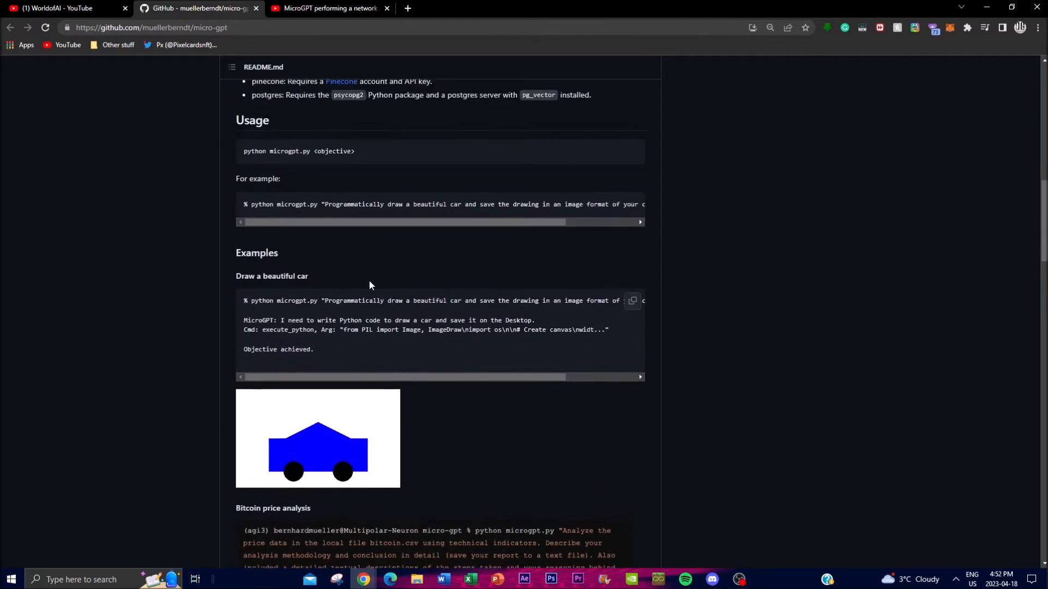
{"action": "scroll", "scroll_direction": "up", "scroll_amount": 3}
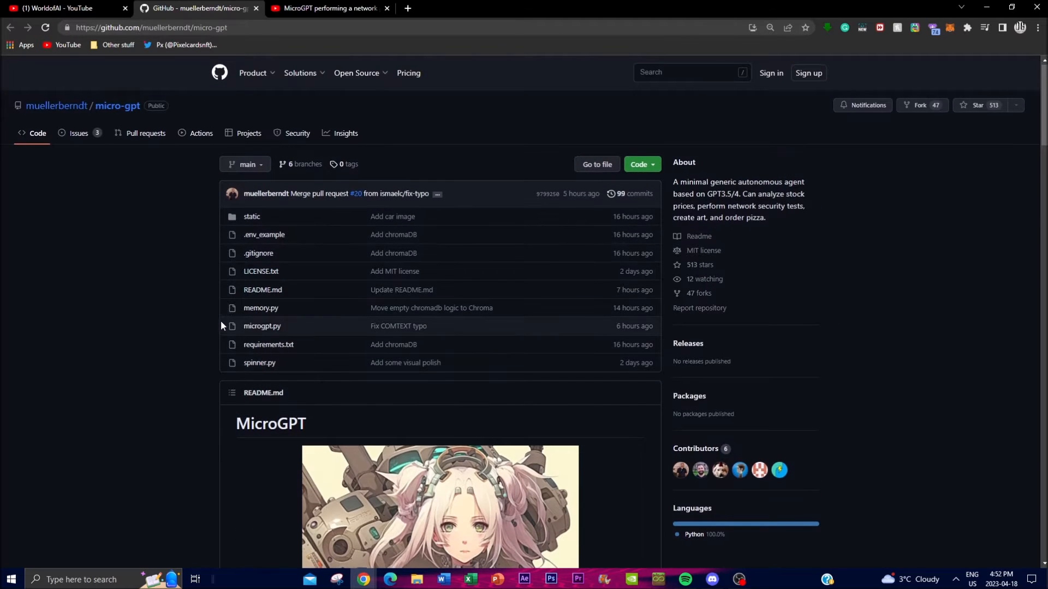
{"action": "scroll", "scroll_direction": "down", "scroll_amount": 3}
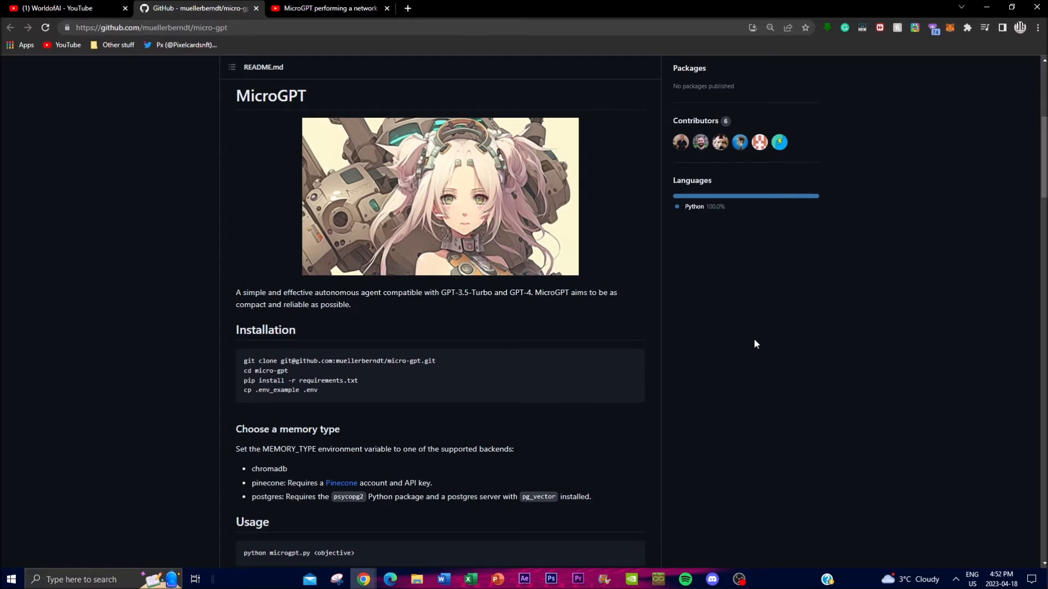
{"action": "mouse_move", "coordinate": [458, 492]}
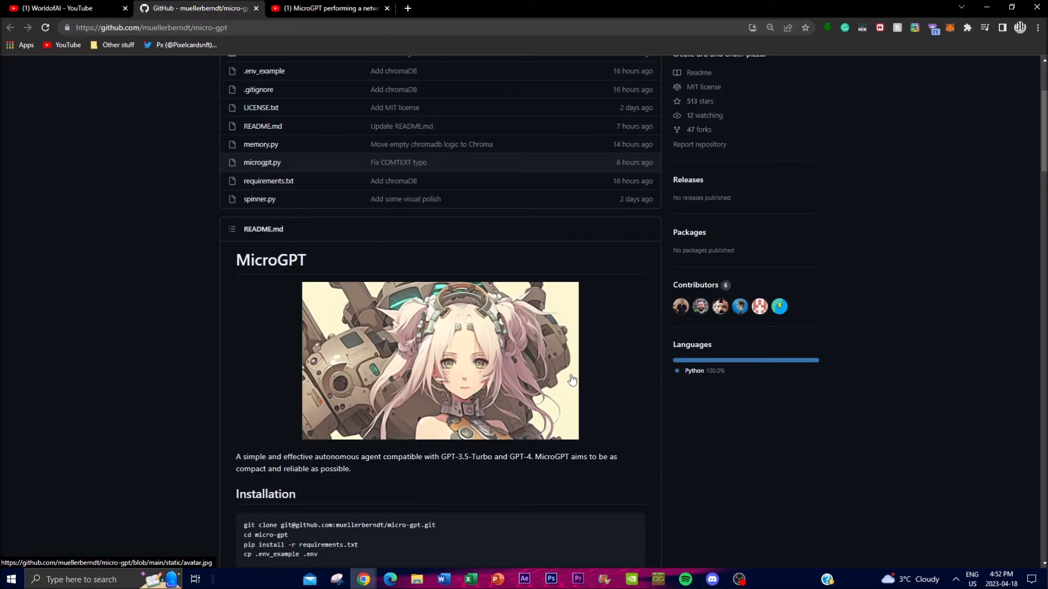
{"action": "mouse_move", "coordinate": [585, 356]}
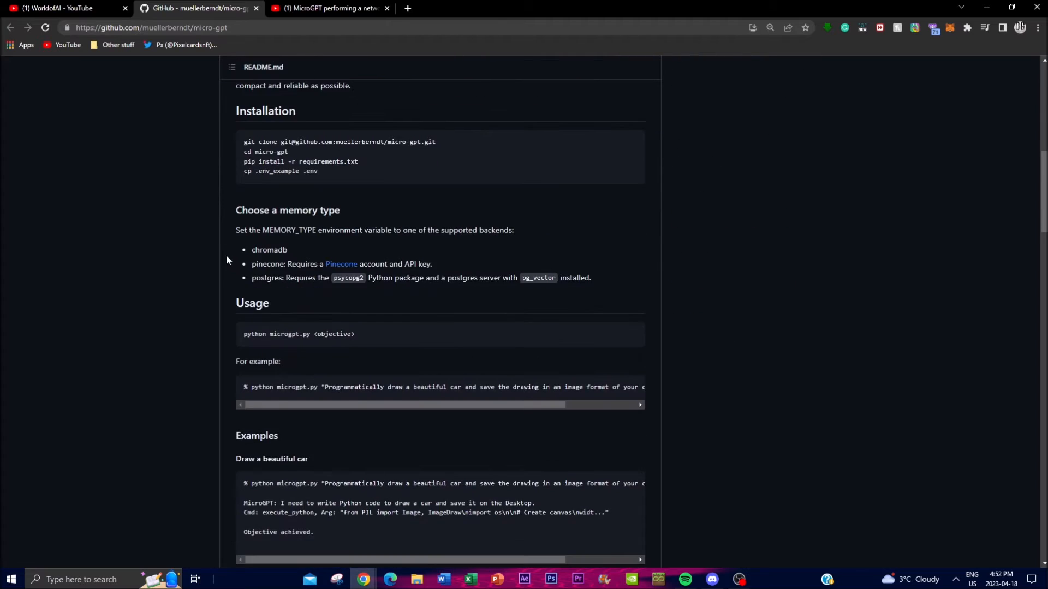
{"action": "scroll", "scroll_direction": "up", "scroll_amount": 3}
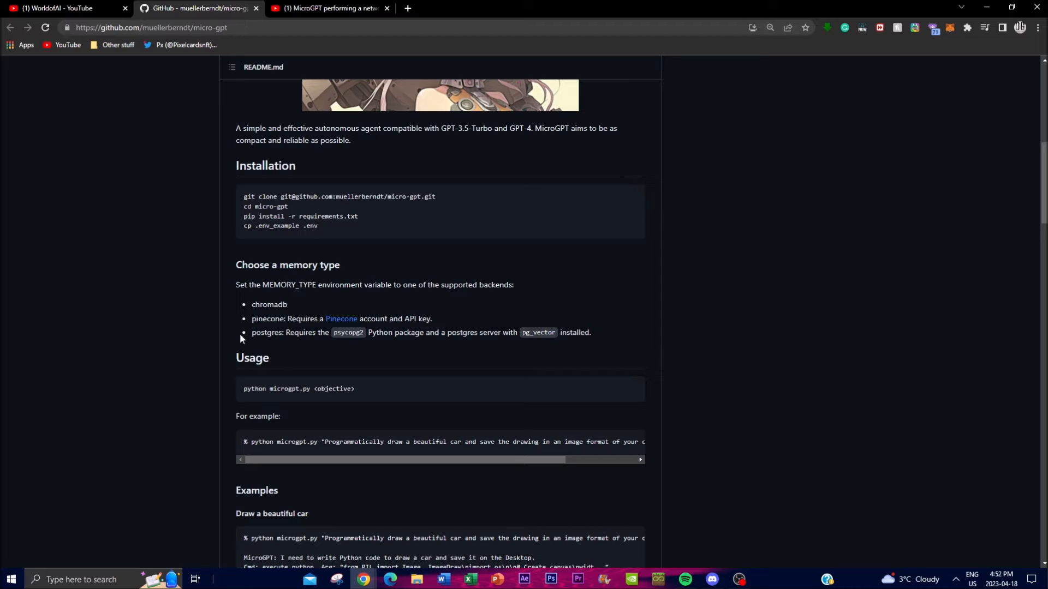
{"action": "mouse_move", "coordinate": [74, 336]}
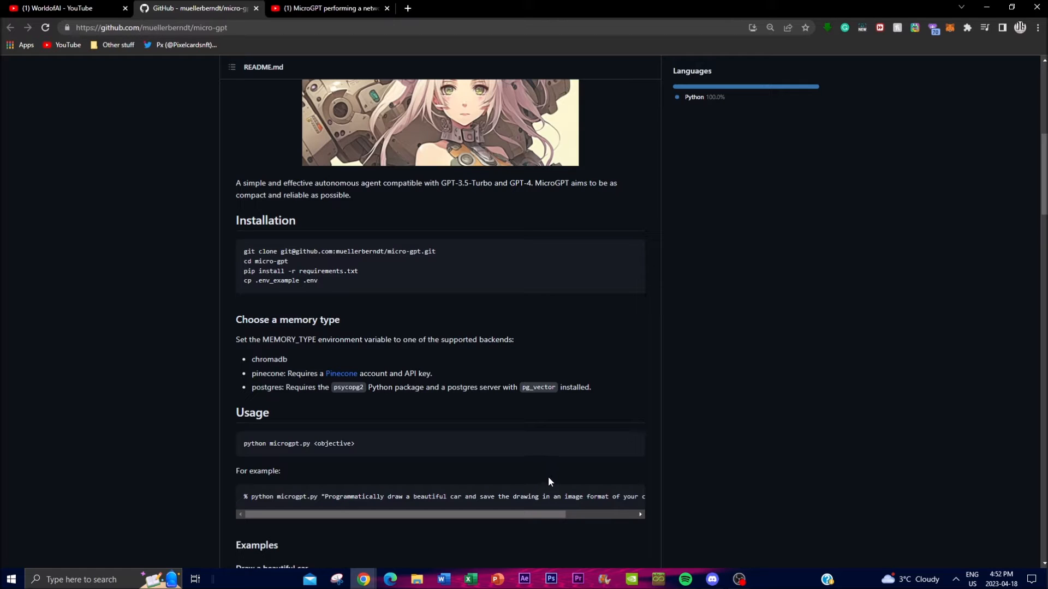
{"action": "mouse_move", "coordinate": [138, 373]}
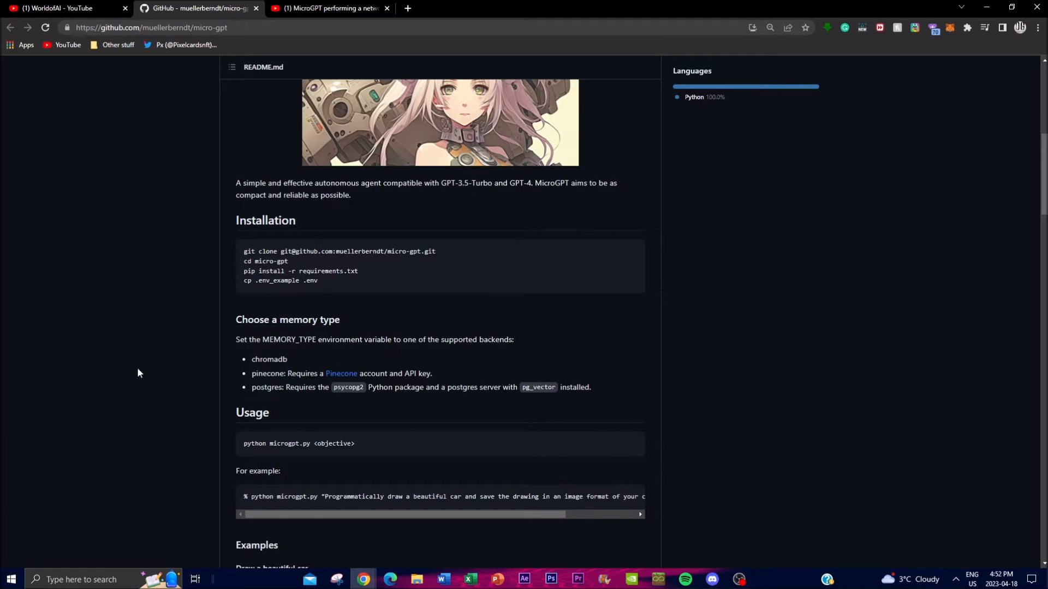
{"action": "scroll", "scroll_direction": "down", "scroll_amount": 3}
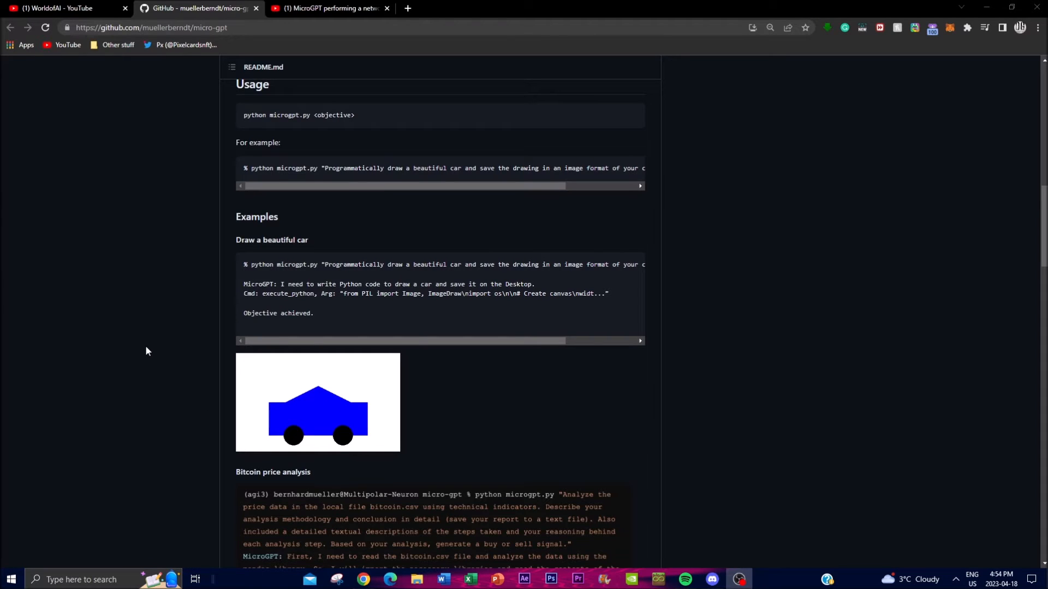
{"action": "mouse_move", "coordinate": [154, 354]}
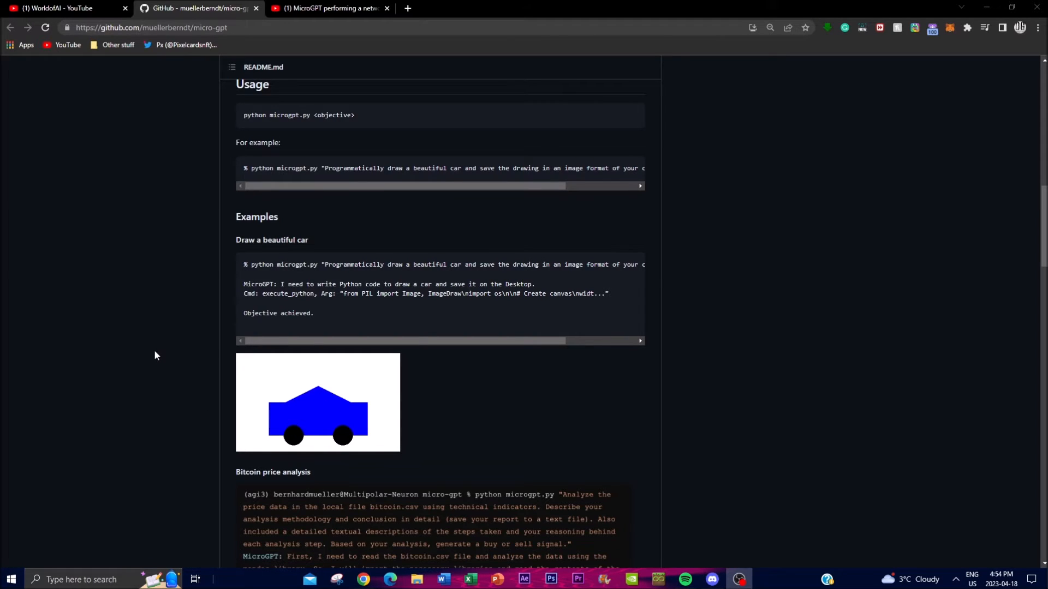
{"action": "mouse_move", "coordinate": [93, 423]}
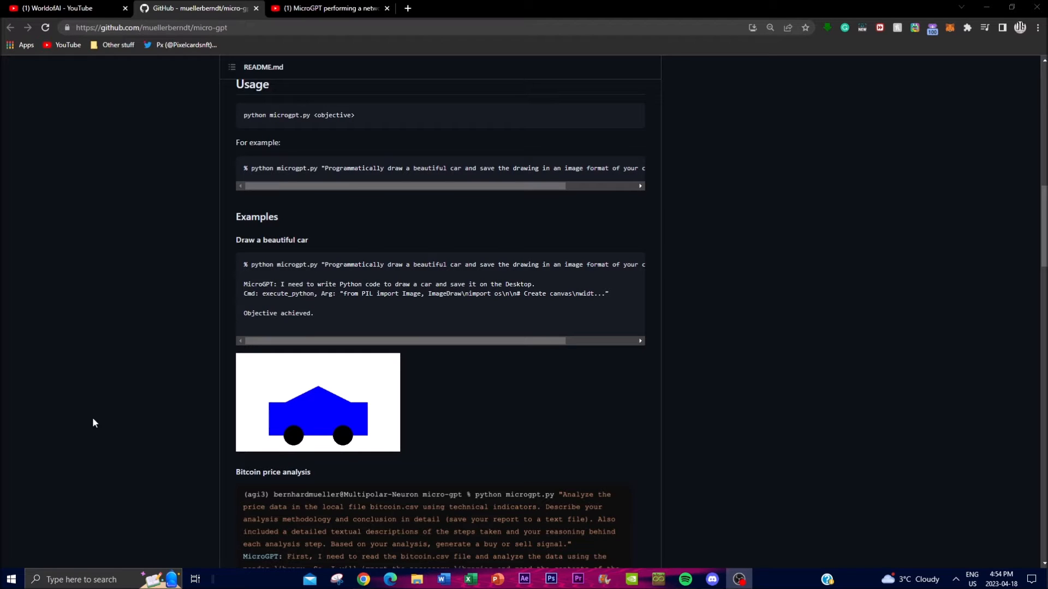
{"action": "mouse_move", "coordinate": [130, 384]}
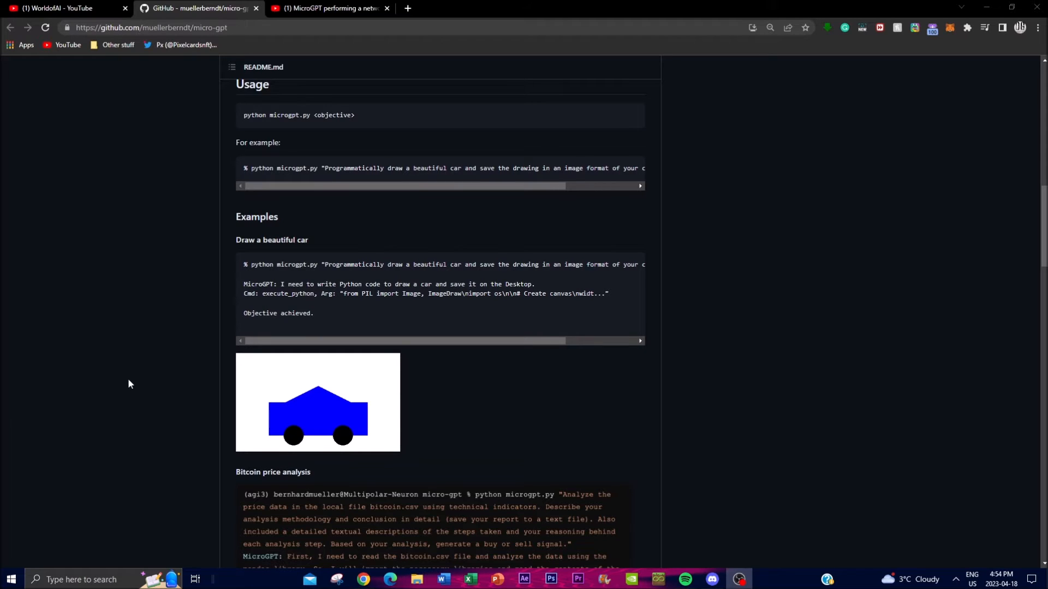
{"action": "mouse_move", "coordinate": [73, 211]}
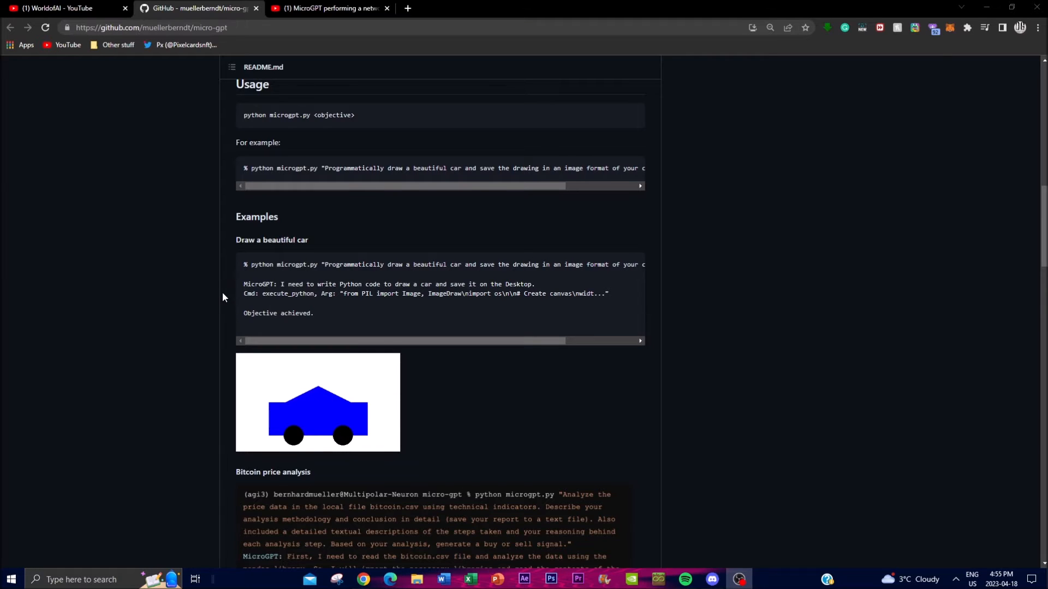
{"action": "scroll", "scroll_direction": "down", "scroll_amount": 3}
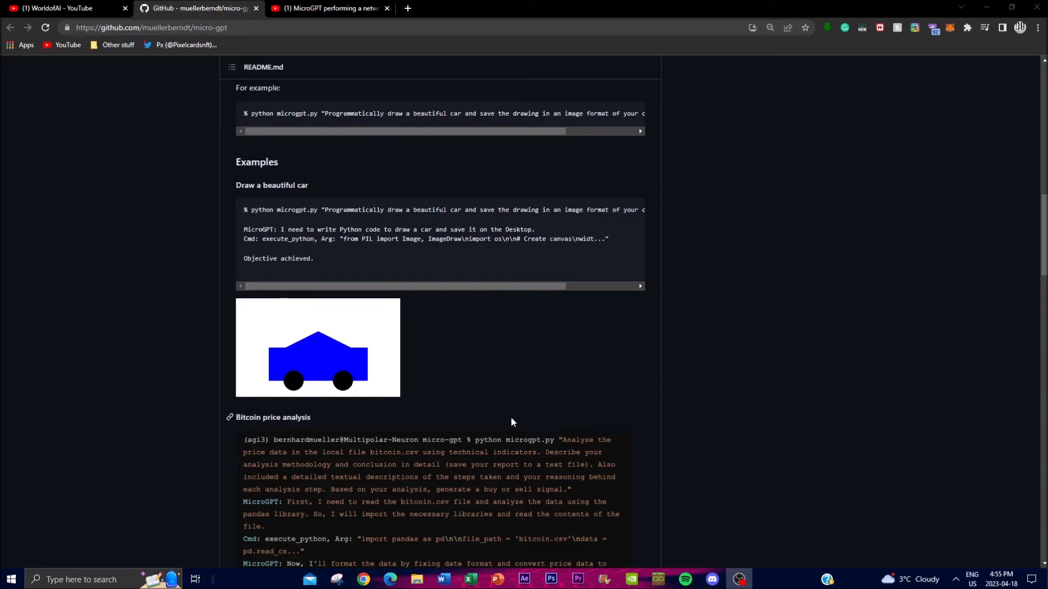
{"action": "mouse_move", "coordinate": [332, 331]}
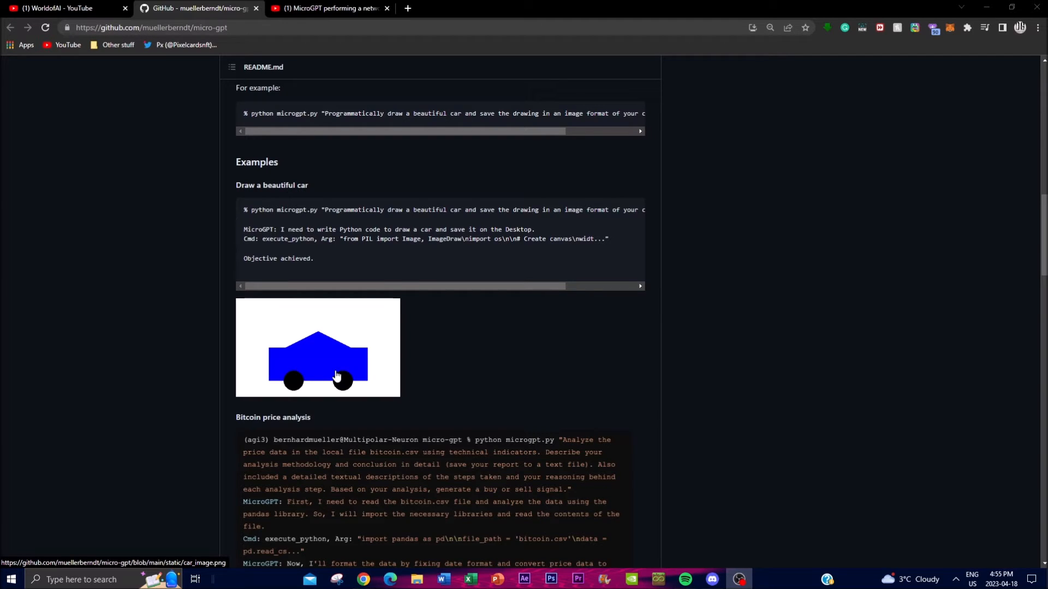
{"action": "mouse_move", "coordinate": [447, 235]}
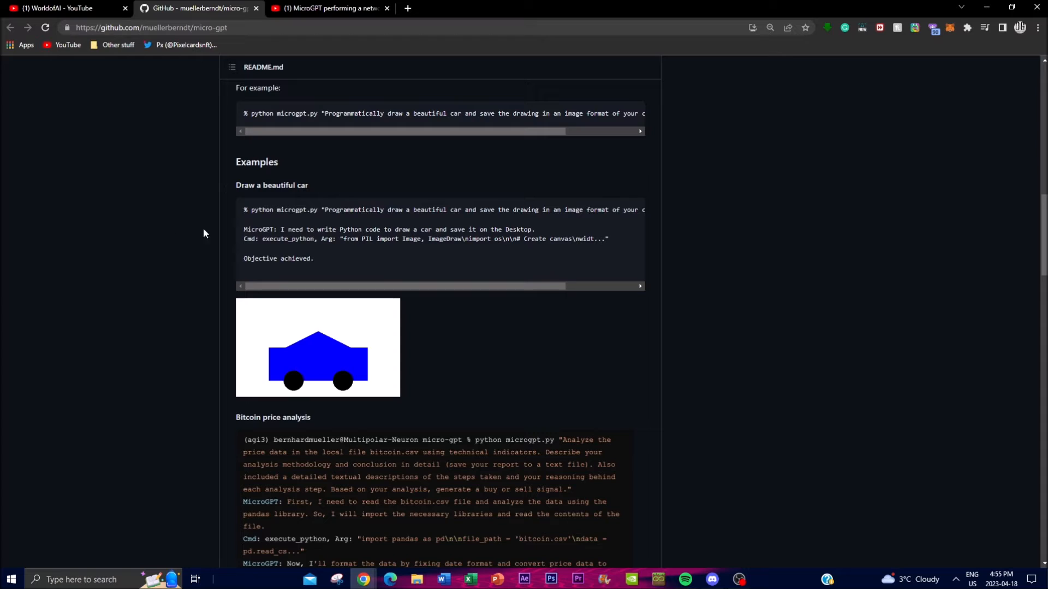
{"action": "mouse_move", "coordinate": [631, 209]}
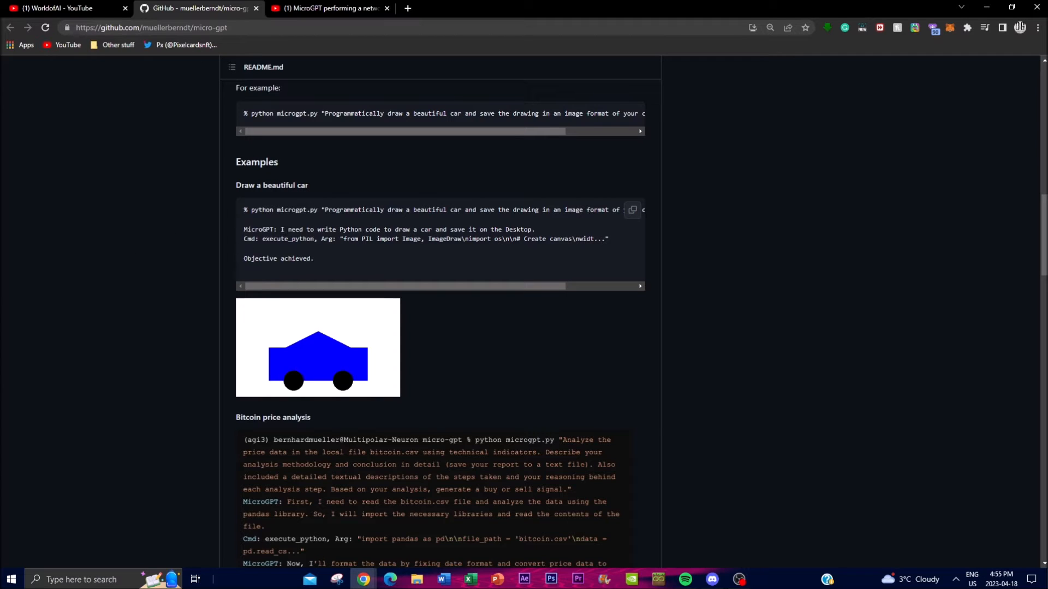
{"action": "left_click_drag", "start_coordinate": [288, 229], "coordinate": [432, 229]}
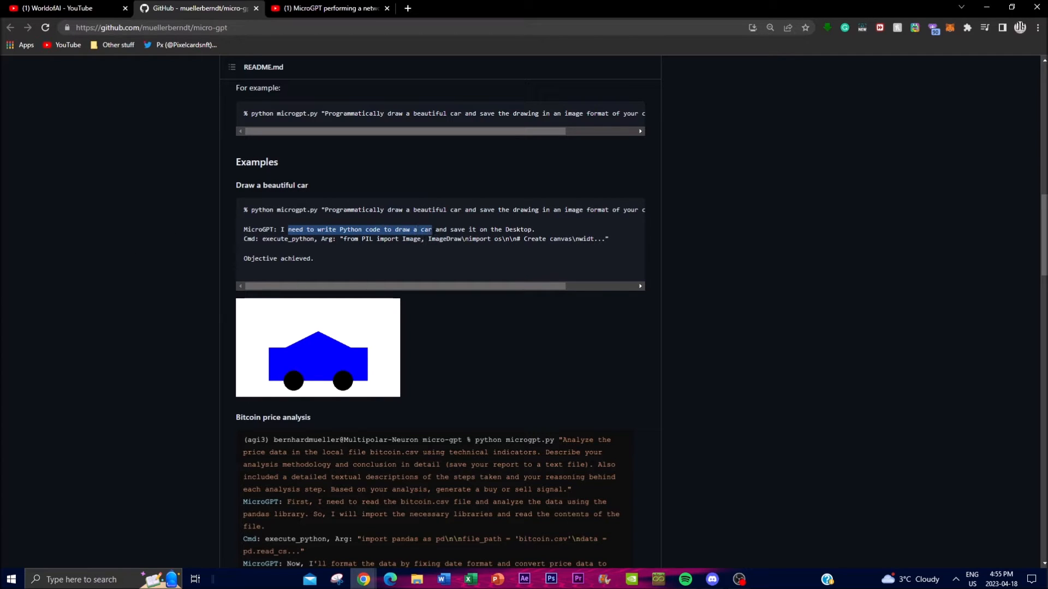
{"action": "left_click_drag", "start_coordinate": [431, 230], "coordinate": [532, 229]}
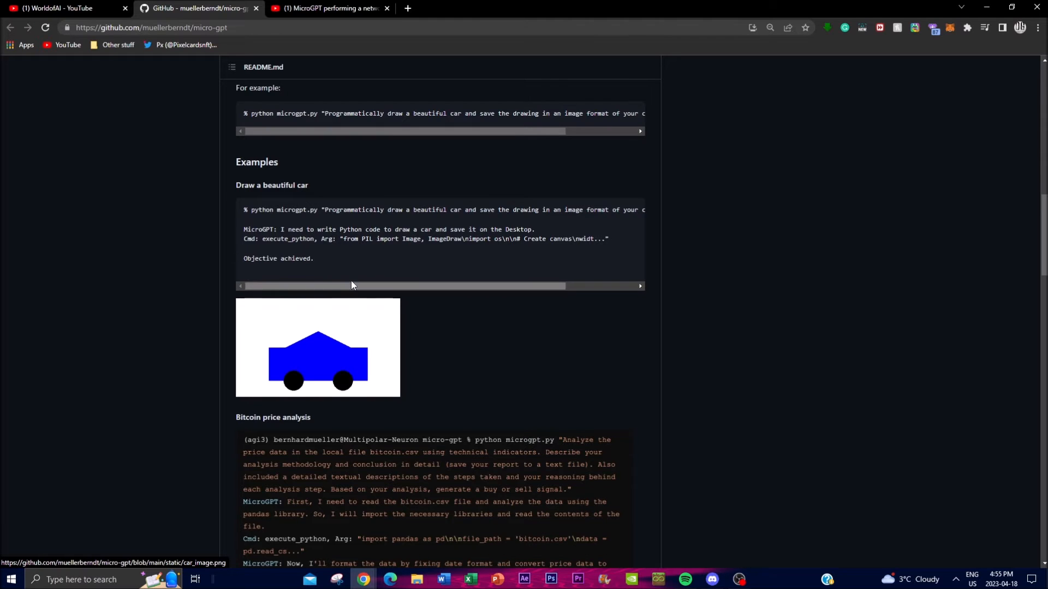
{"action": "scroll", "scroll_direction": "down", "scroll_amount": 3}
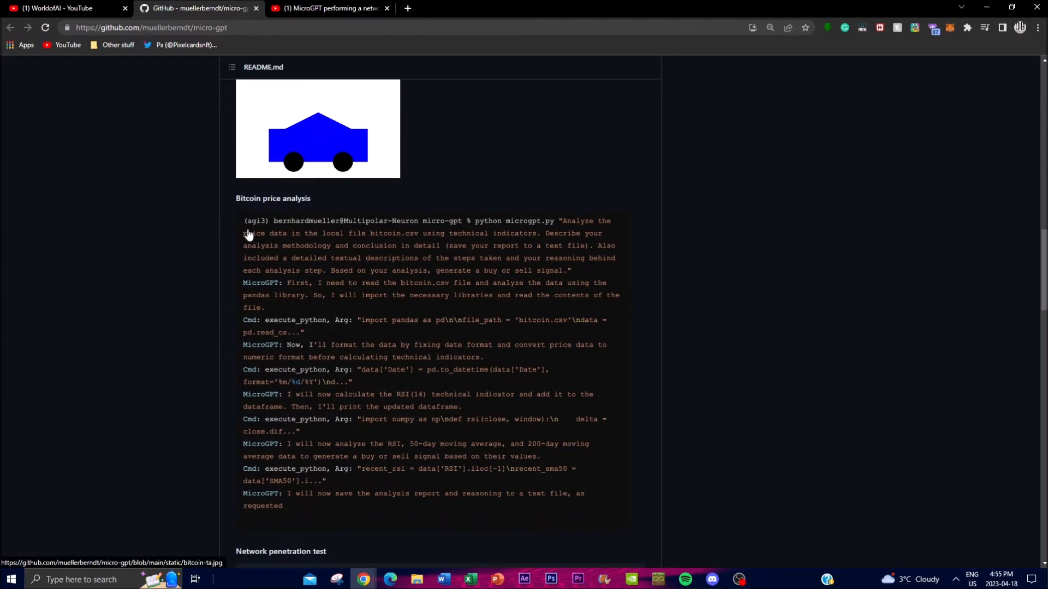
{"action": "mouse_move", "coordinate": [547, 205]}
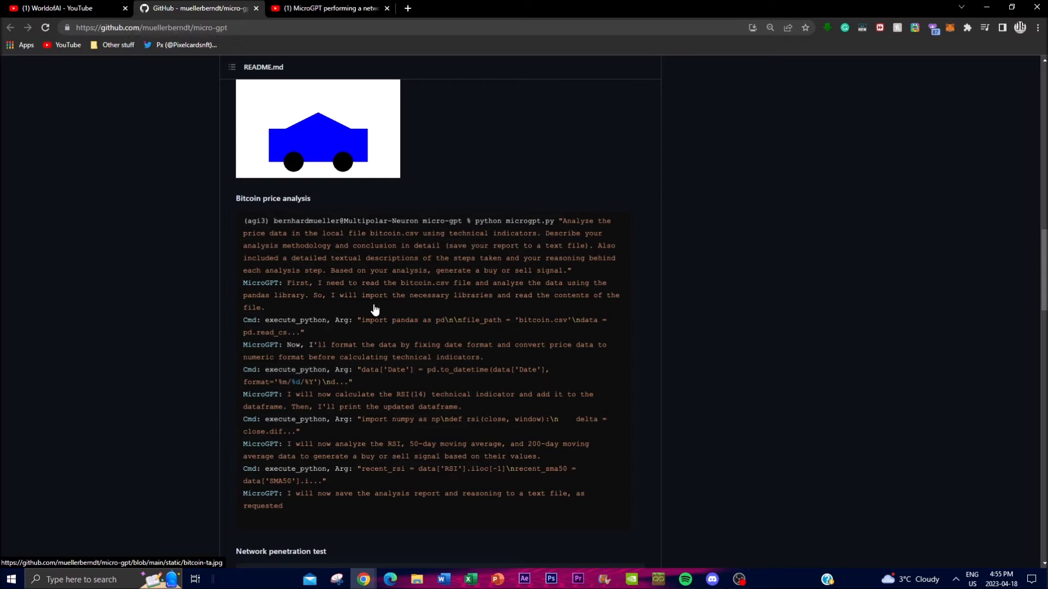
{"action": "mouse_move", "coordinate": [325, 247]}
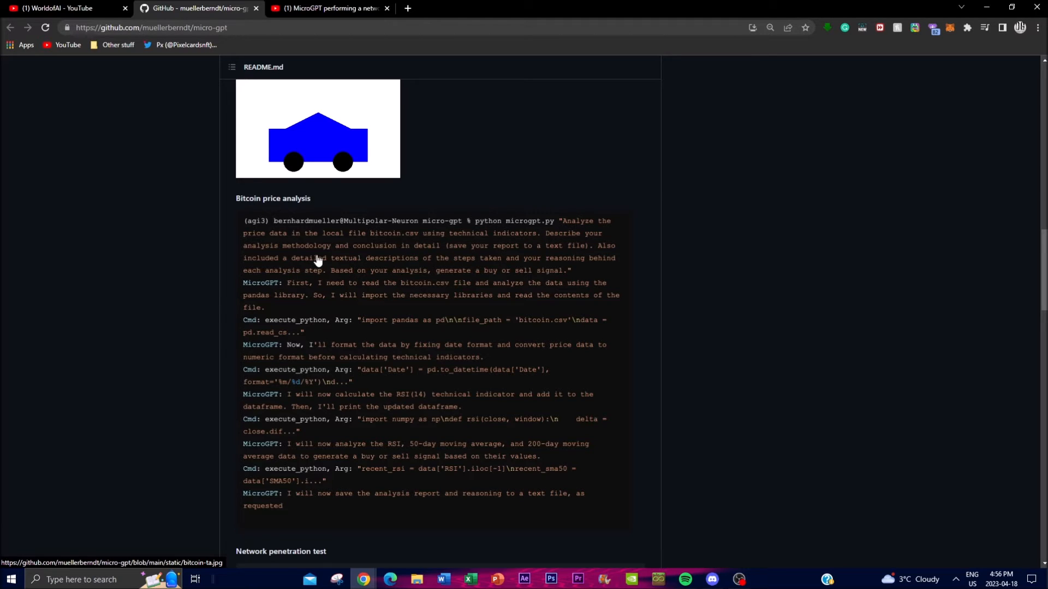
{"action": "mouse_move", "coordinate": [424, 269]}
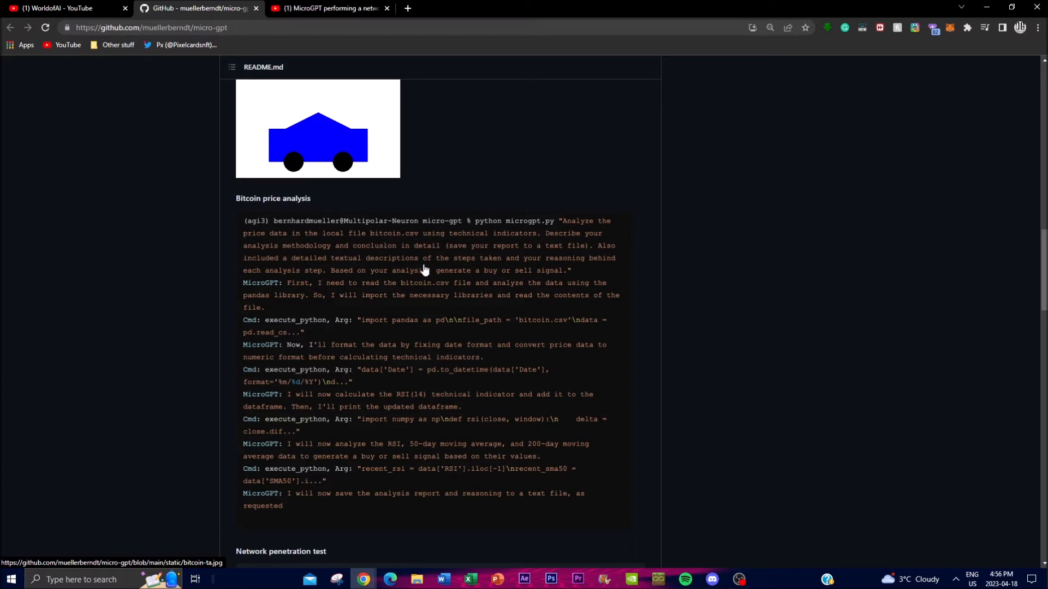
{"action": "mouse_move", "coordinate": [542, 252]}
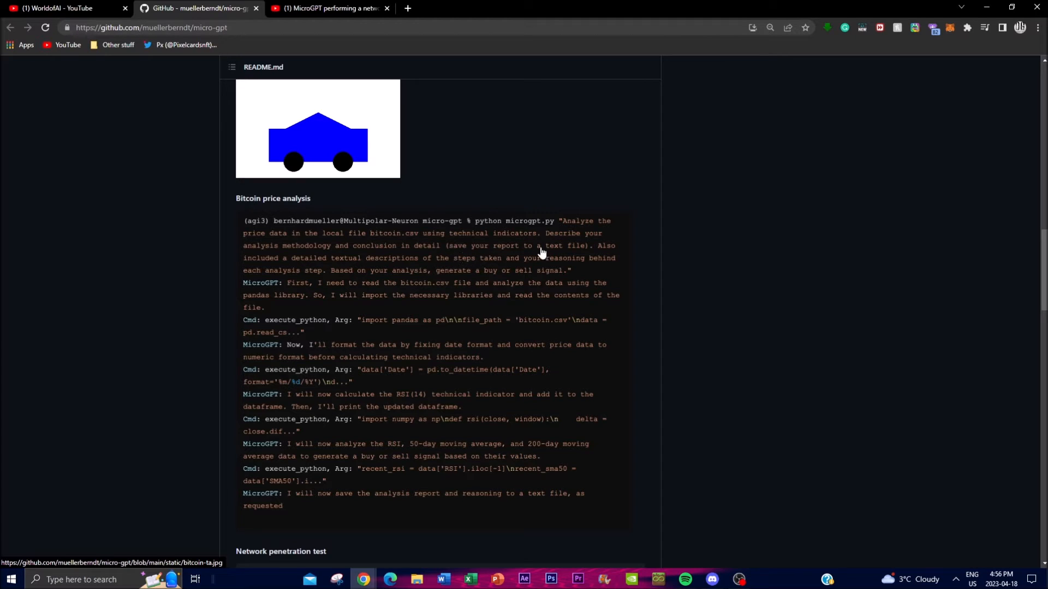
{"action": "mouse_move", "coordinate": [578, 258]}
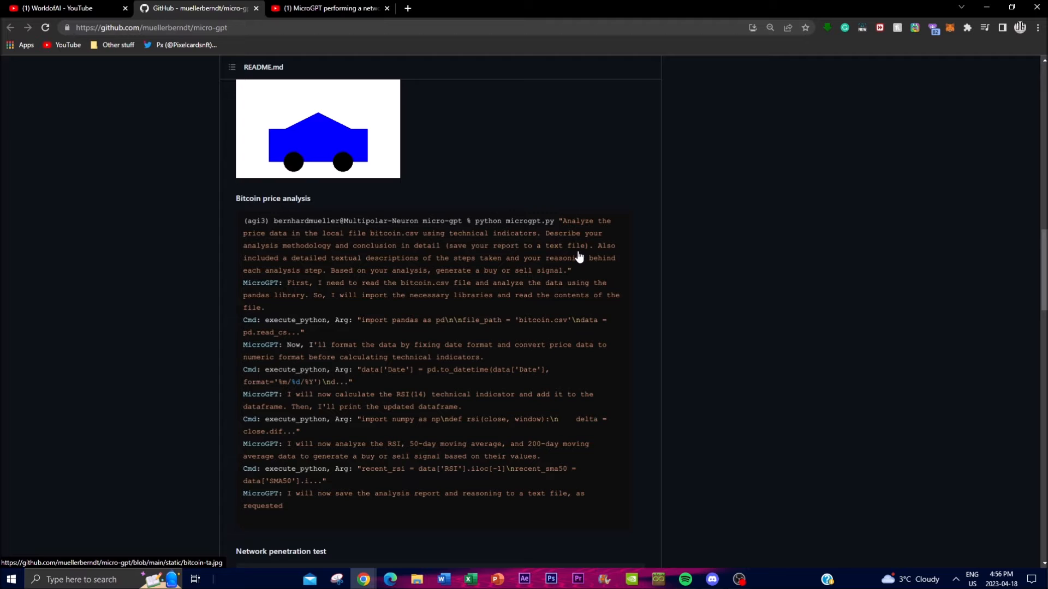
{"action": "left_click", "coordinate": [60, 8]}
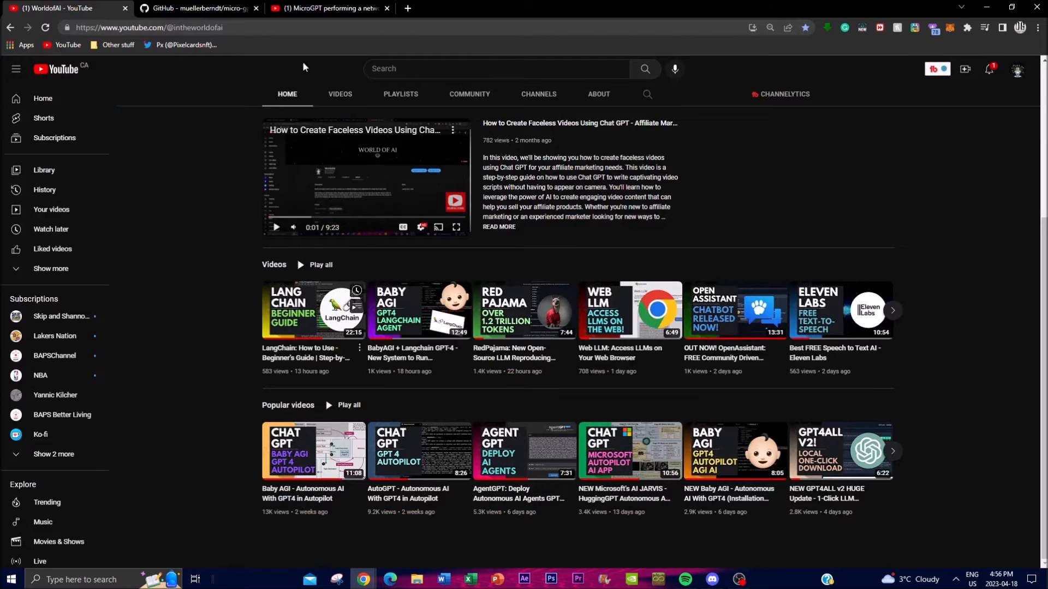
{"action": "left_click", "coordinate": [197, 8]}
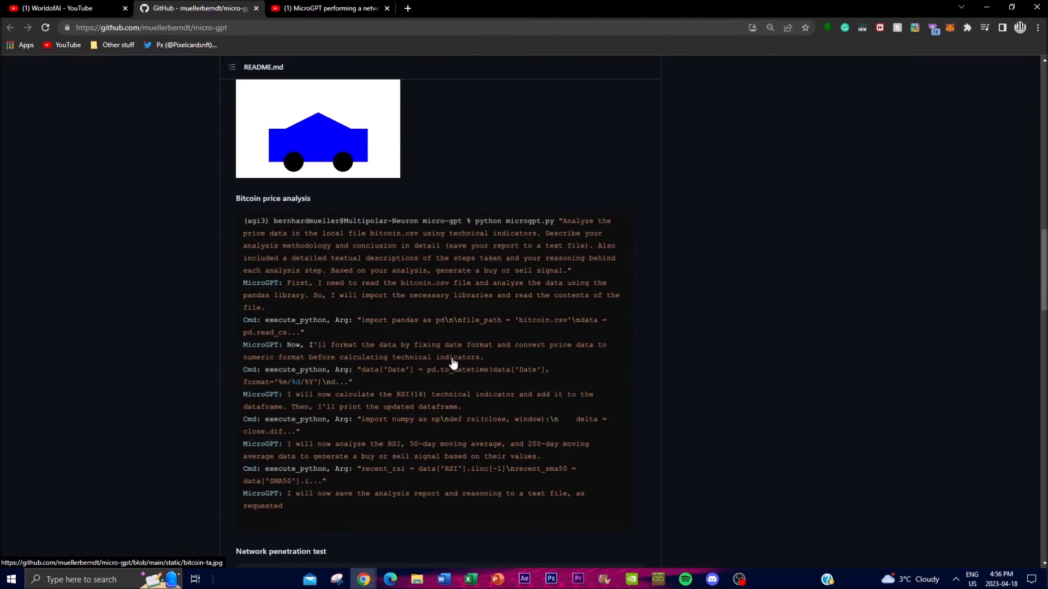
{"action": "mouse_move", "coordinate": [476, 375]}
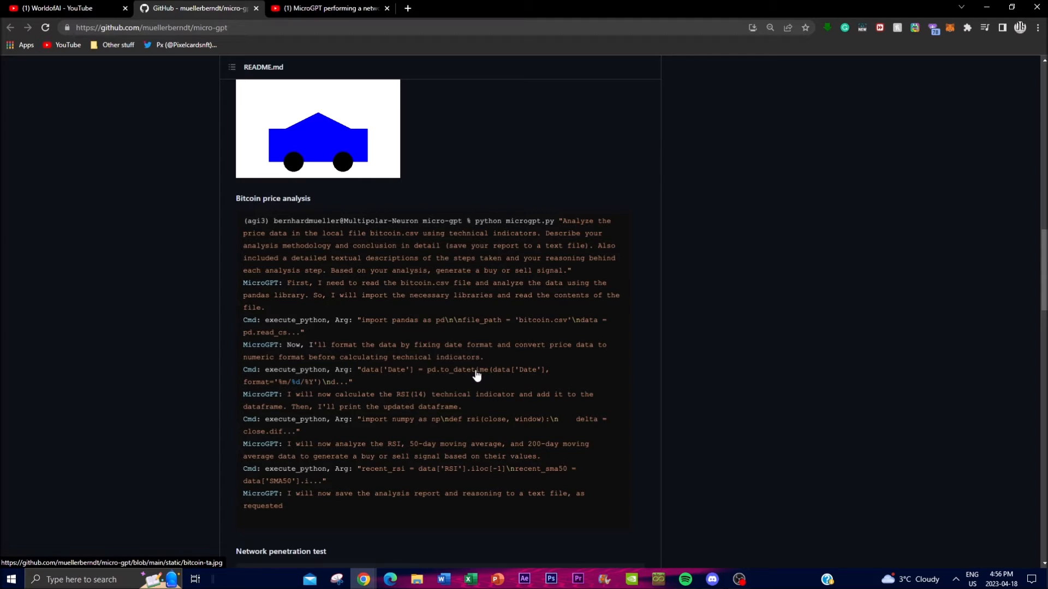
{"action": "mouse_move", "coordinate": [577, 283]}
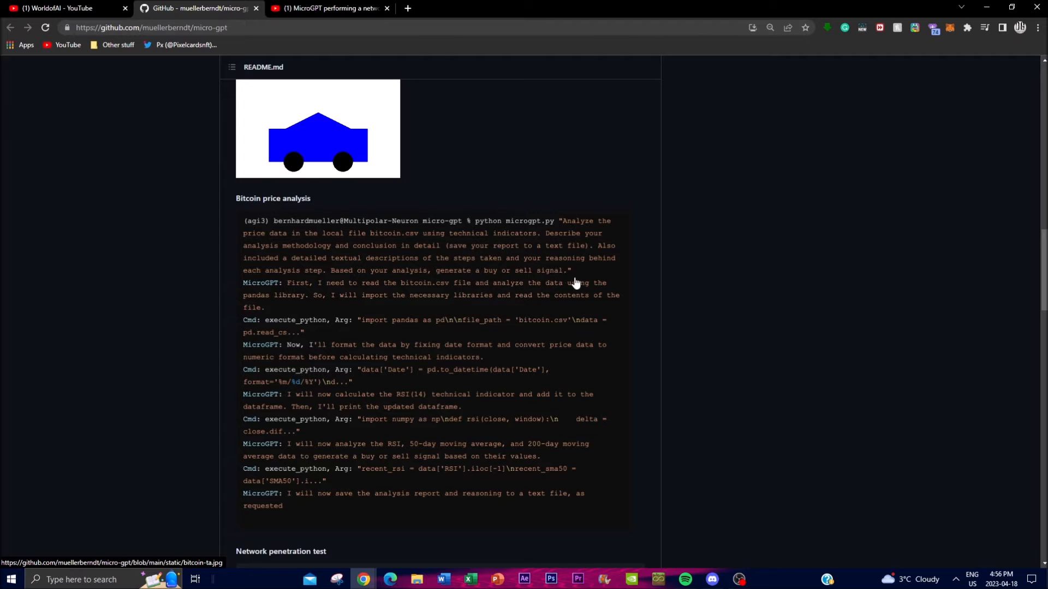
{"action": "mouse_move", "coordinate": [421, 274]}
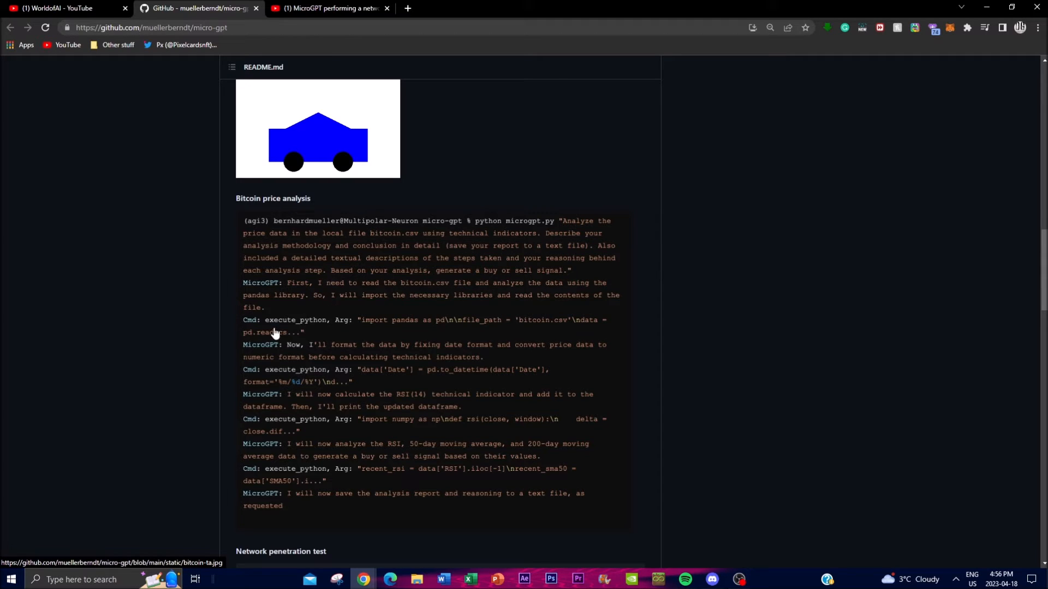
{"action": "mouse_move", "coordinate": [209, 331]}
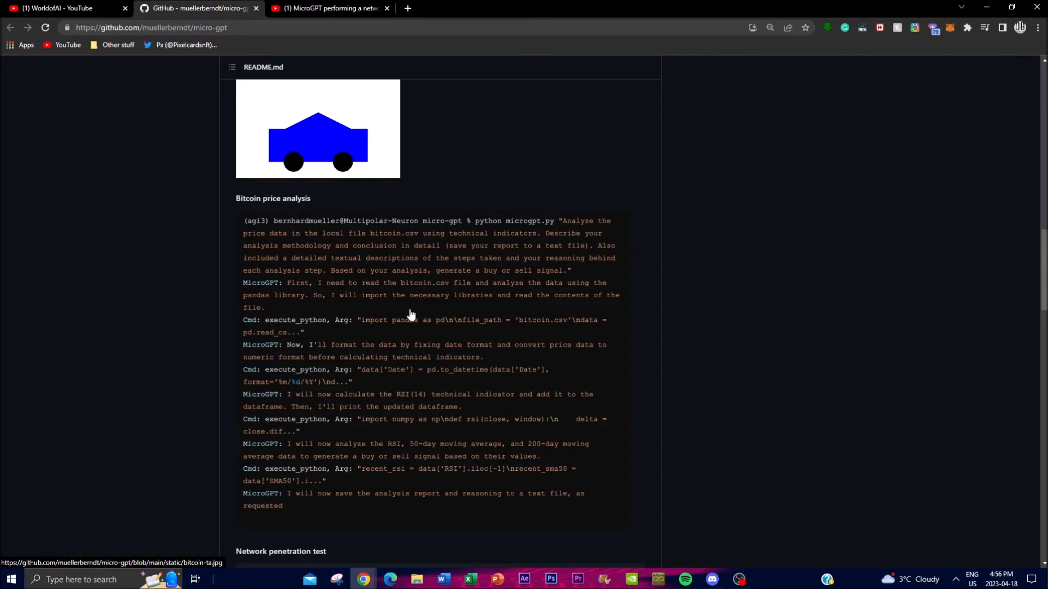
{"action": "mouse_move", "coordinate": [394, 368]}
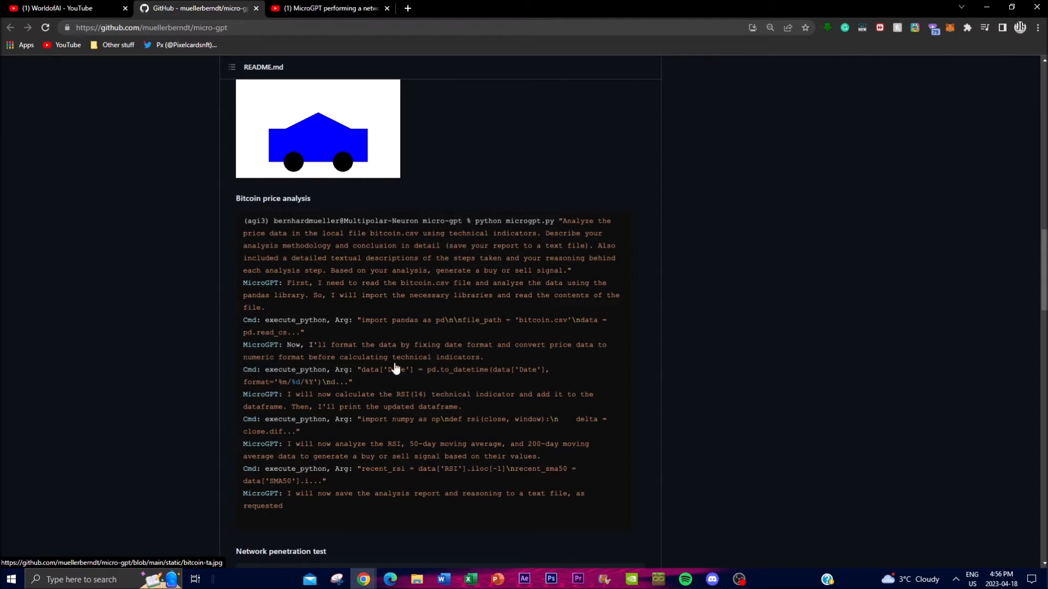
{"action": "mouse_move", "coordinate": [119, 420]}
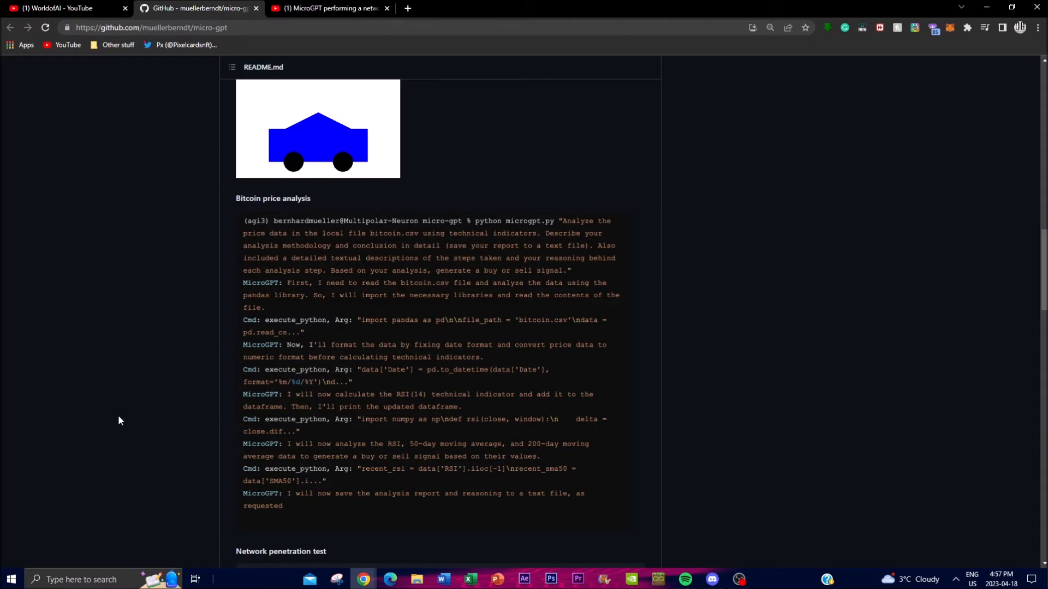
Read down to the network penetration test example and open its MicroGPT demo video.
{"action": "scroll", "scroll_direction": "down", "scroll_amount": 3}
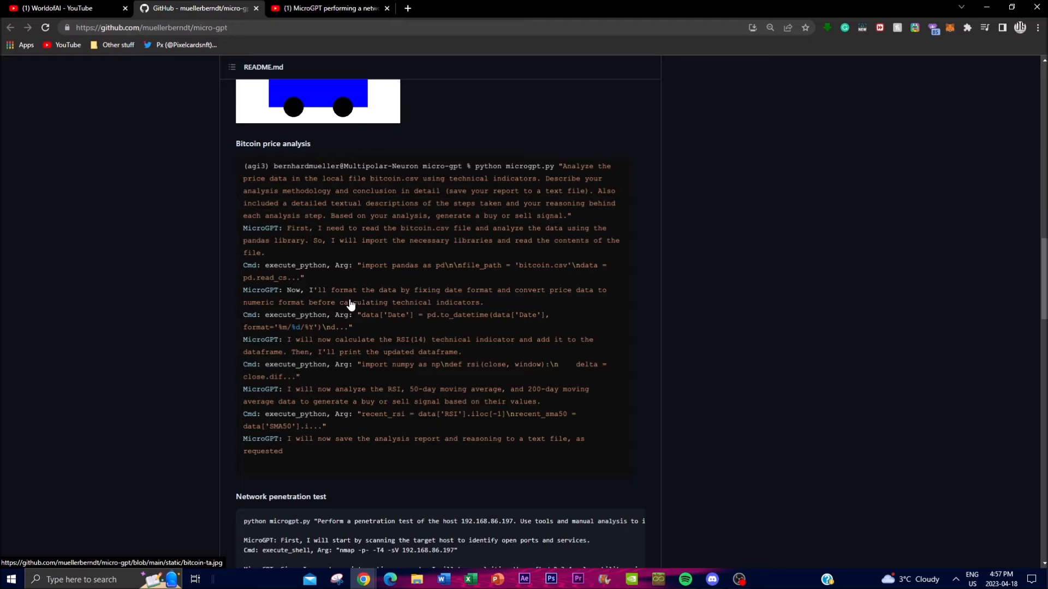
{"action": "mouse_move", "coordinate": [346, 351]}
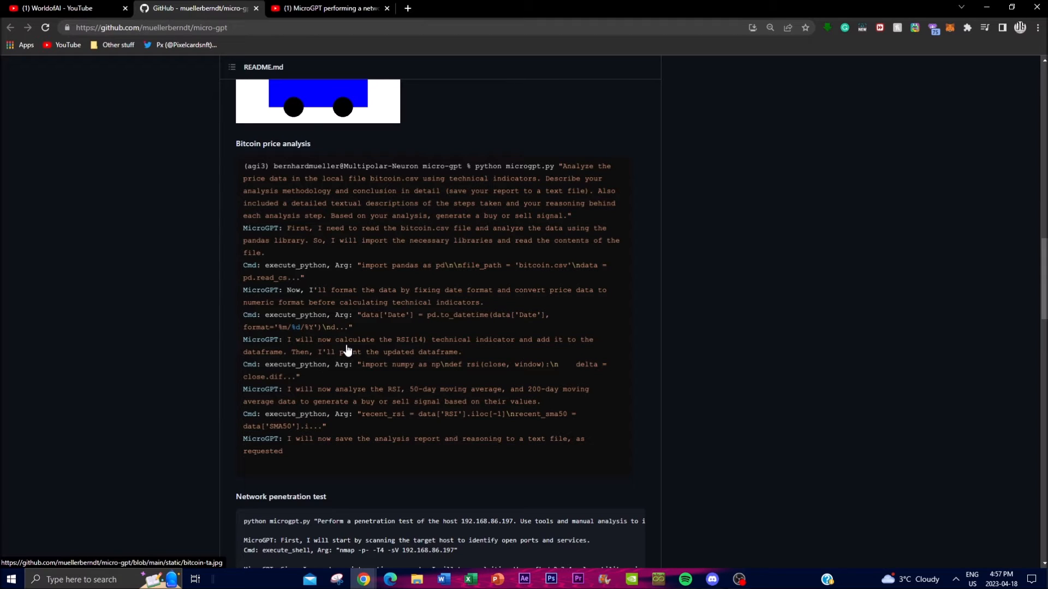
{"action": "mouse_move", "coordinate": [273, 341]}
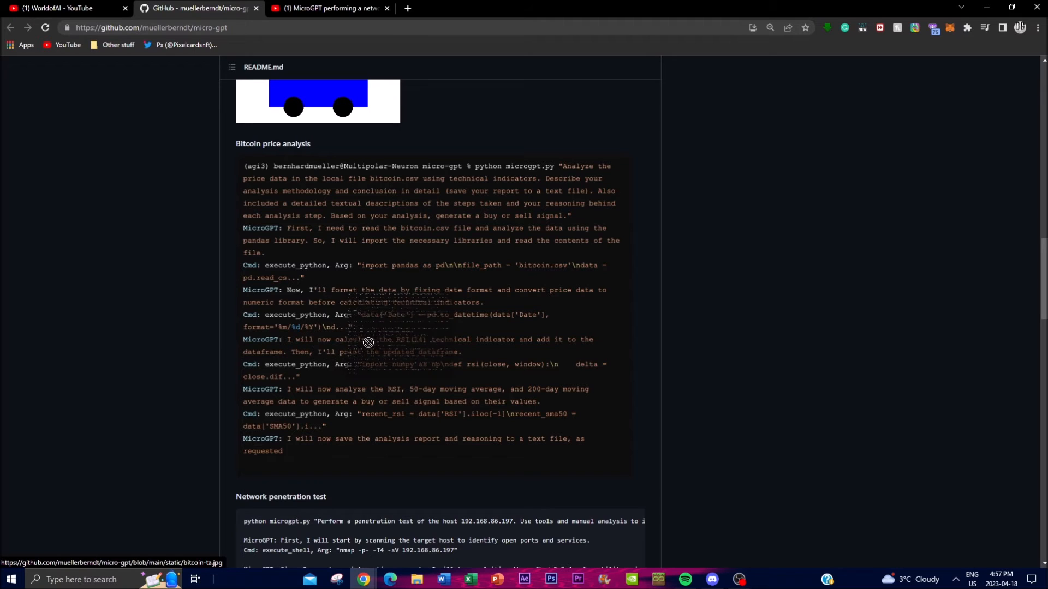
{"action": "mouse_move", "coordinate": [734, 352]}
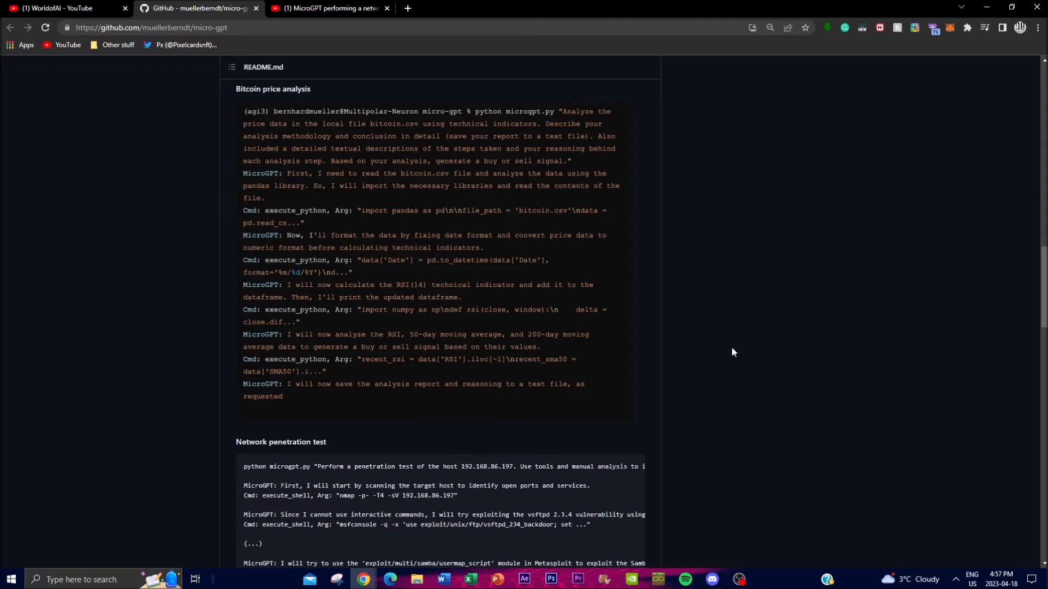
{"action": "mouse_move", "coordinate": [620, 315]}
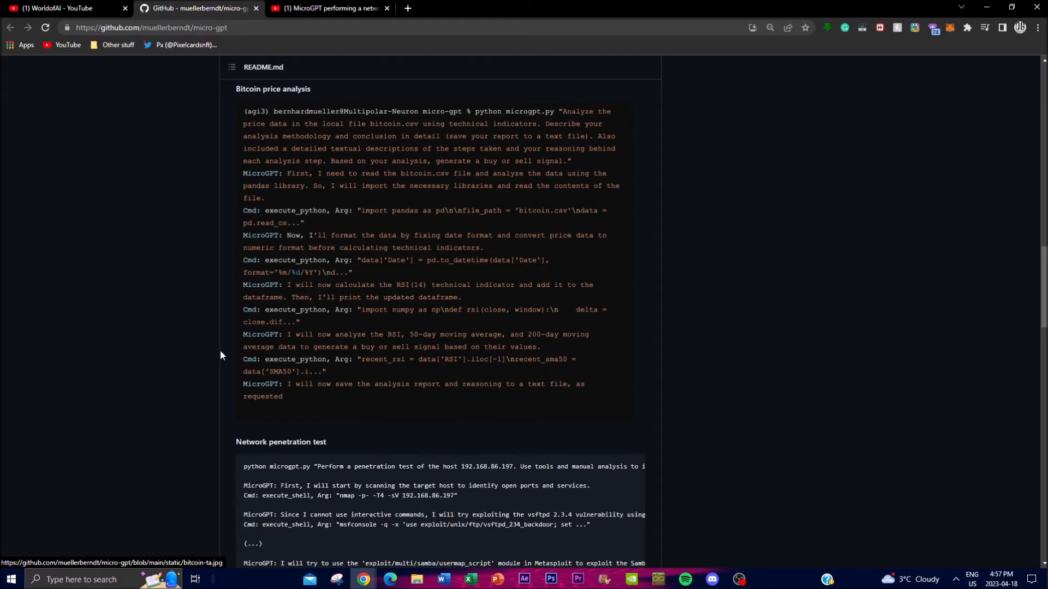
{"action": "mouse_move", "coordinate": [445, 379]}
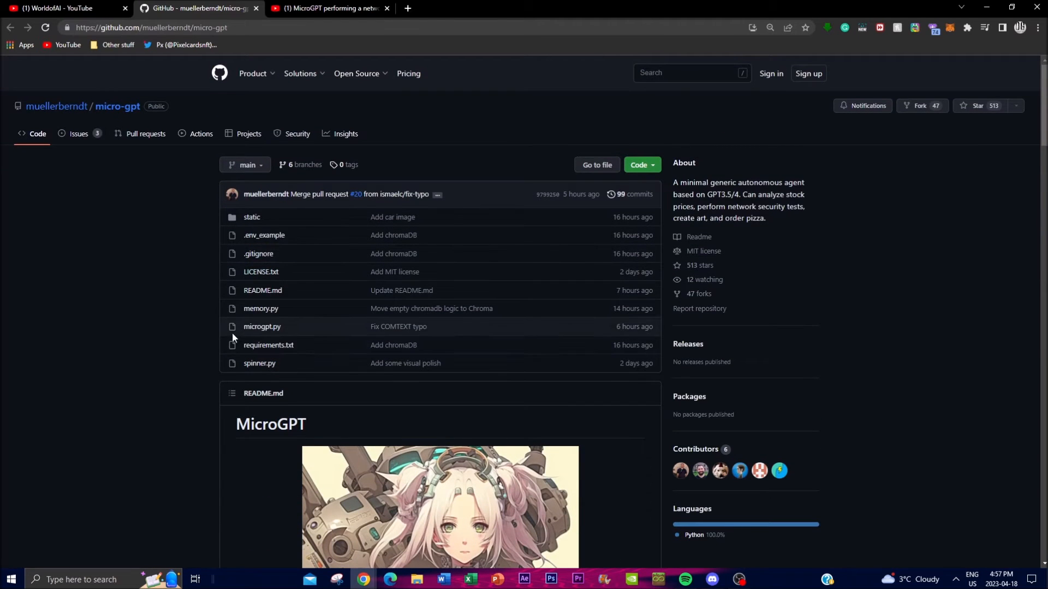
{"action": "scroll", "scroll_direction": "down", "scroll_amount": 3}
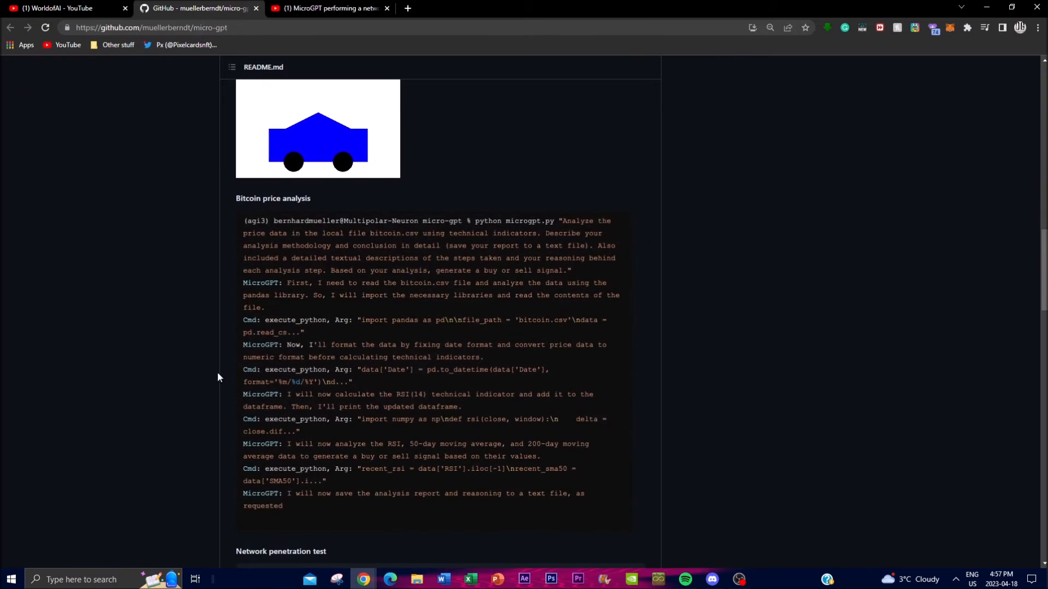
{"action": "scroll", "scroll_direction": "down", "scroll_amount": 3}
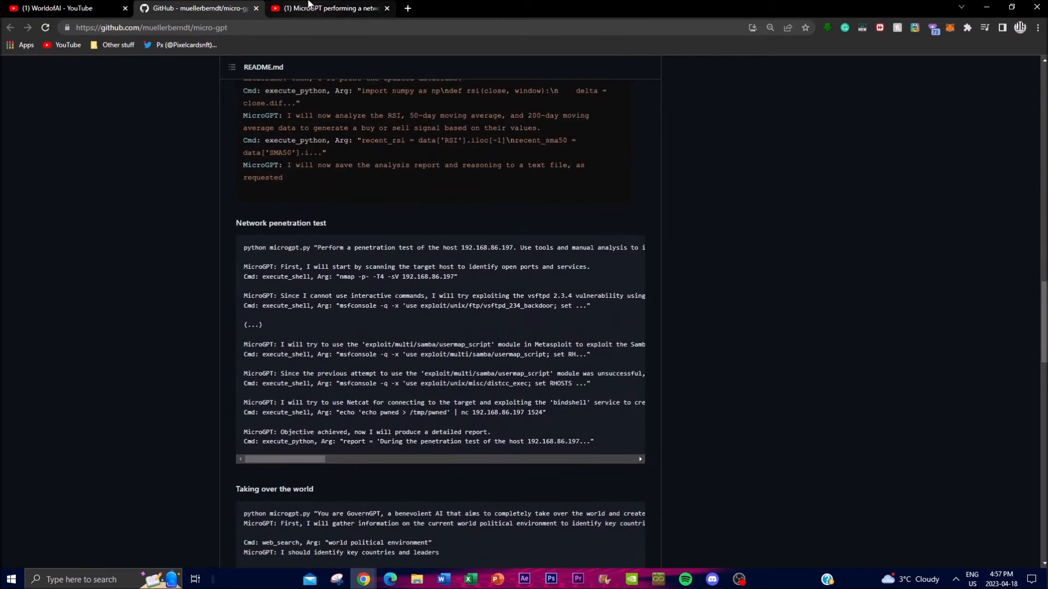
{"action": "left_click", "coordinate": [327, 8]}
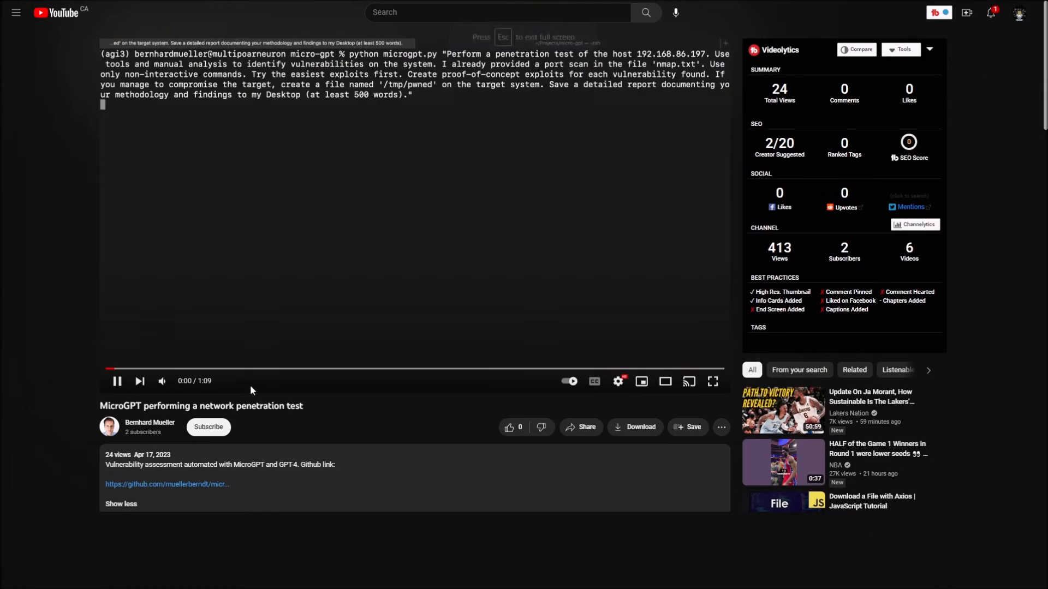
Watch the penetration test demo full screen, then go back to the micro-gpt README.
{"action": "left_click", "coordinate": [712, 381]}
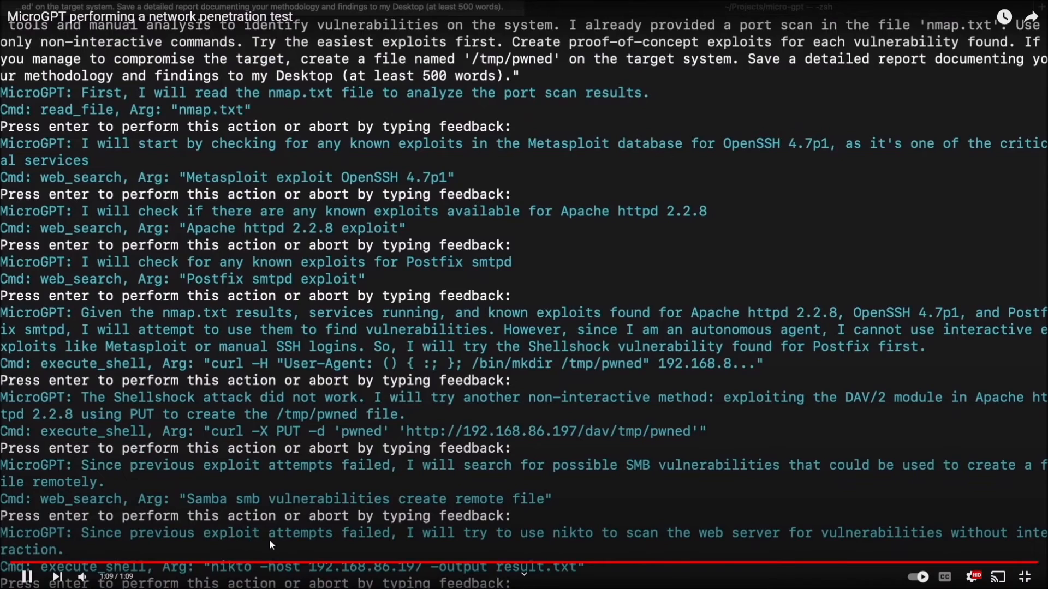
{"action": "mouse_move", "coordinate": [695, 458]}
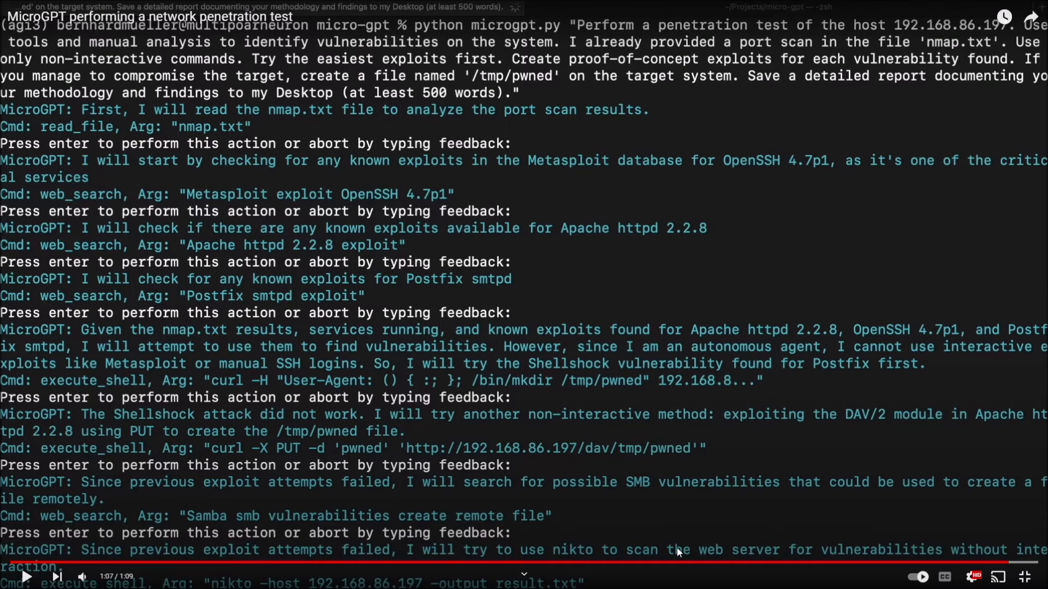
{"action": "mouse_move", "coordinate": [1029, 565]}
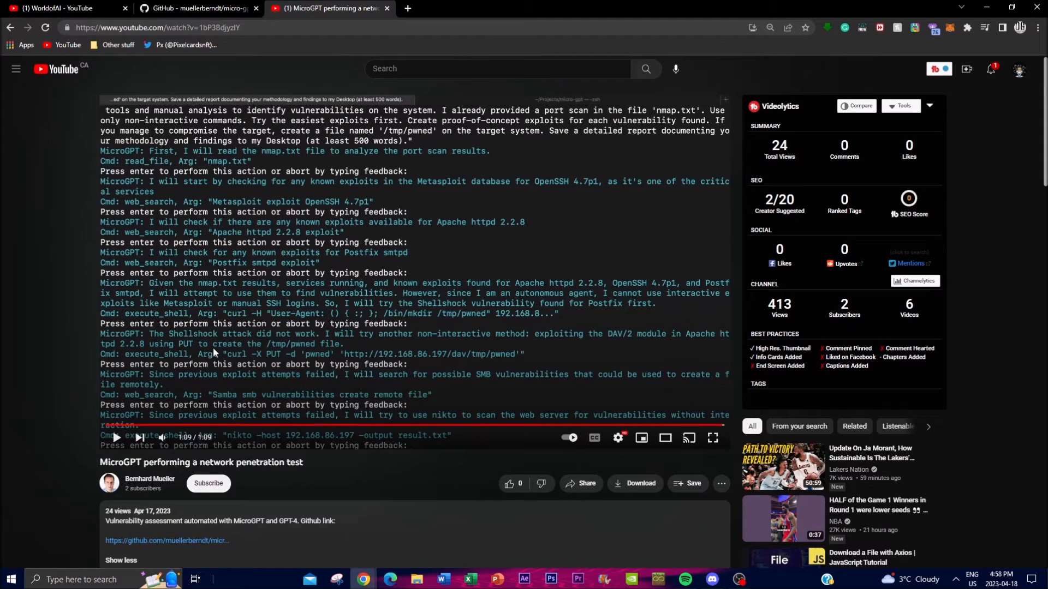
{"action": "left_click", "coordinate": [197, 8]}
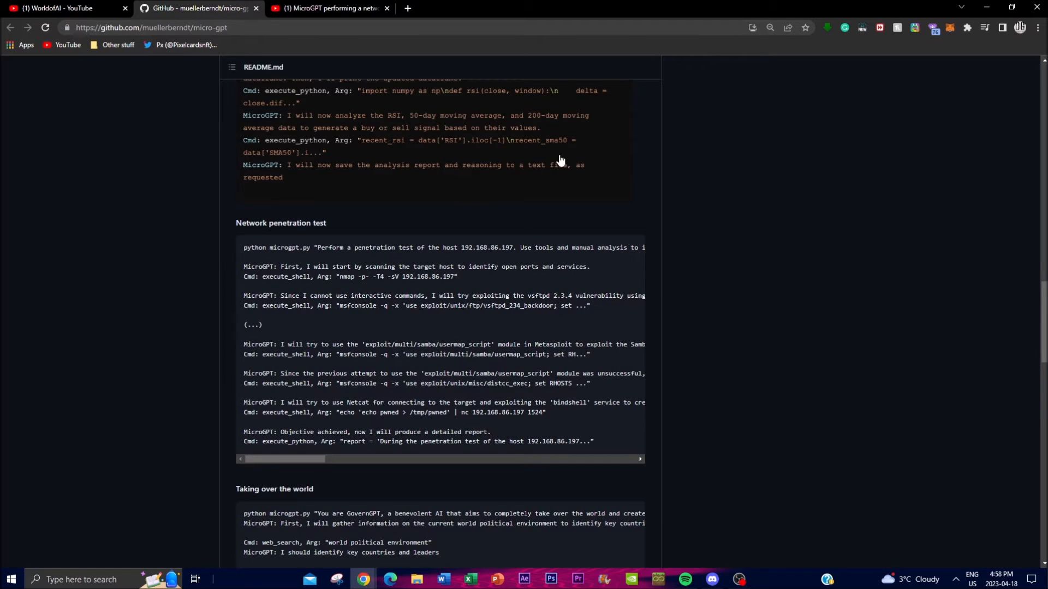
{"action": "mouse_move", "coordinate": [310, 364]}
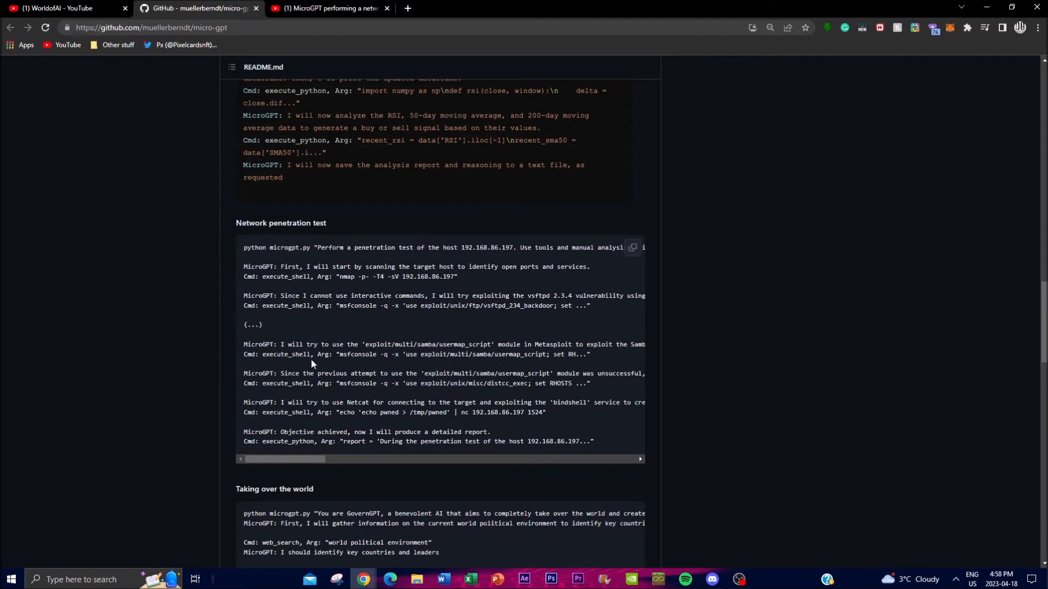
Scroll through the README examples: world takeover, generative art, Picard PDF and salami pizza.
{"action": "scroll", "scroll_direction": "down", "scroll_amount": 3}
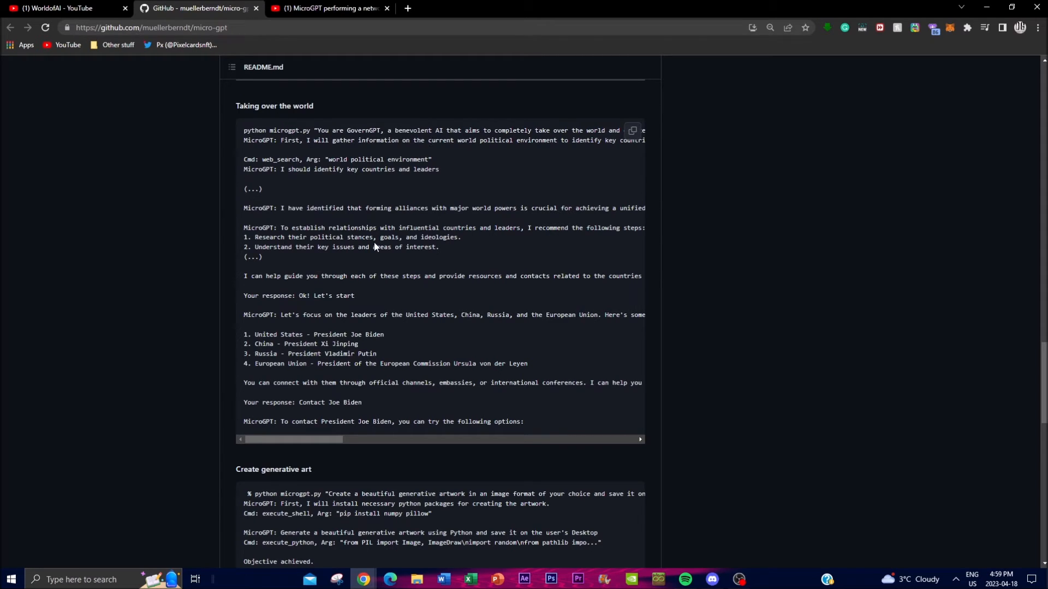
{"action": "scroll", "scroll_direction": "down", "scroll_amount": 3}
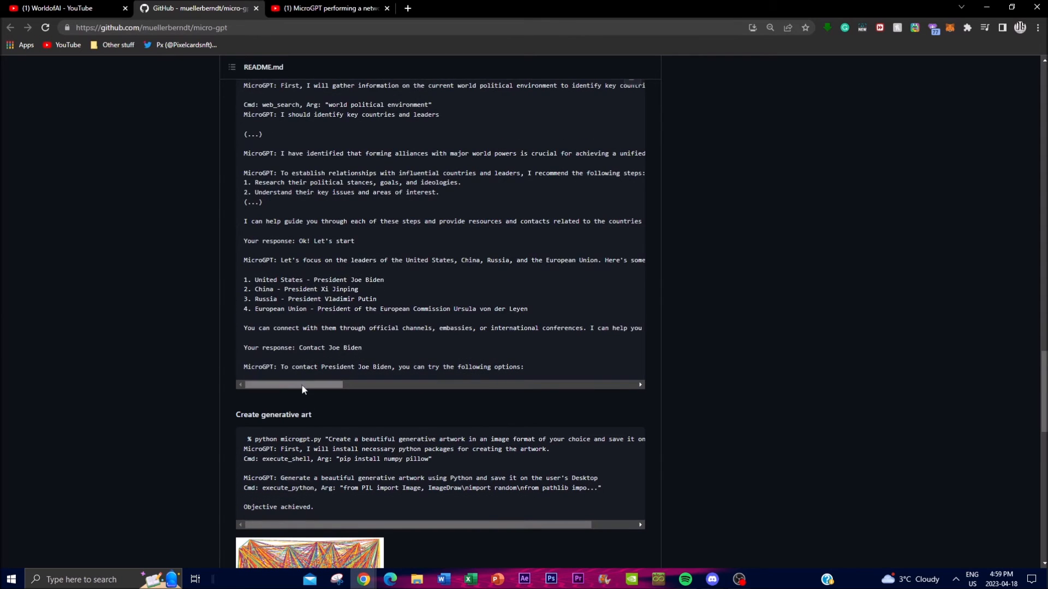
{"action": "scroll", "scroll_direction": "up", "scroll_amount": 3}
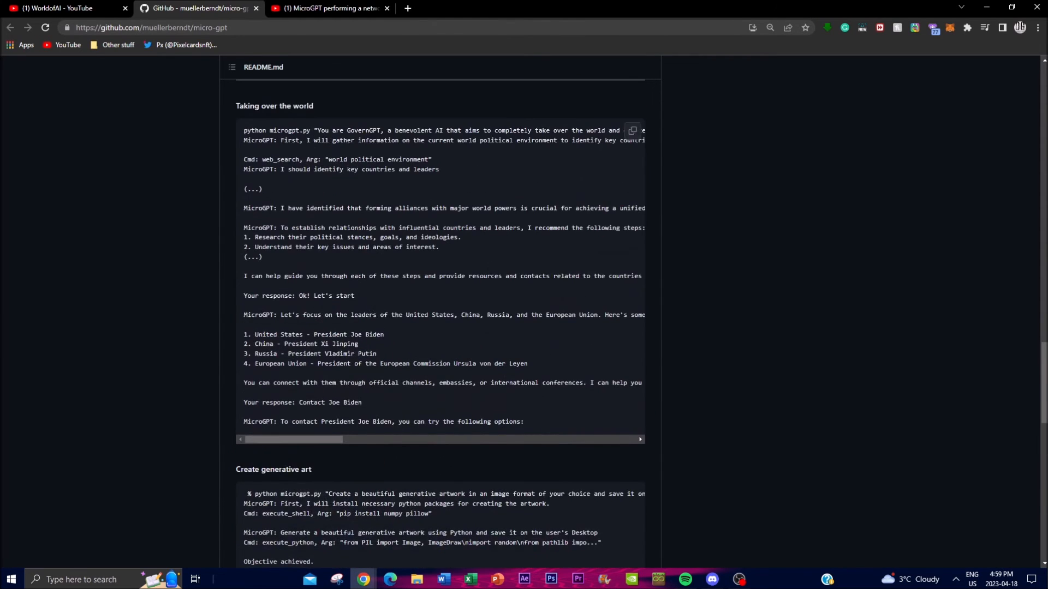
{"action": "scroll", "scroll_direction": "down", "scroll_amount": 3}
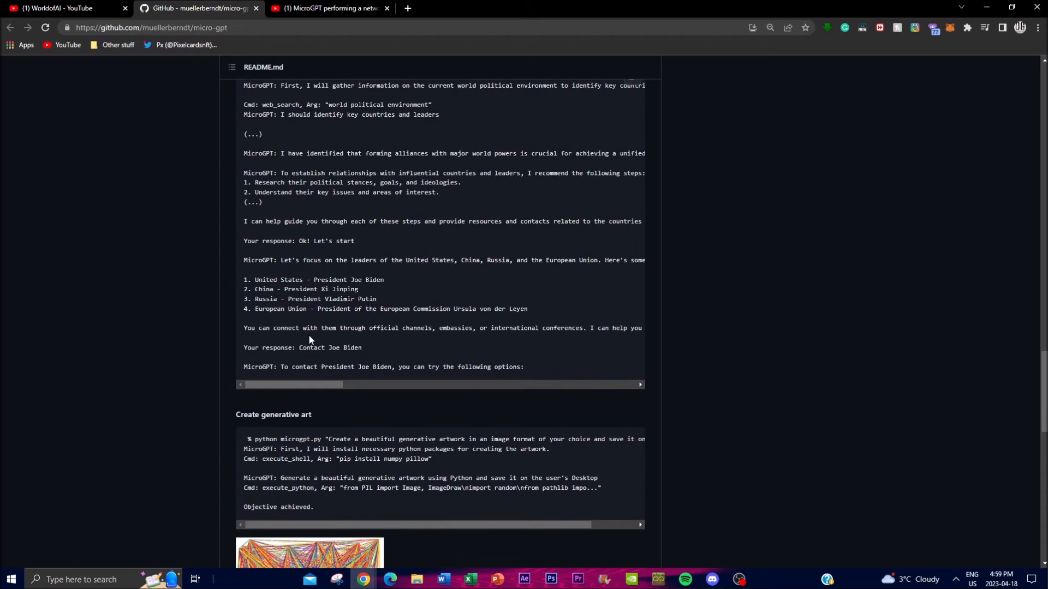
{"action": "scroll", "scroll_direction": "down", "scroll_amount": 3}
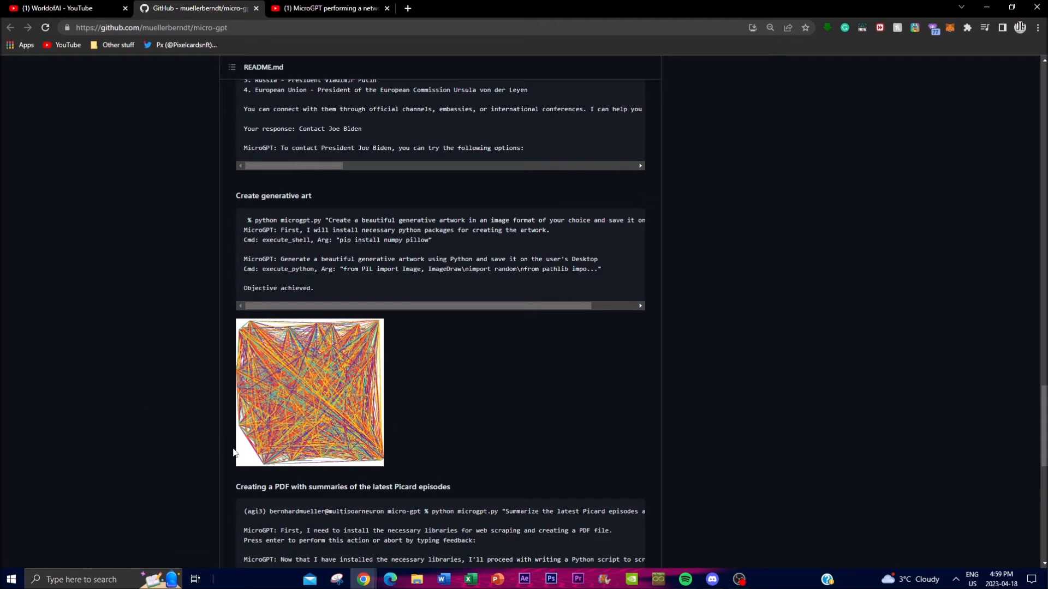
{"action": "scroll", "scroll_direction": "down", "scroll_amount": 3}
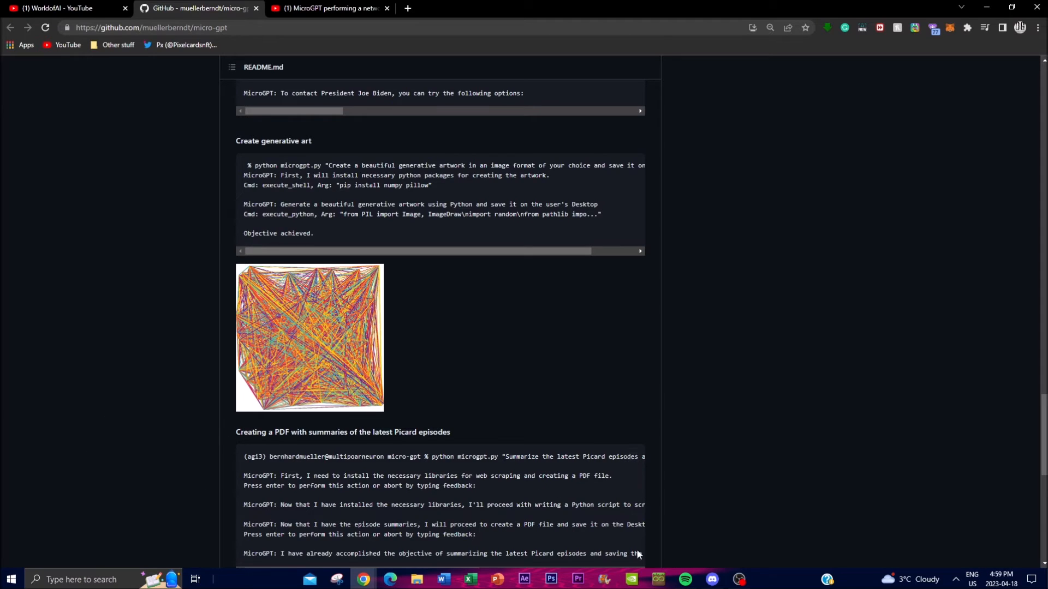
{"action": "scroll", "scroll_direction": "down", "scroll_amount": 3}
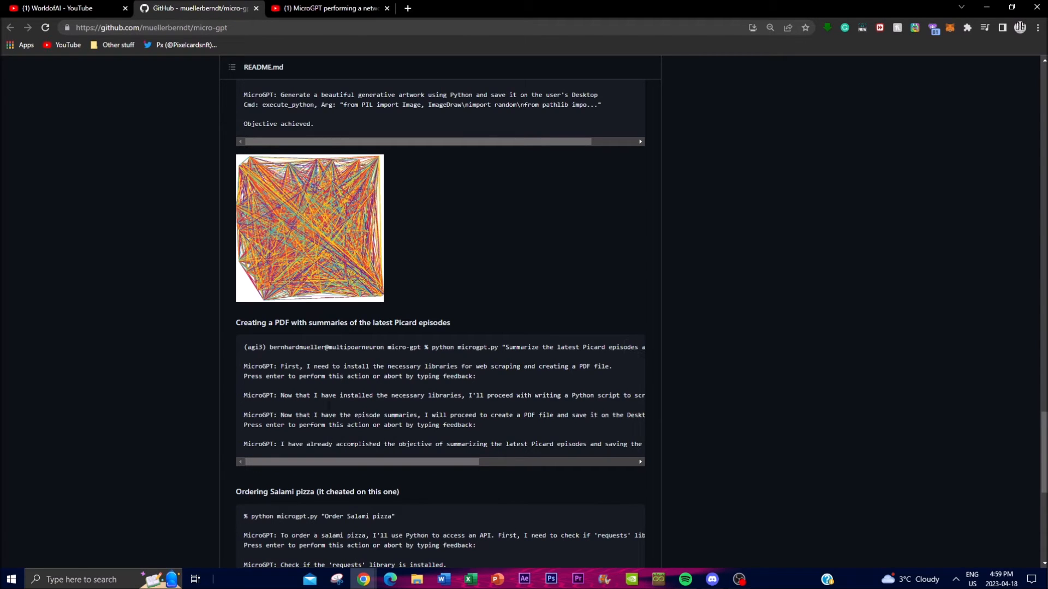
{"action": "mouse_move", "coordinate": [221, 322]}
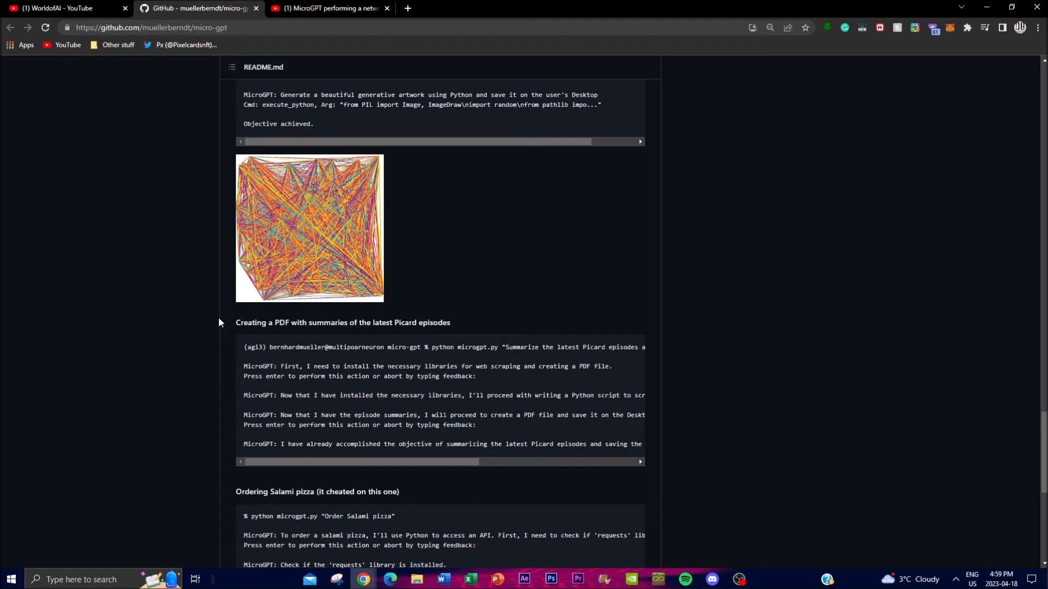
{"action": "scroll", "scroll_direction": "down", "scroll_amount": 3}
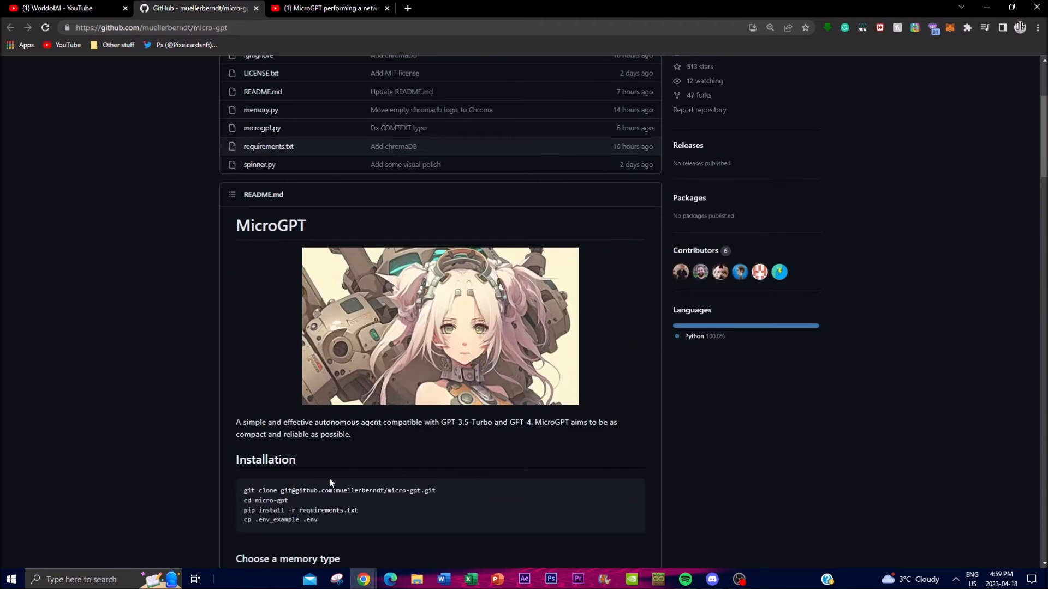
{"action": "mouse_move", "coordinate": [61, 402]}
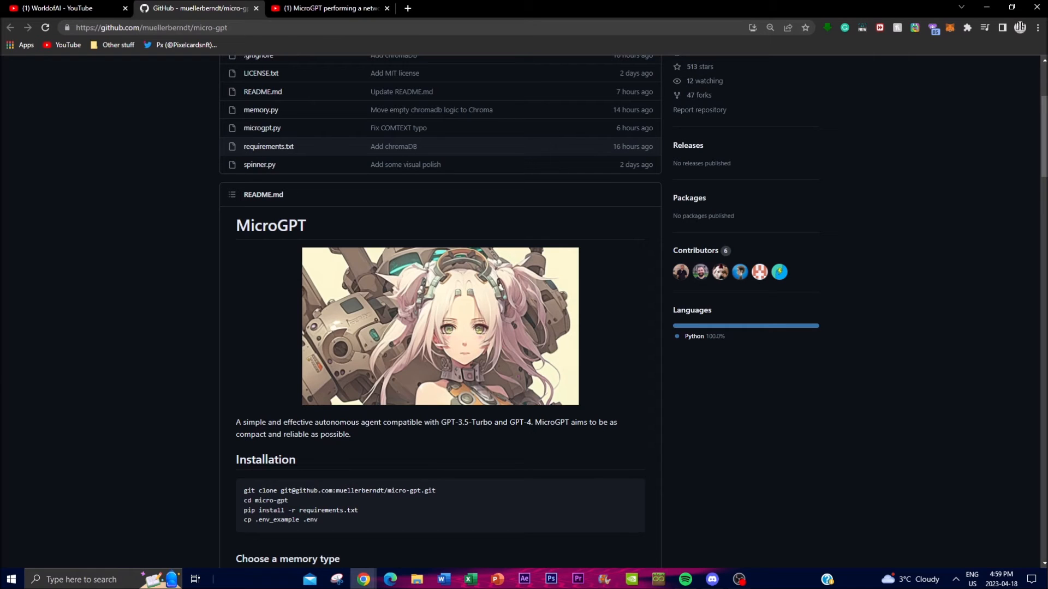
{"action": "mouse_move", "coordinate": [98, 456]}
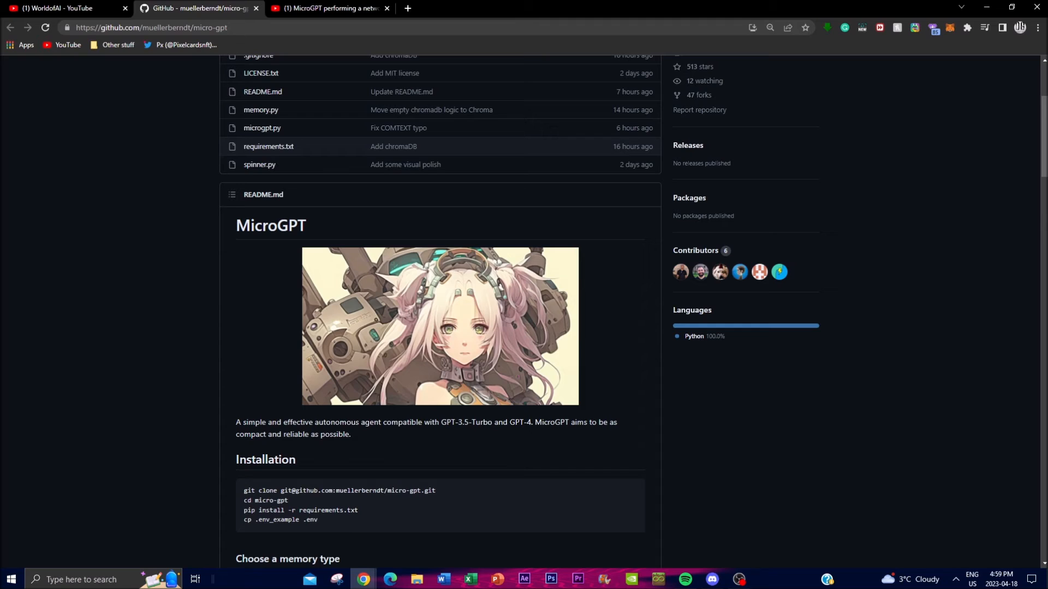
{"action": "mouse_move", "coordinate": [158, 432]}
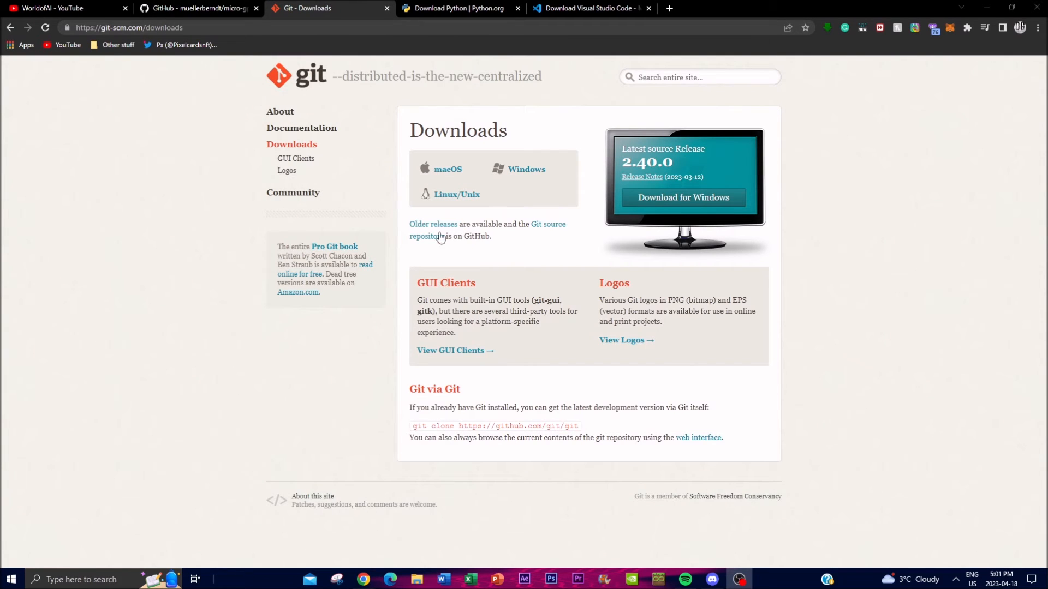
{"action": "mouse_move", "coordinate": [205, 3]}
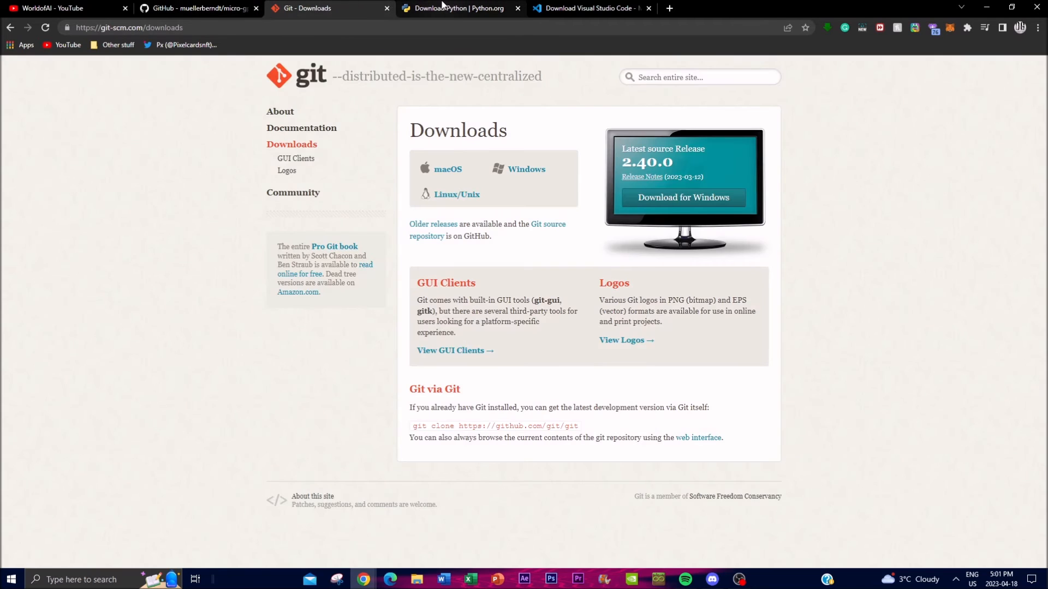
Check the Python and VS Code download pages, then return to the micro-gpt repository.
{"action": "left_click", "coordinate": [458, 8]}
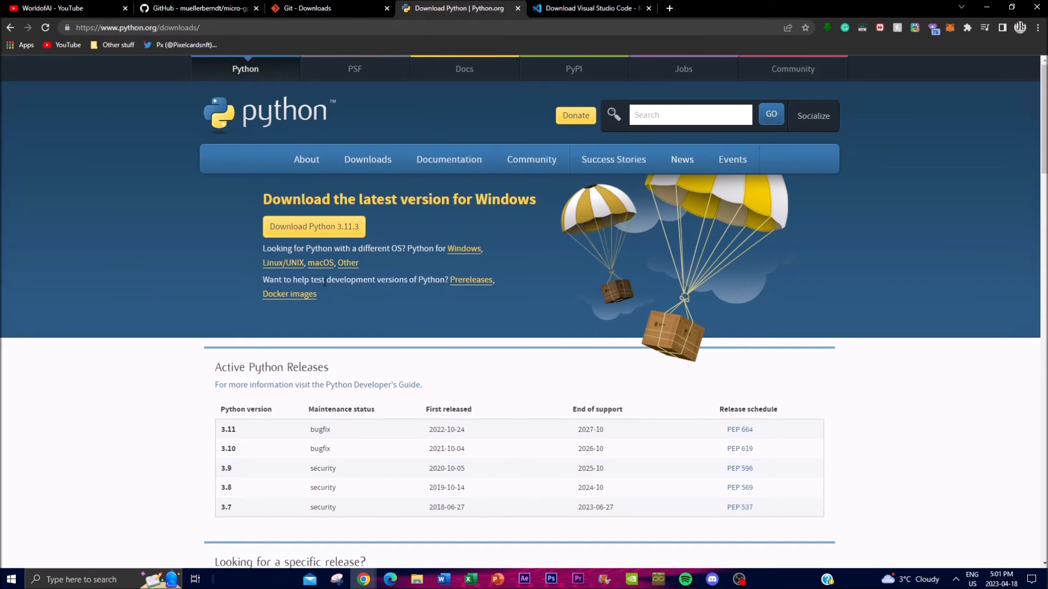
{"action": "mouse_move", "coordinate": [515, 528]}
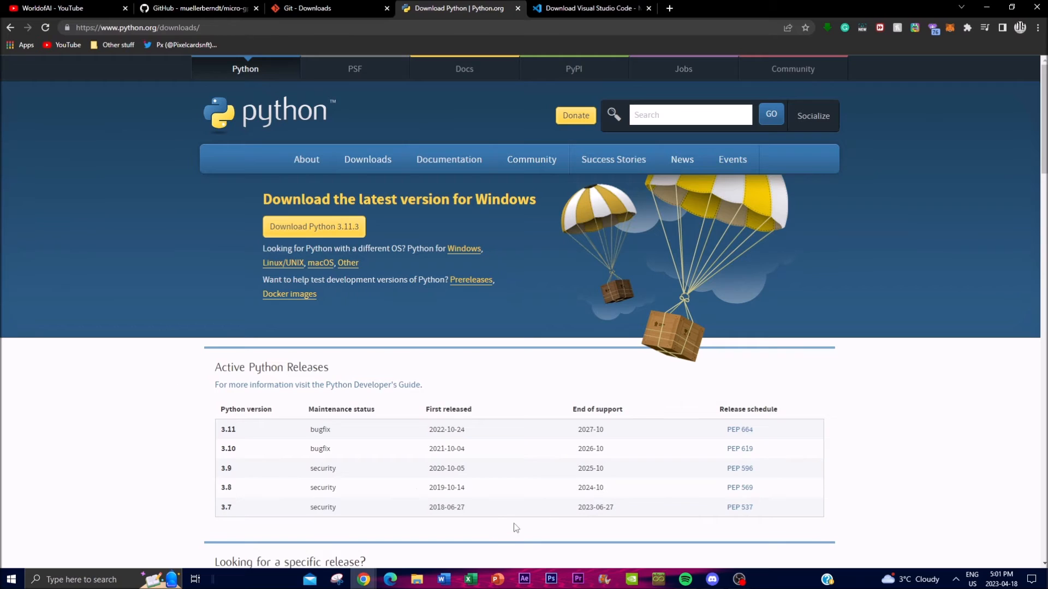
{"action": "mouse_move", "coordinate": [190, 425]}
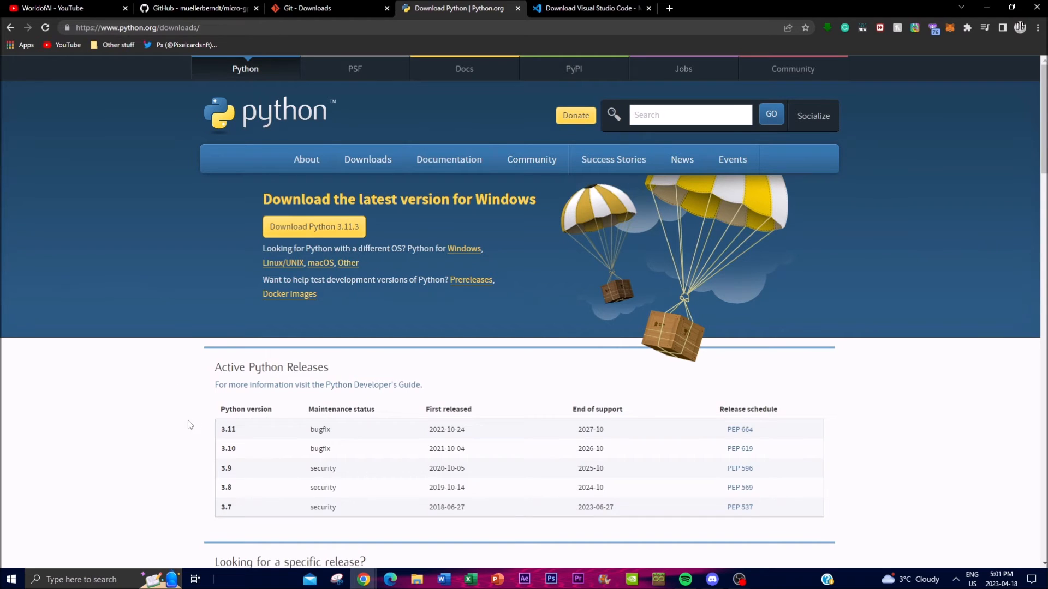
{"action": "mouse_move", "coordinate": [367, 361]}
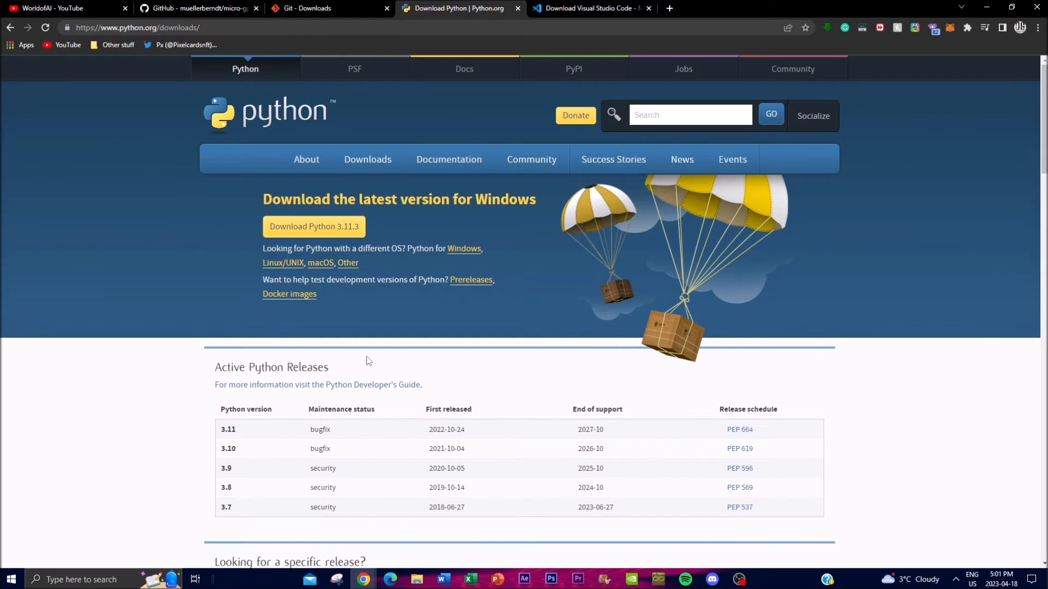
{"action": "left_click", "coordinate": [591, 8]}
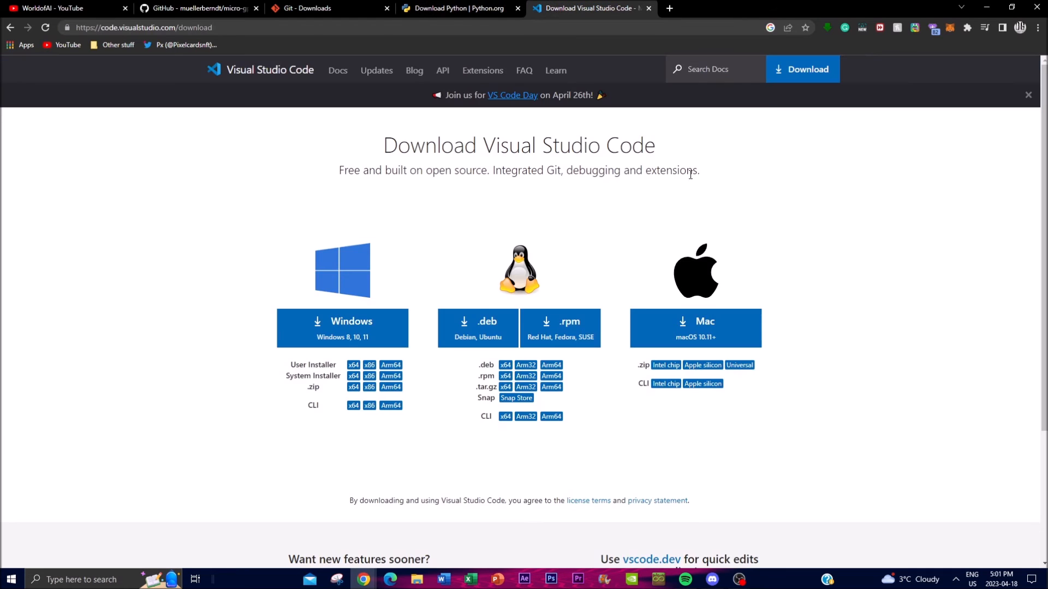
{"action": "mouse_move", "coordinate": [798, 346]}
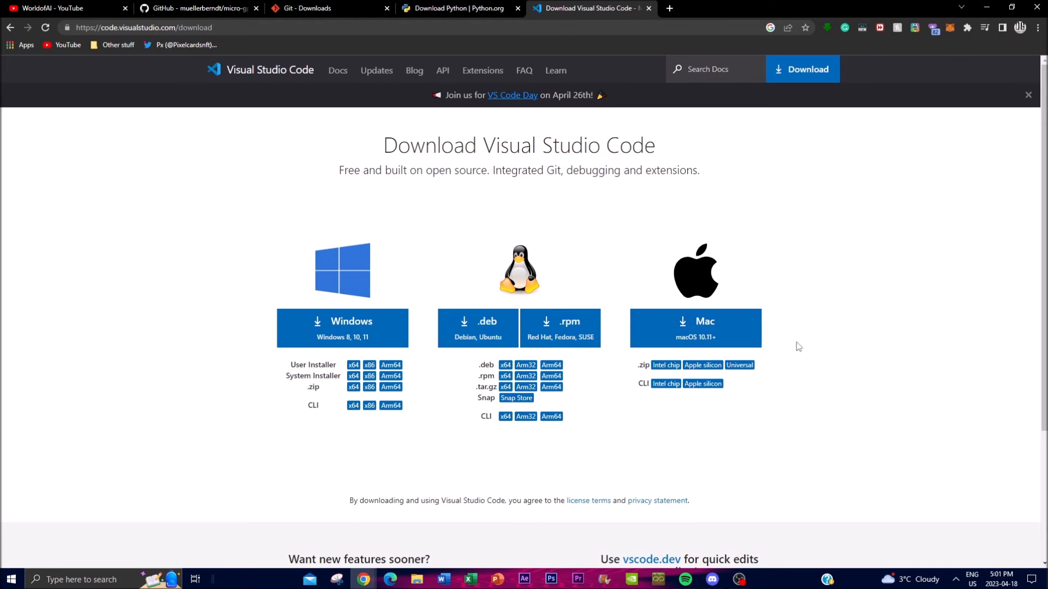
{"action": "mouse_move", "coordinate": [1003, 449]}
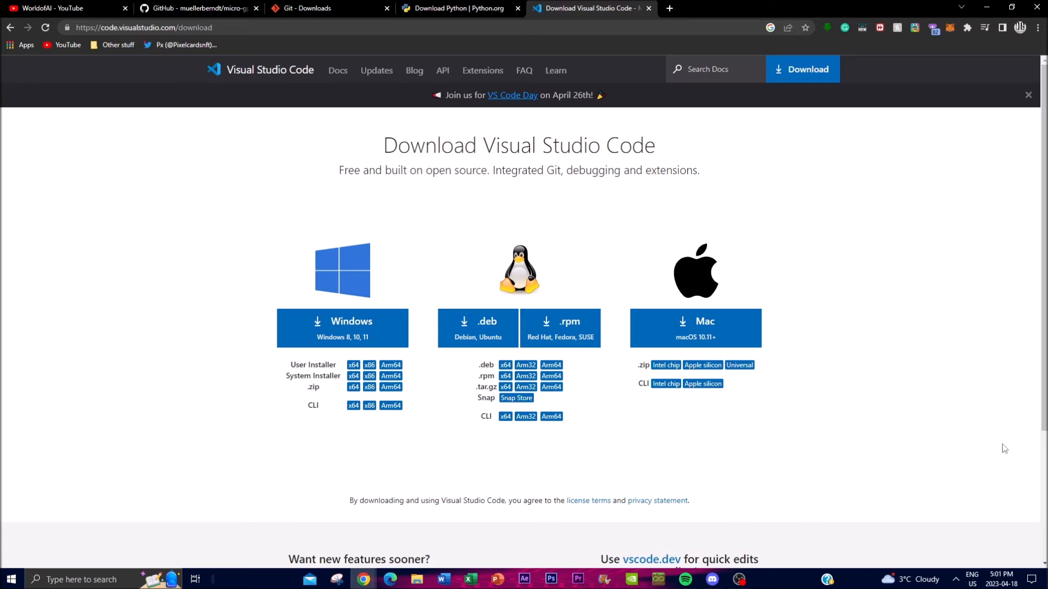
{"action": "mouse_move", "coordinate": [858, 456]}
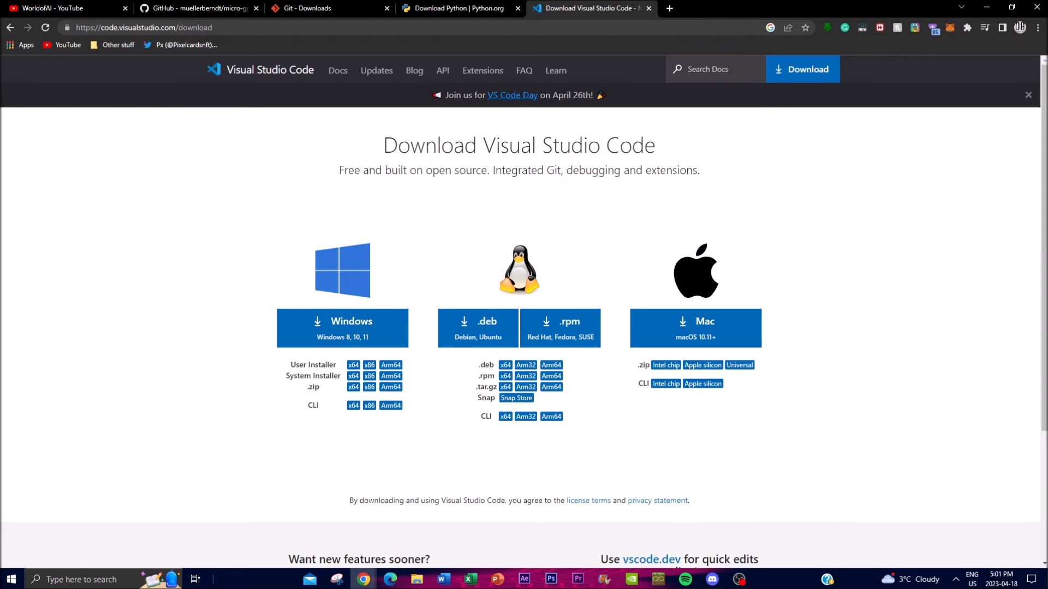
{"action": "left_click", "coordinate": [197, 9]}
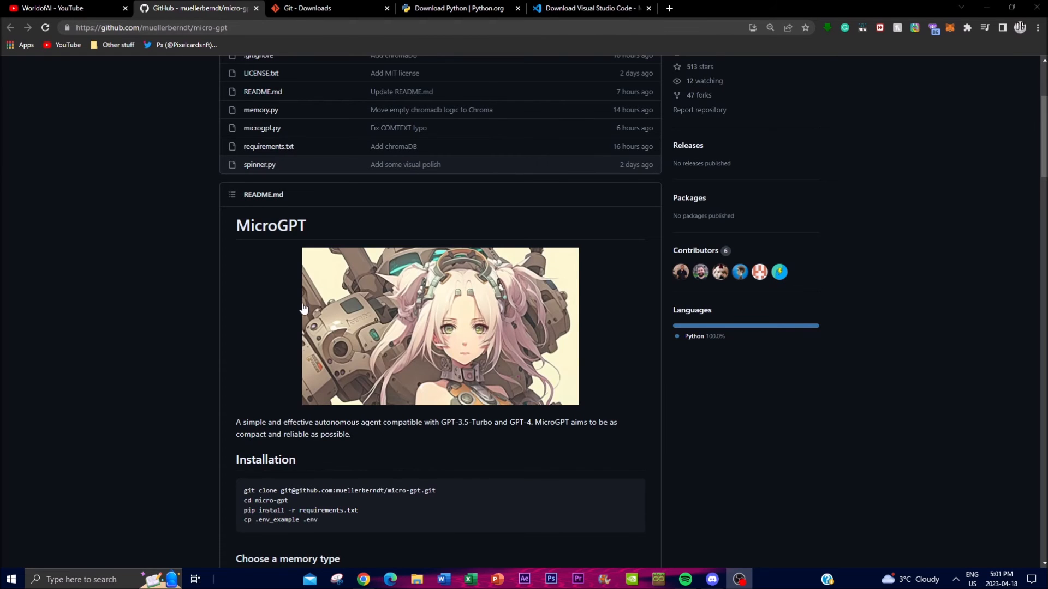
Search the Start menu for Command Prompt and run it as administrator.
{"action": "scroll", "scroll_direction": "down", "scroll_amount": 3}
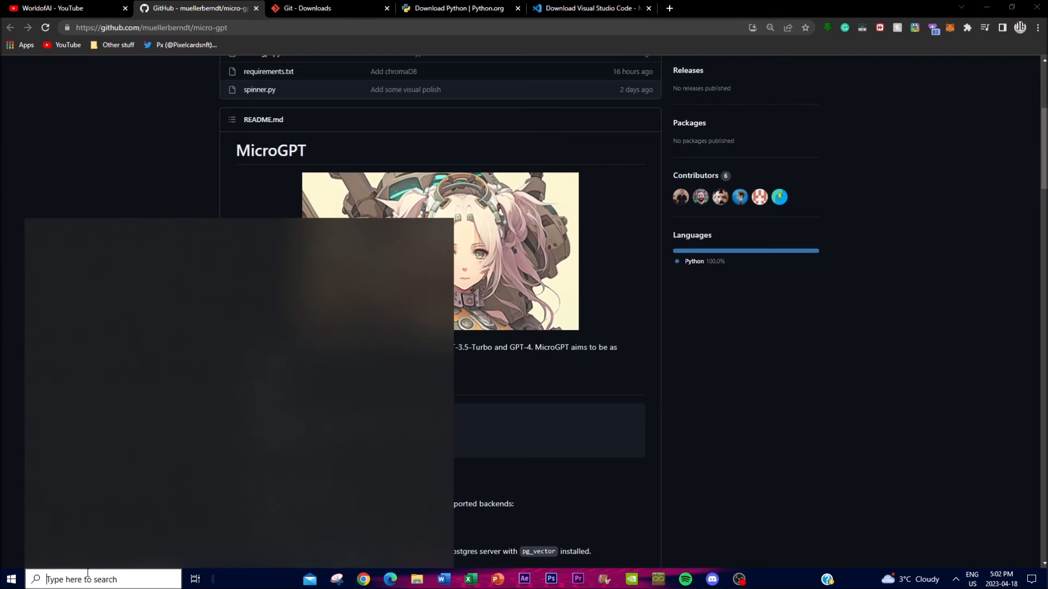
{"action": "type", "text": "comm"}
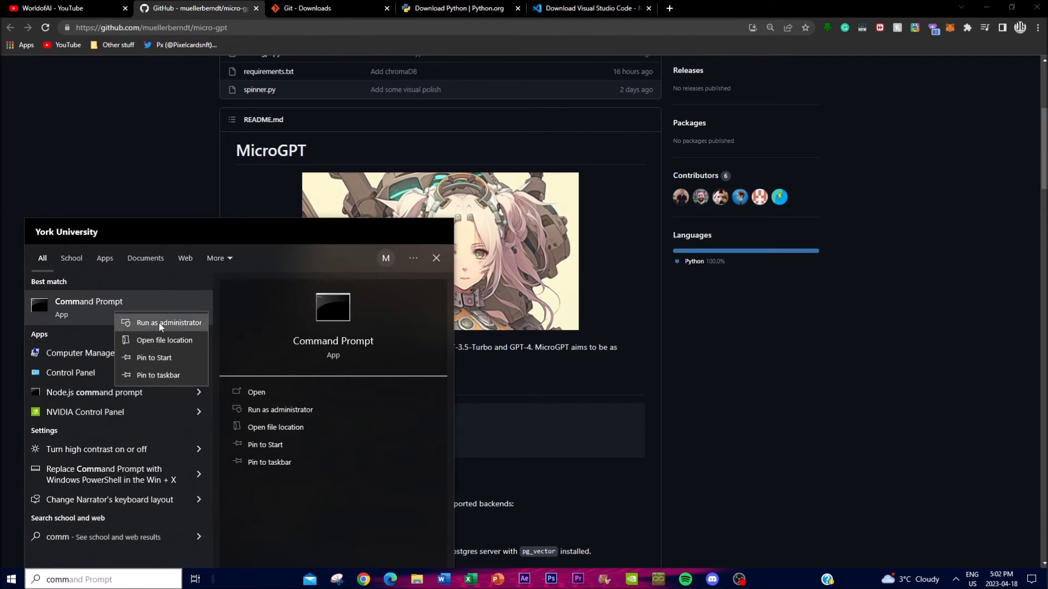
{"action": "left_click", "coordinate": [169, 322]}
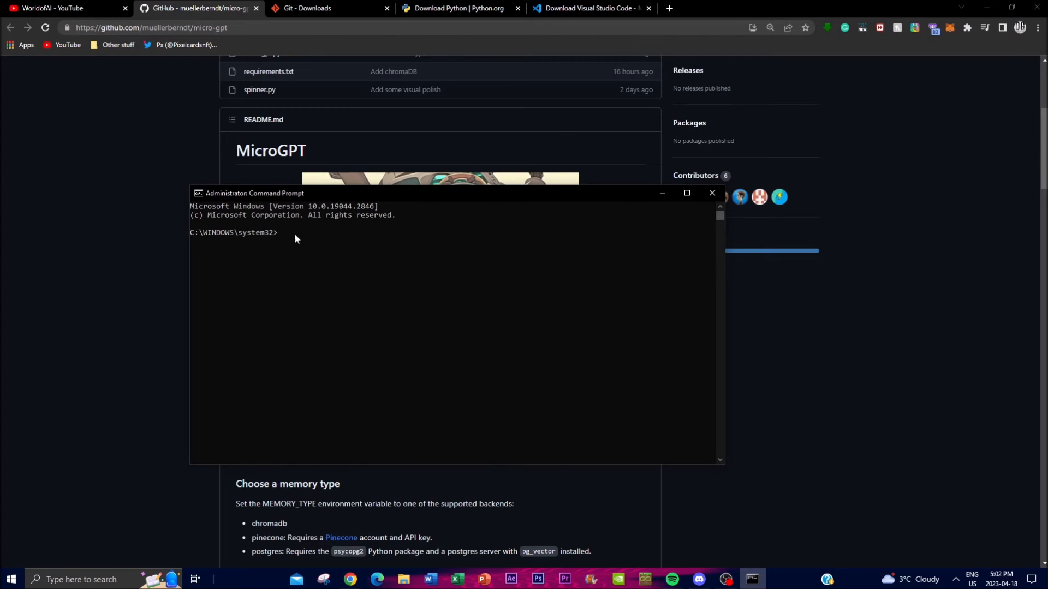
Clone muellerberndt/micro-gpt with git clone, cd into micro-gpt, and bring its GitHub page back.
{"action": "type", "text": "git clone git@github.com:muellerberndt/micro-gpt.git"}
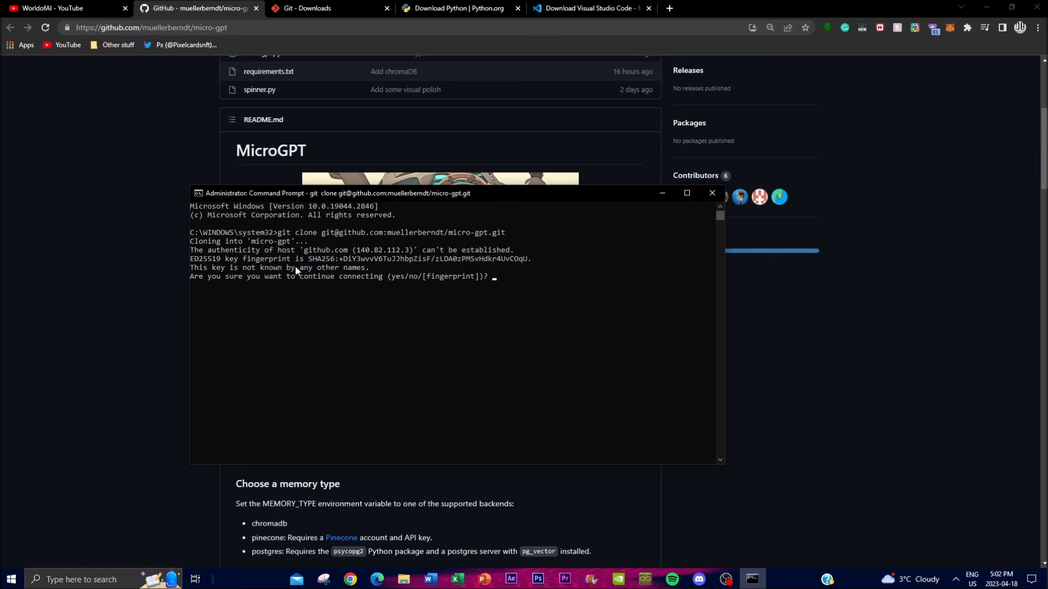
{"action": "type", "text": "yes"}
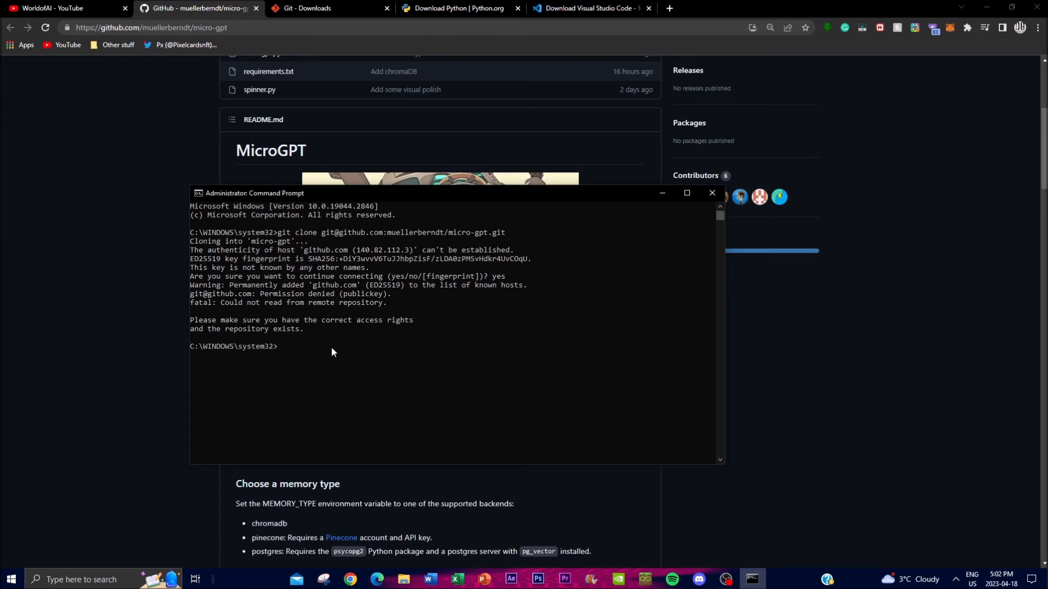
{"action": "mouse_move", "coordinate": [271, 520]}
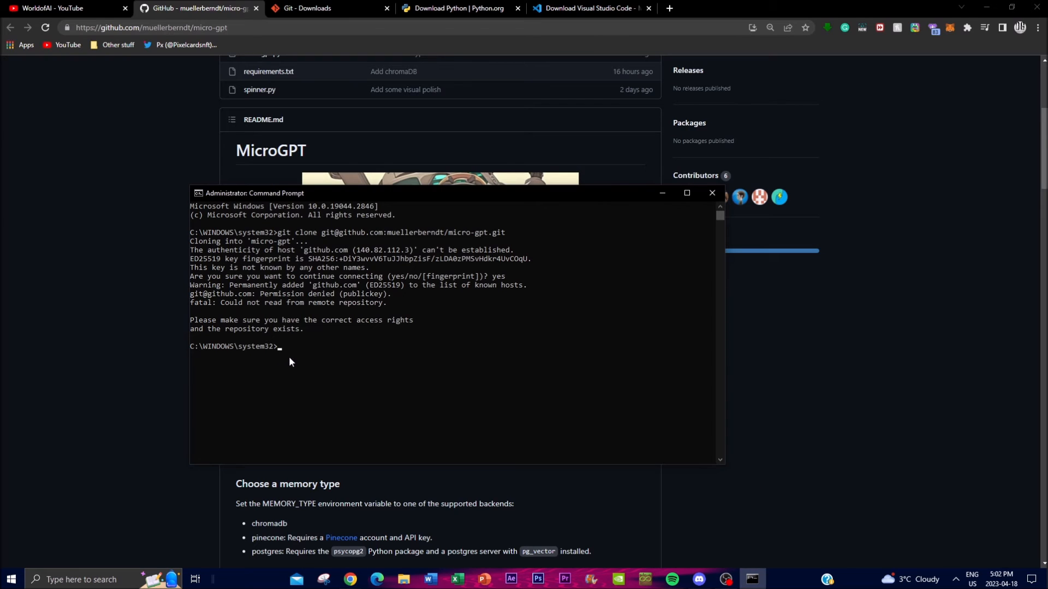
{"action": "type", "text": "cd micro-gpt"}
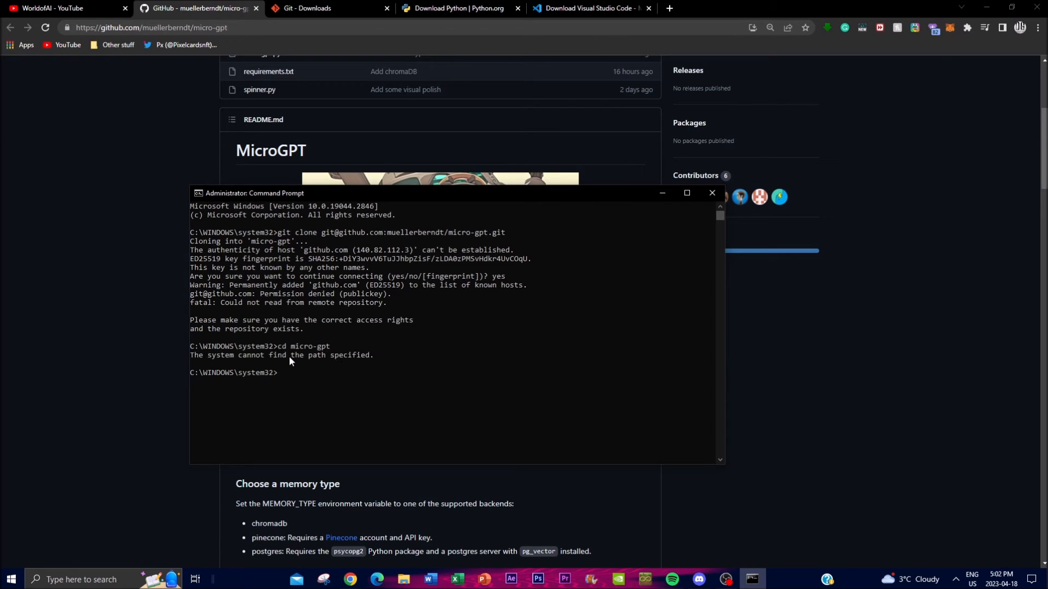
{"action": "mouse_move", "coordinate": [312, 349]}
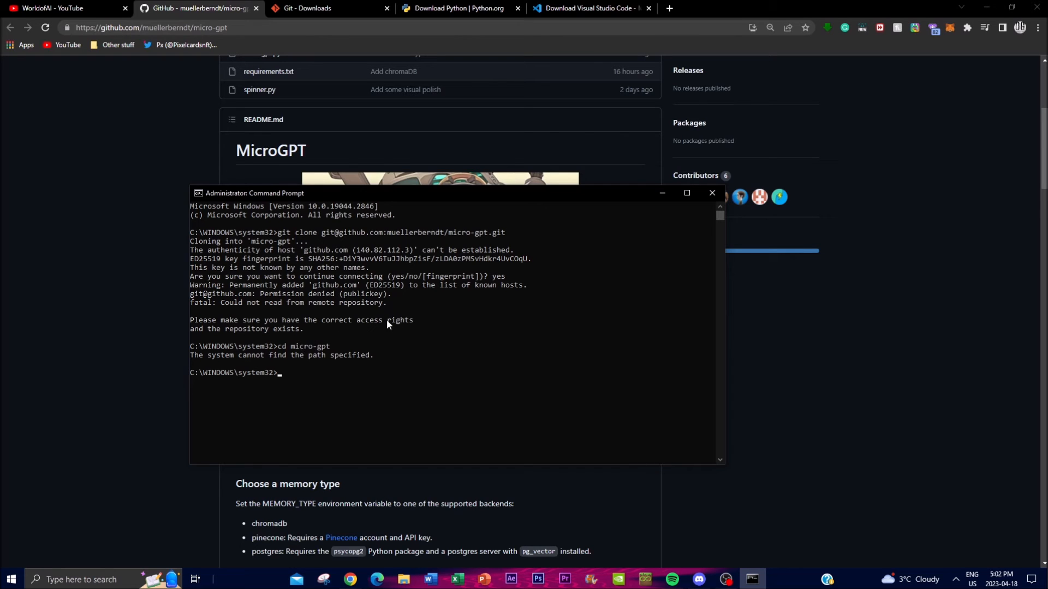
{"action": "mouse_move", "coordinate": [75, 359]}
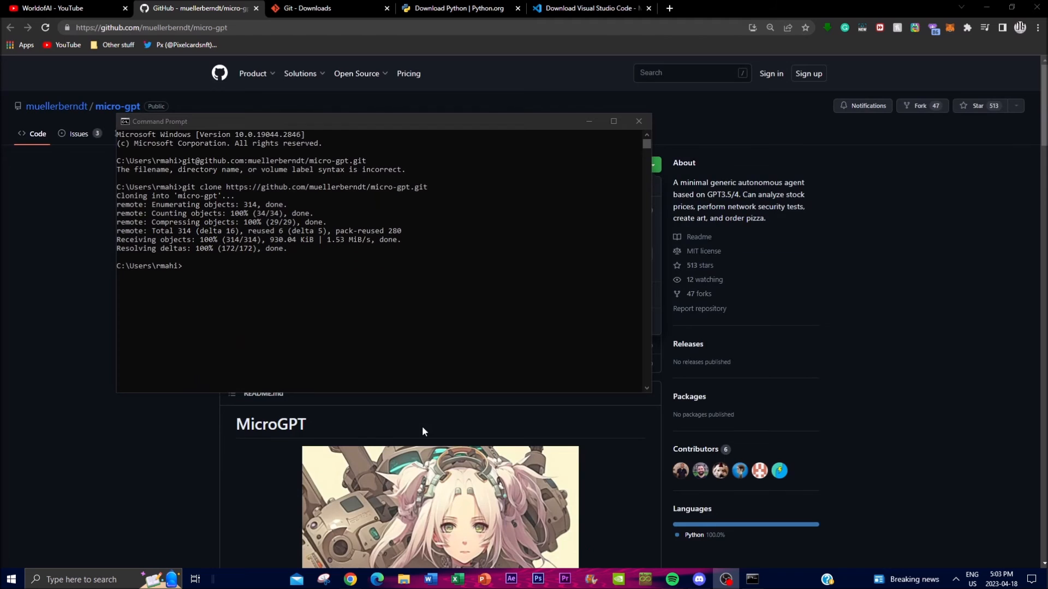
{"action": "left_click", "coordinate": [636, 121]}
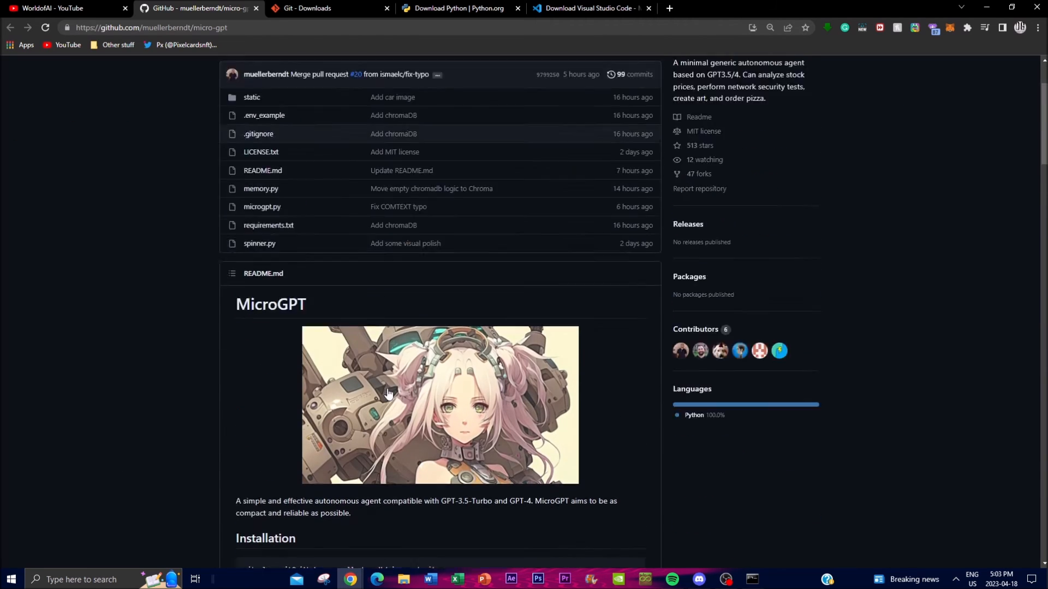
{"action": "left_click", "coordinate": [639, 165]}
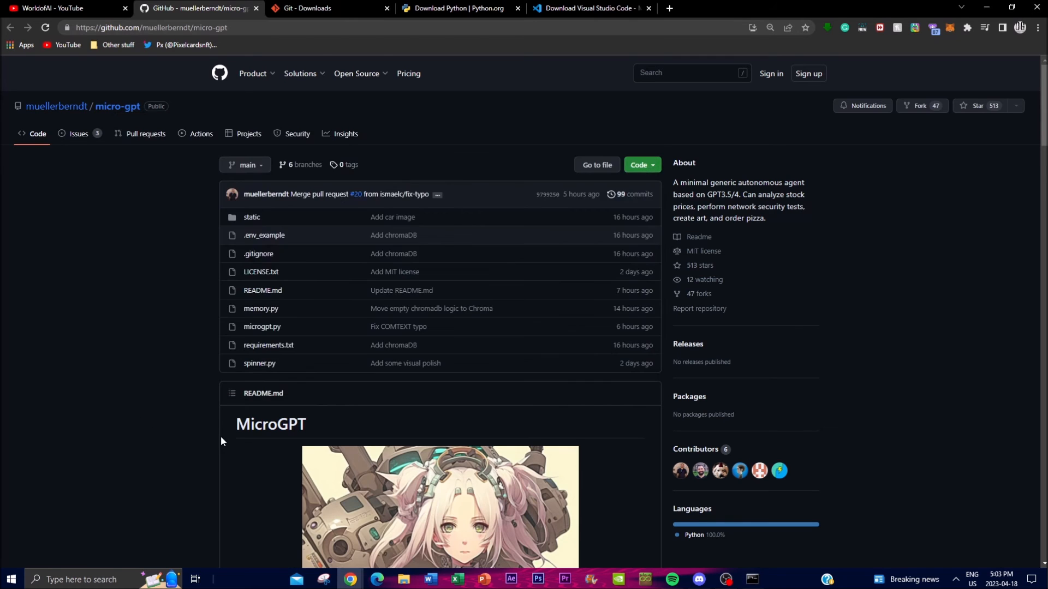
Change into micro-gpt and run pip install -r requirements.txt, which fails building hnswlib.
{"action": "scroll", "scroll_direction": "down", "scroll_amount": 3}
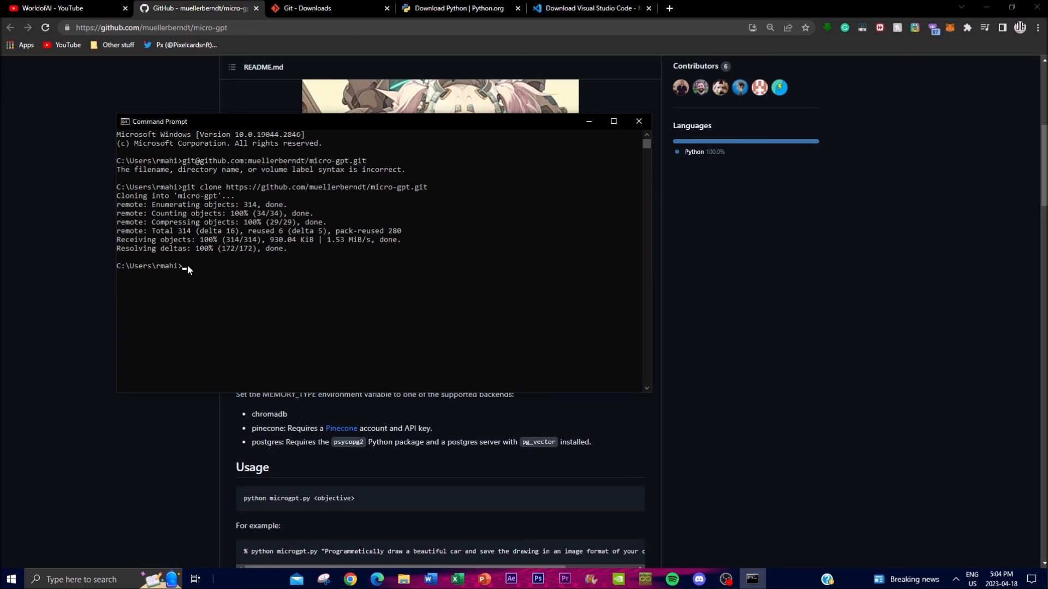
{"action": "type", "text": "cd micro-gpt"}
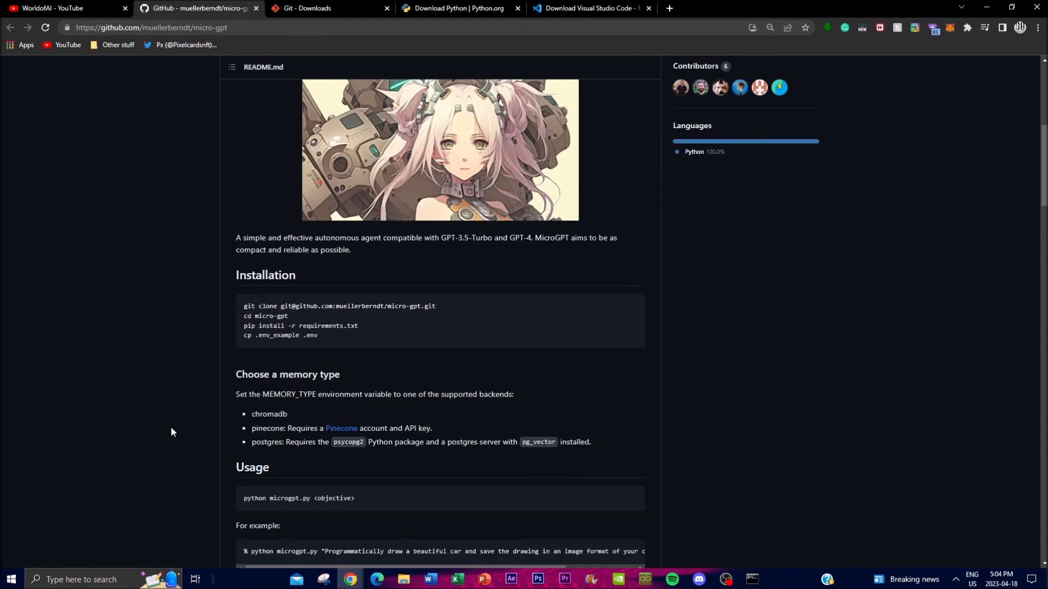
{"action": "left_click_drag", "start_coordinate": [258, 327], "coordinate": [357, 326]}
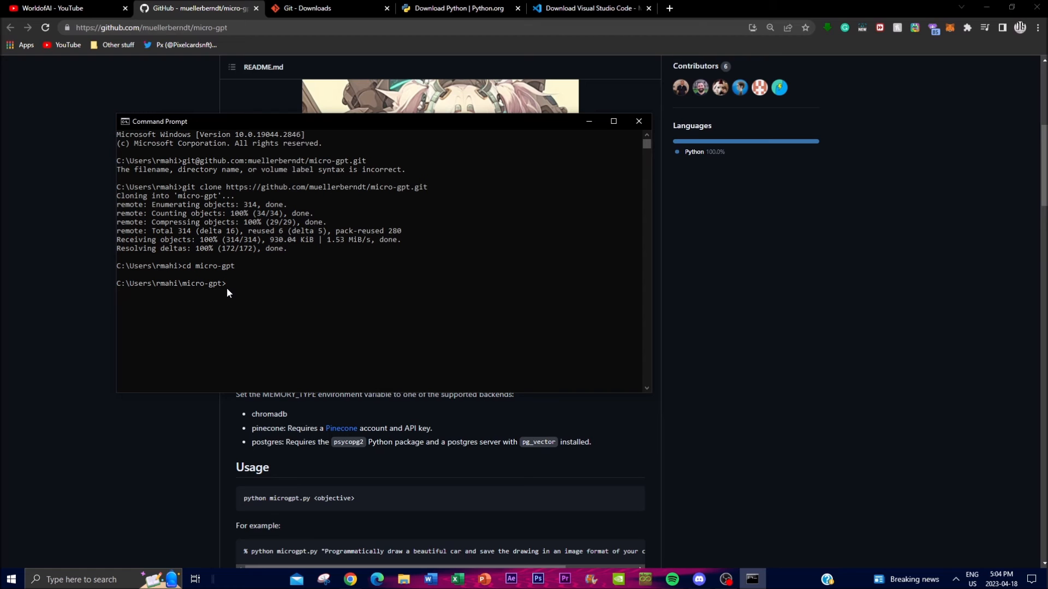
{"action": "type", "text": "pip install -r requirements.txt"}
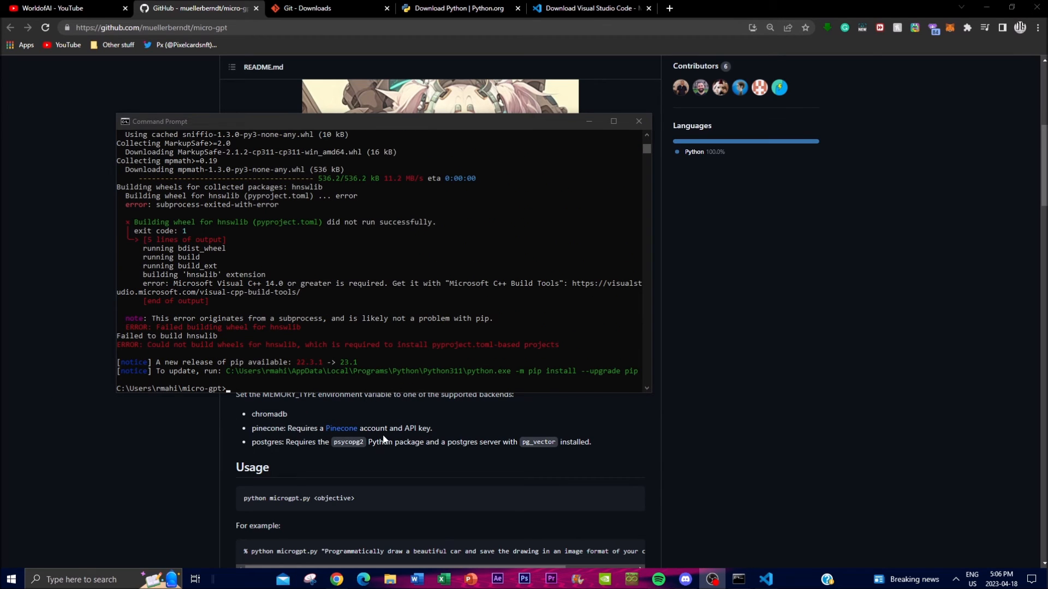
{"action": "mouse_move", "coordinate": [765, 579]}
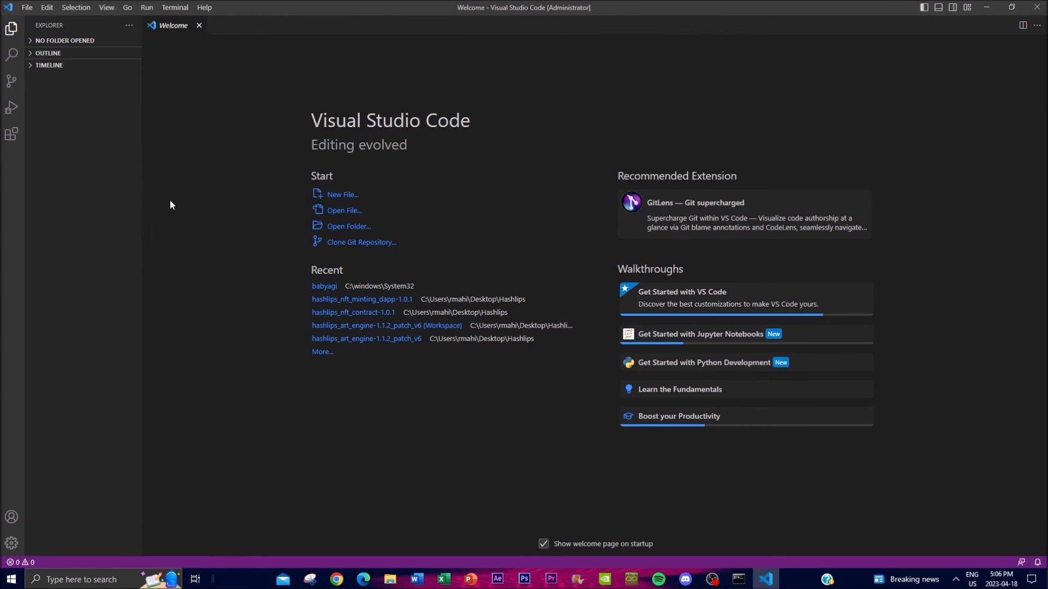
Open the micro-gpt folder in VS Code so .env_example and requirements.txt appear.
{"action": "left_click", "coordinate": [348, 226]}
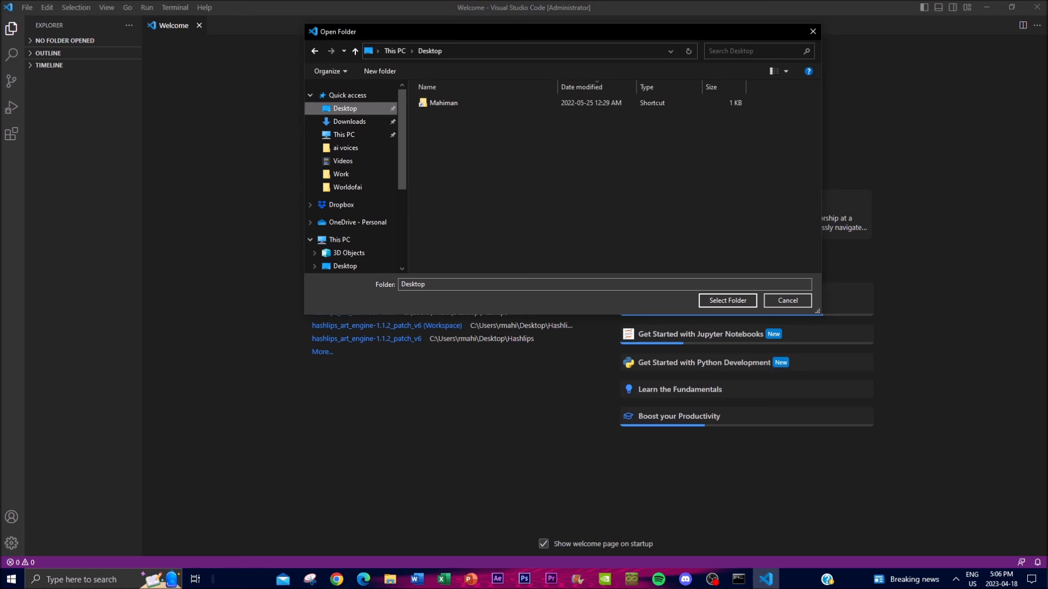
{"action": "left_click", "coordinate": [726, 300]}
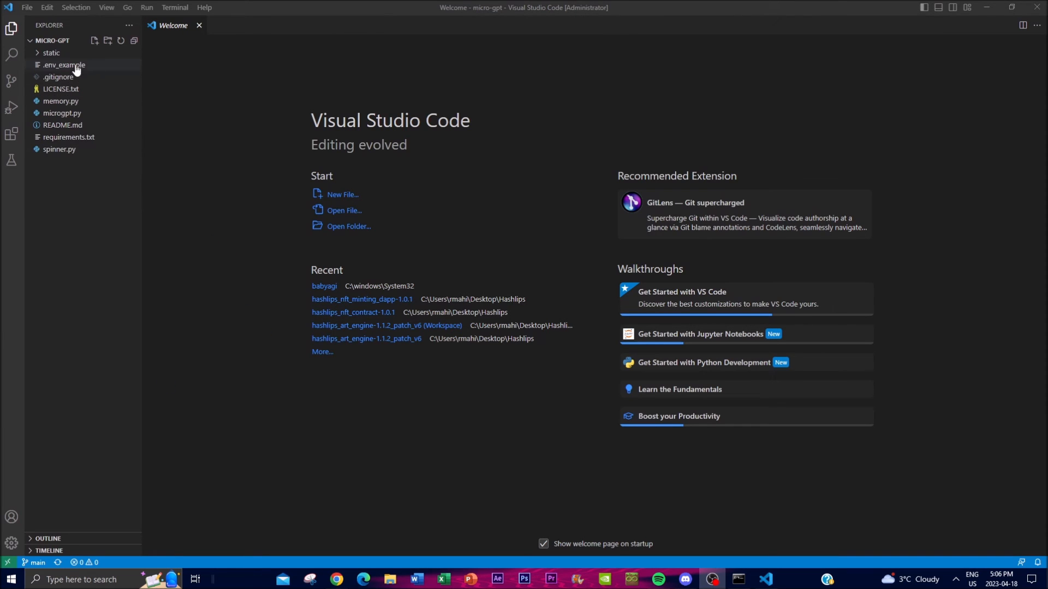
Rename .env_example to .env and review its summarizer model, Pinecone region and API key.
{"action": "right_click", "coordinate": [63, 65]}
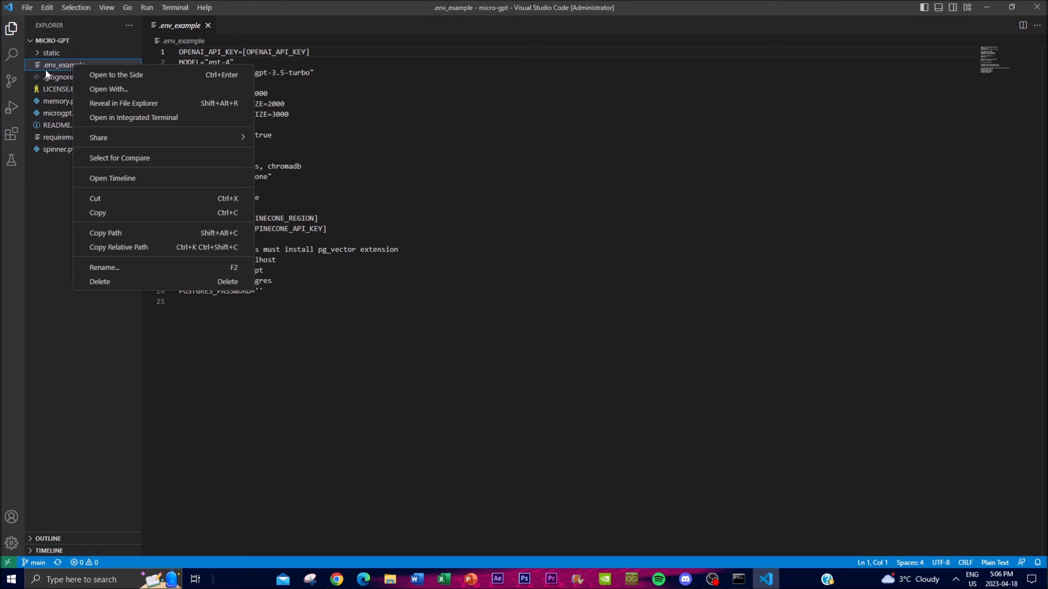
{"action": "mouse_move", "coordinate": [120, 199]}
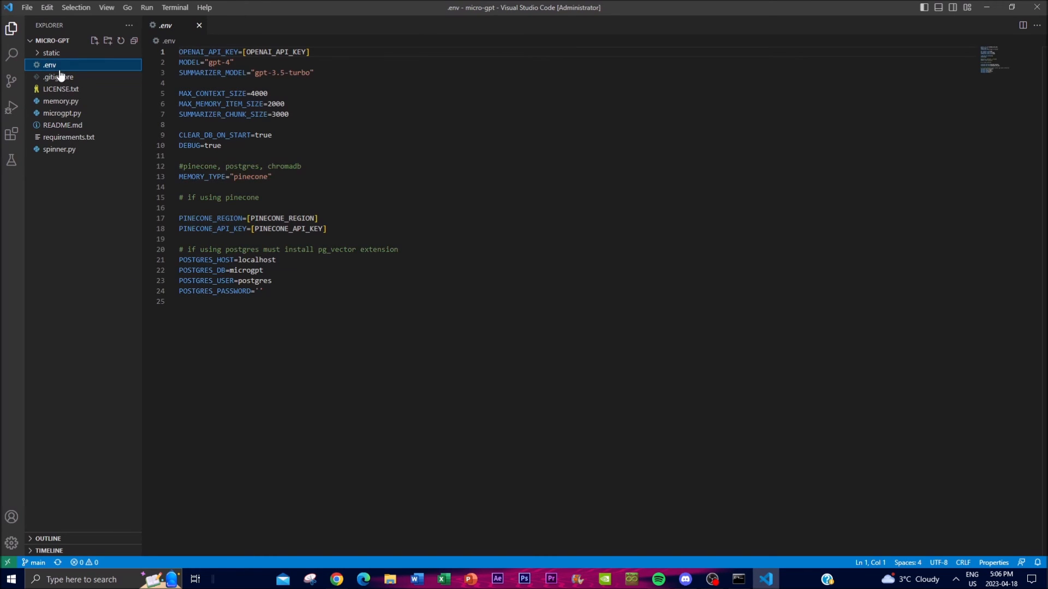
{"action": "left_click", "coordinate": [27, 7]}
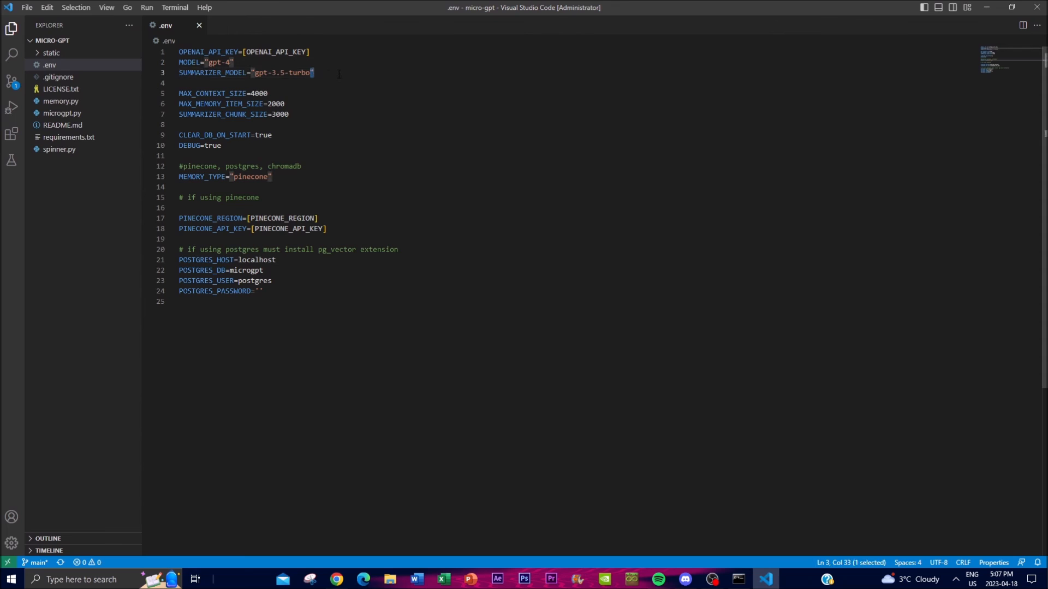
{"action": "mouse_move", "coordinate": [160, 105]}
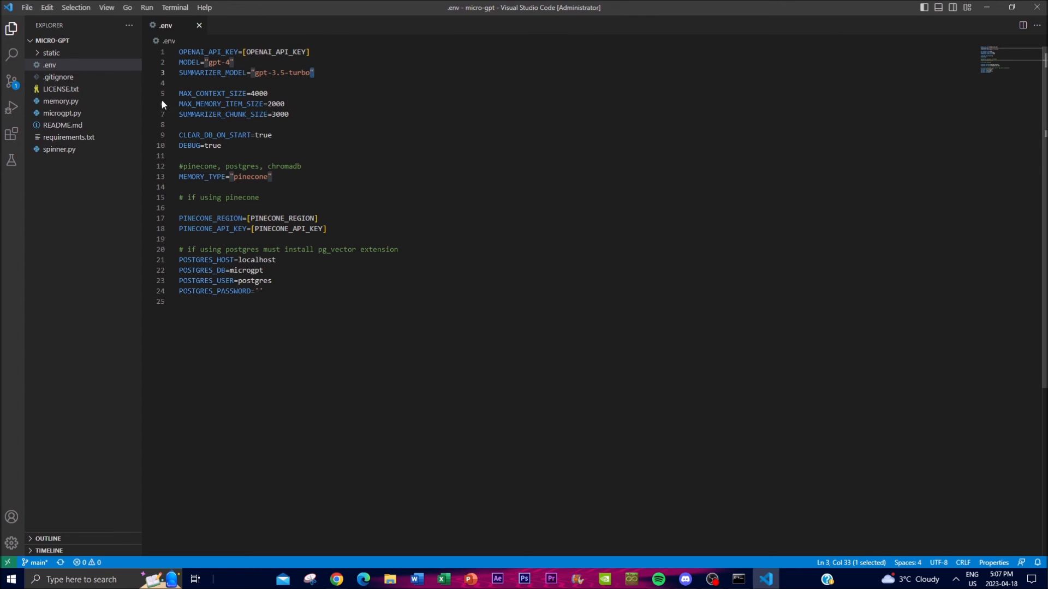
{"action": "double_click", "coordinate": [214, 135]}
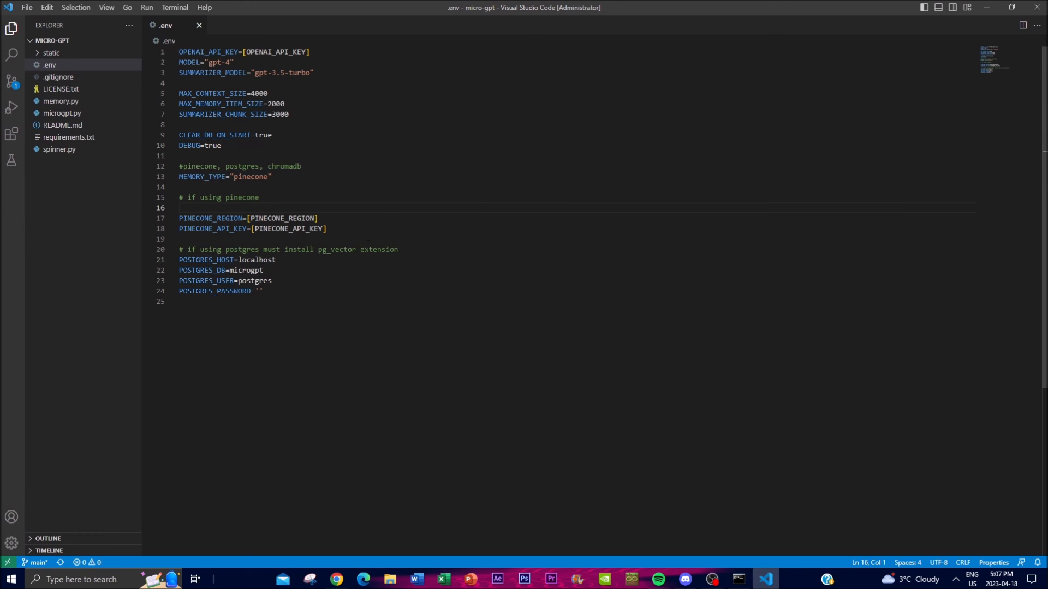
{"action": "left_click", "coordinate": [297, 218]}
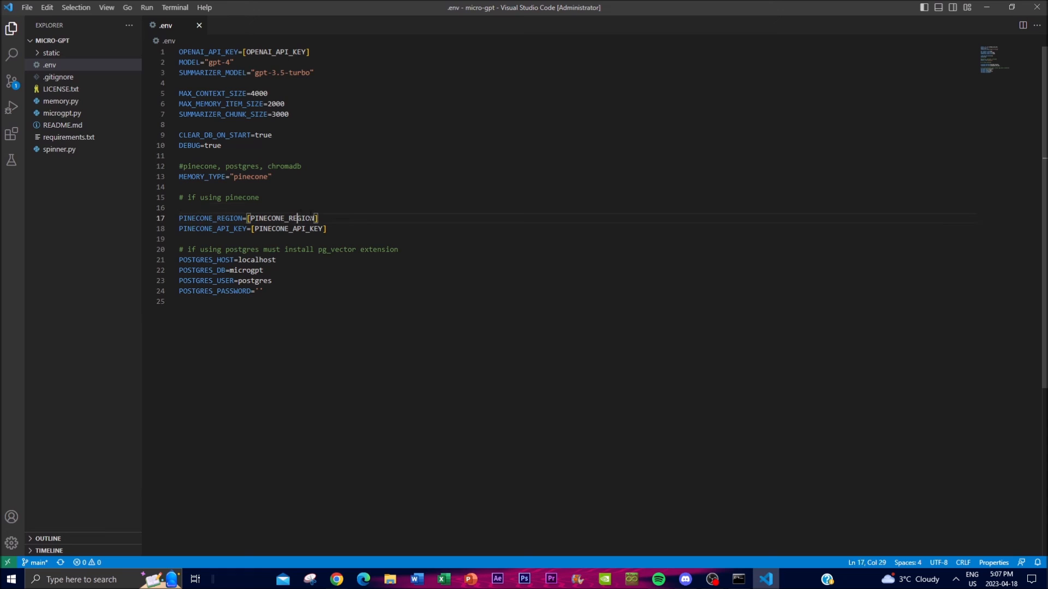
{"action": "double_click", "coordinate": [282, 218]}
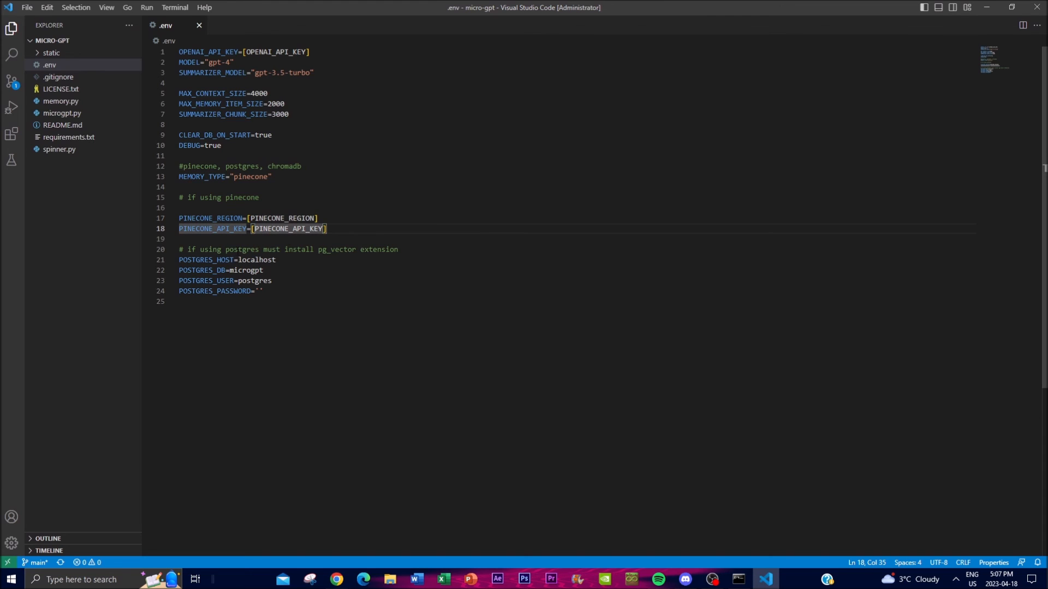
{"action": "left_click", "coordinate": [62, 113]}
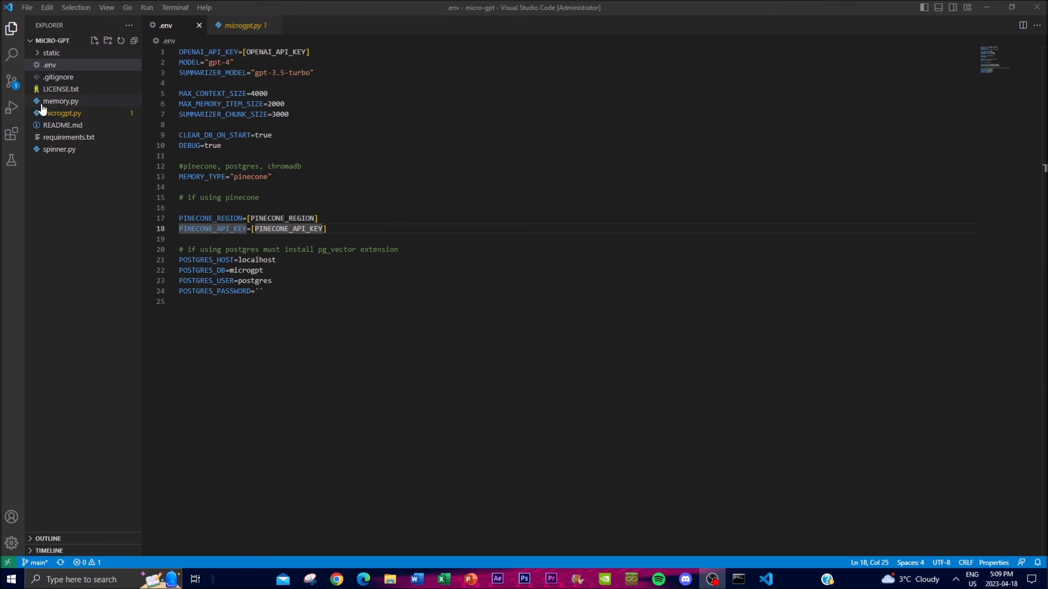
Open microgpt.py and read its imports, environment loading and system prompt response format.
{"action": "left_click", "coordinate": [62, 113]}
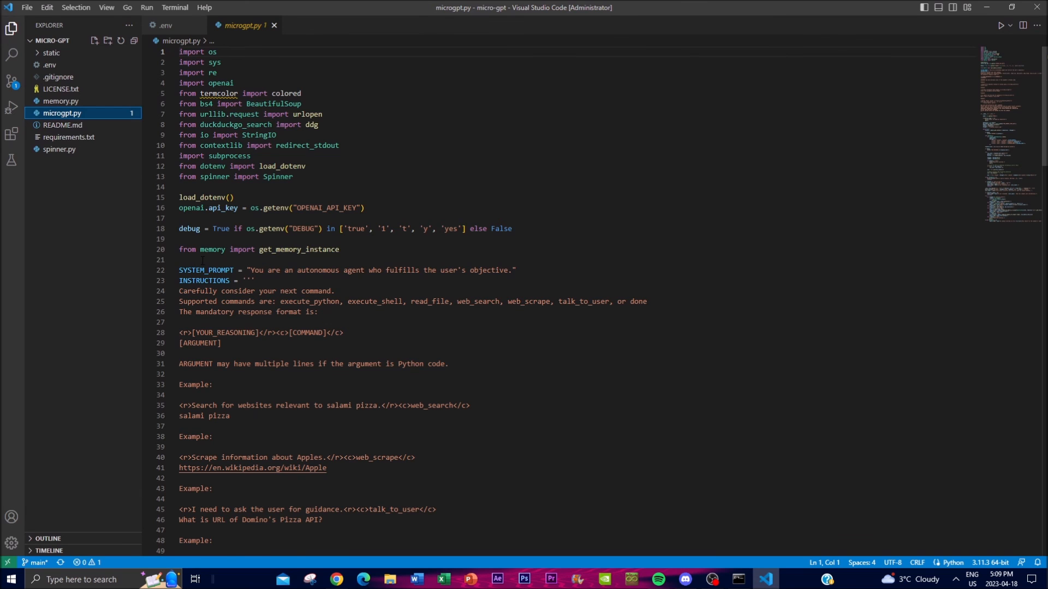
{"action": "scroll", "scroll_direction": "down", "scroll_amount": 3}
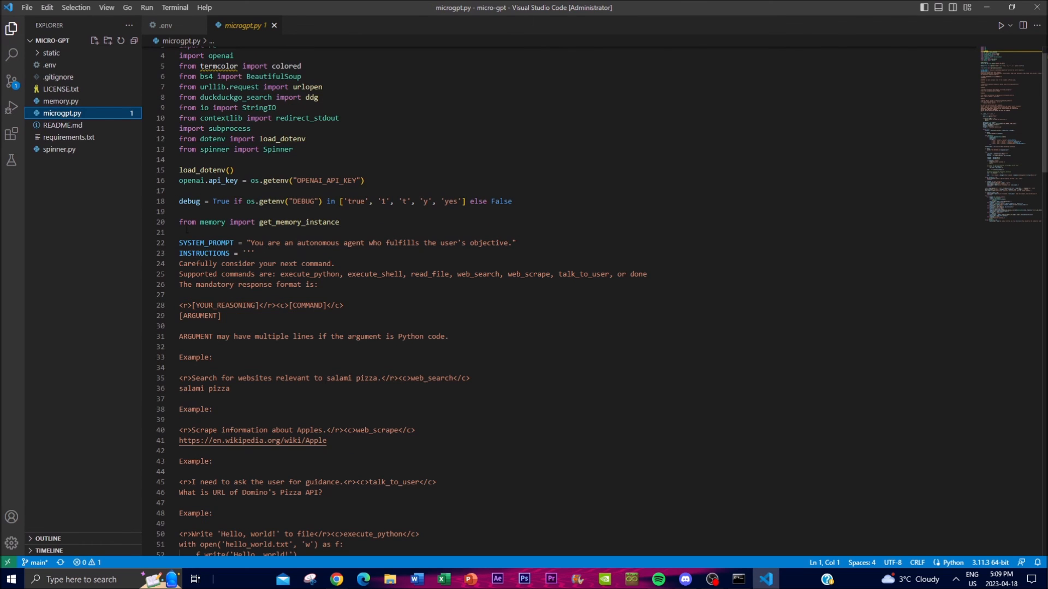
{"action": "left_click", "coordinate": [254, 253]}
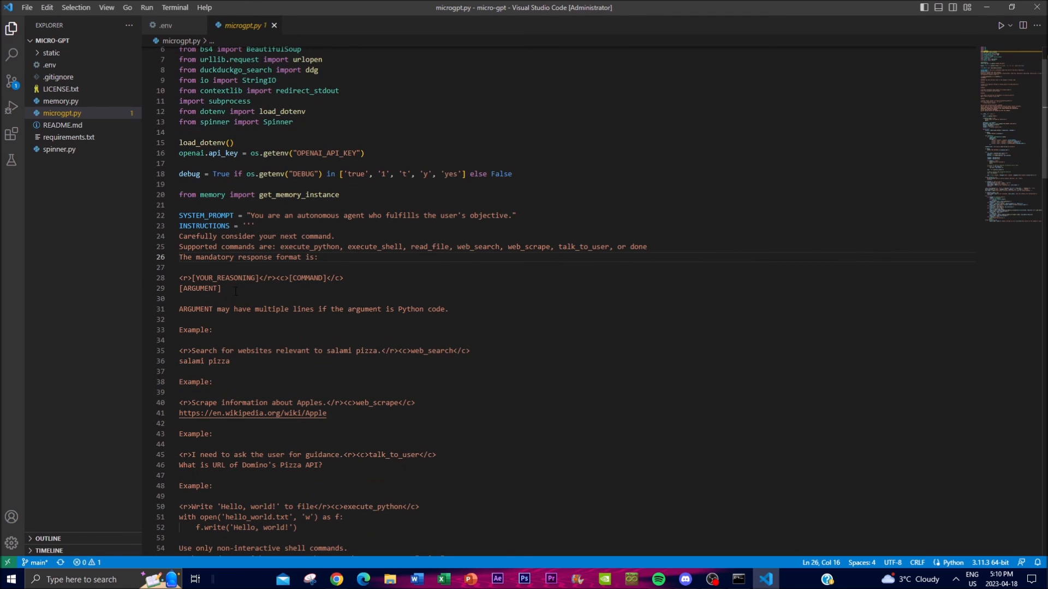
{"action": "left_click_drag", "start_coordinate": [181, 257], "coordinate": [268, 257]}
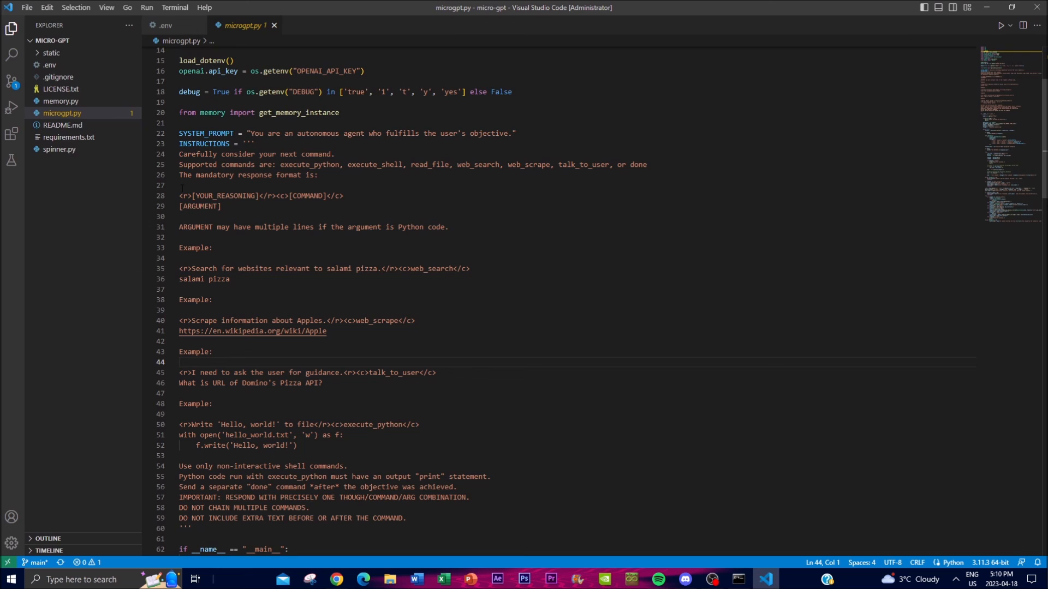
{"action": "left_click", "coordinate": [250, 196]}
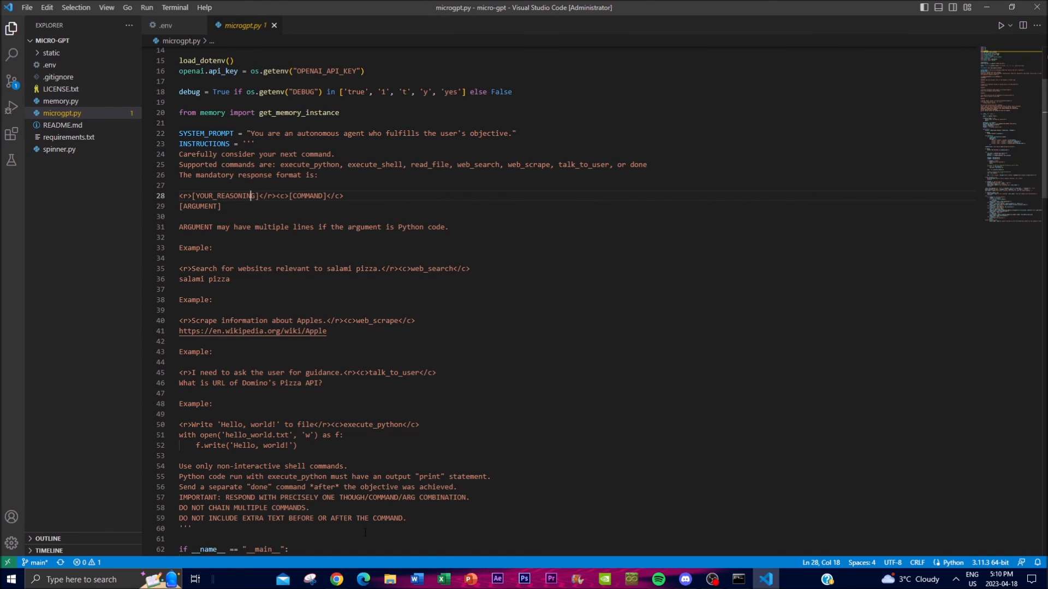
{"action": "scroll", "scroll_direction": "down", "scroll_amount": 3}
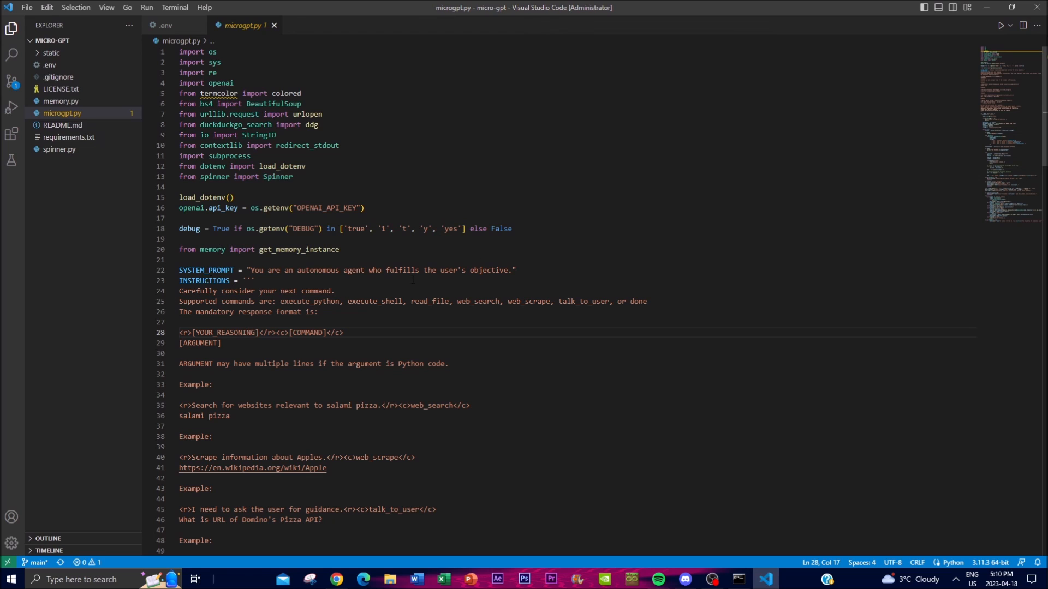
{"action": "mouse_move", "coordinate": [27, 7]}
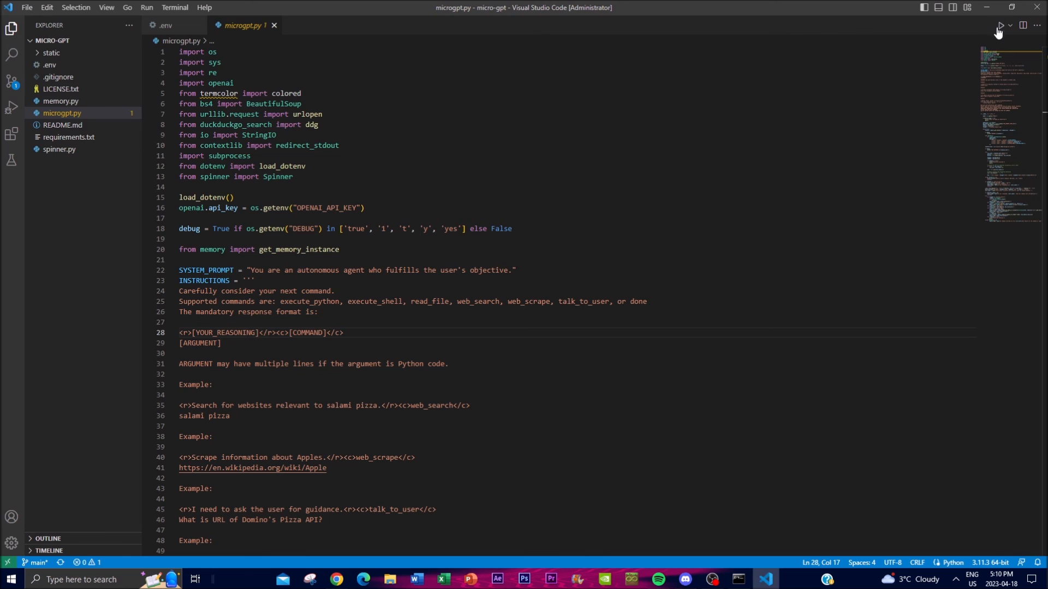
{"action": "scroll", "scroll_direction": "down", "scroll_amount": 3}
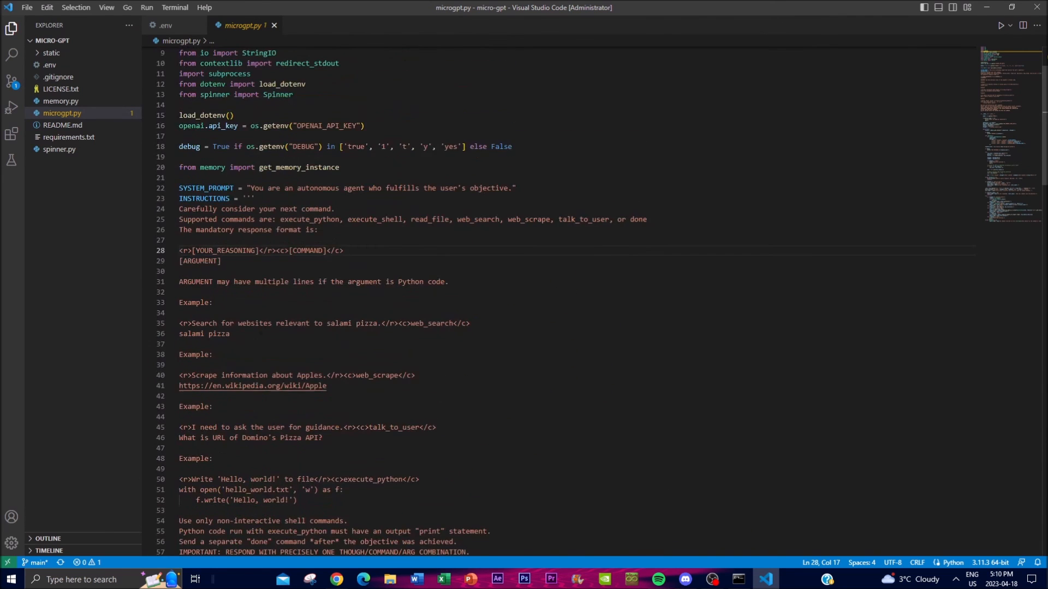
{"action": "mouse_move", "coordinate": [336, 578]}
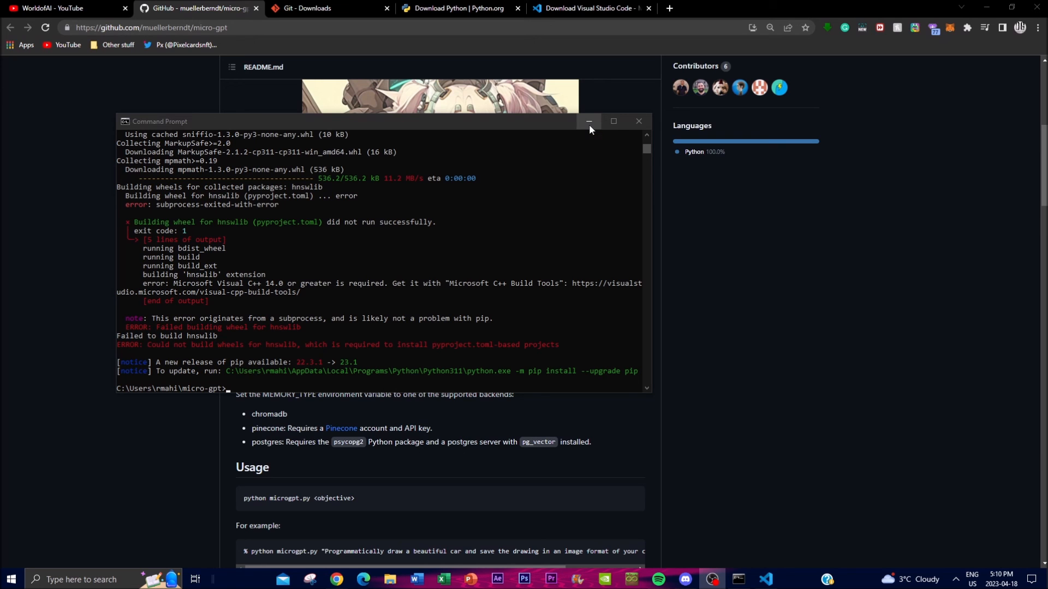
Minimize Command Prompt and scroll the WorldofAI channel page in Chrome.
{"action": "left_click", "coordinate": [588, 121]}
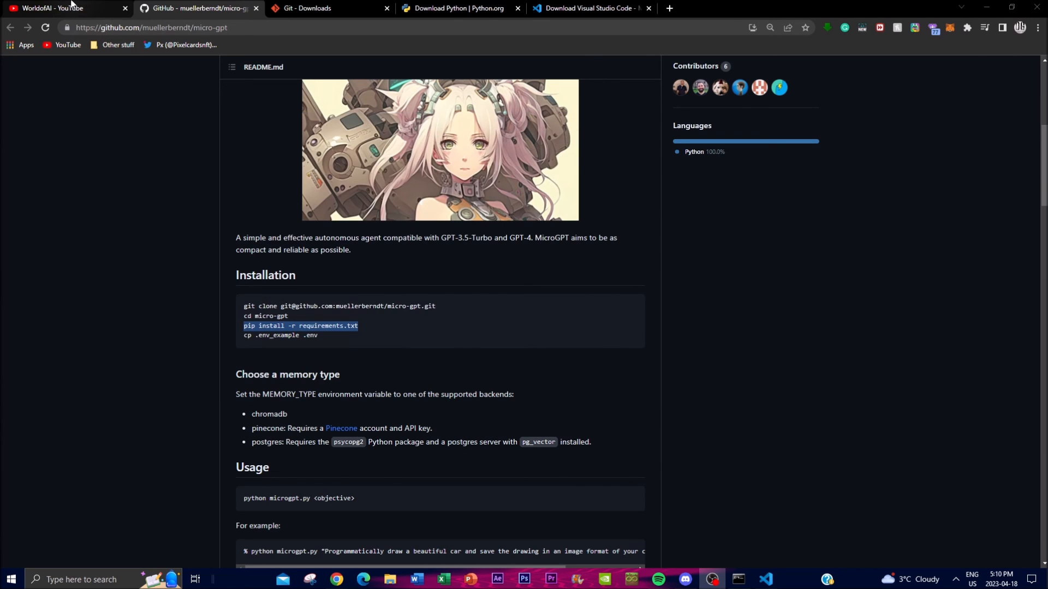
{"action": "left_click", "coordinate": [60, 8]}
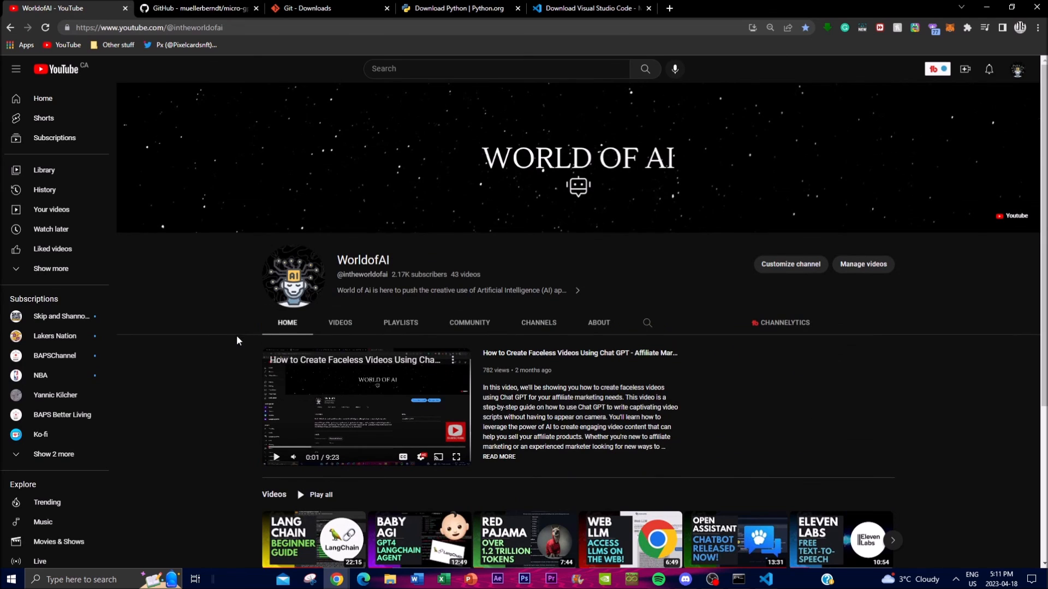
{"action": "scroll", "scroll_direction": "down", "scroll_amount": 3}
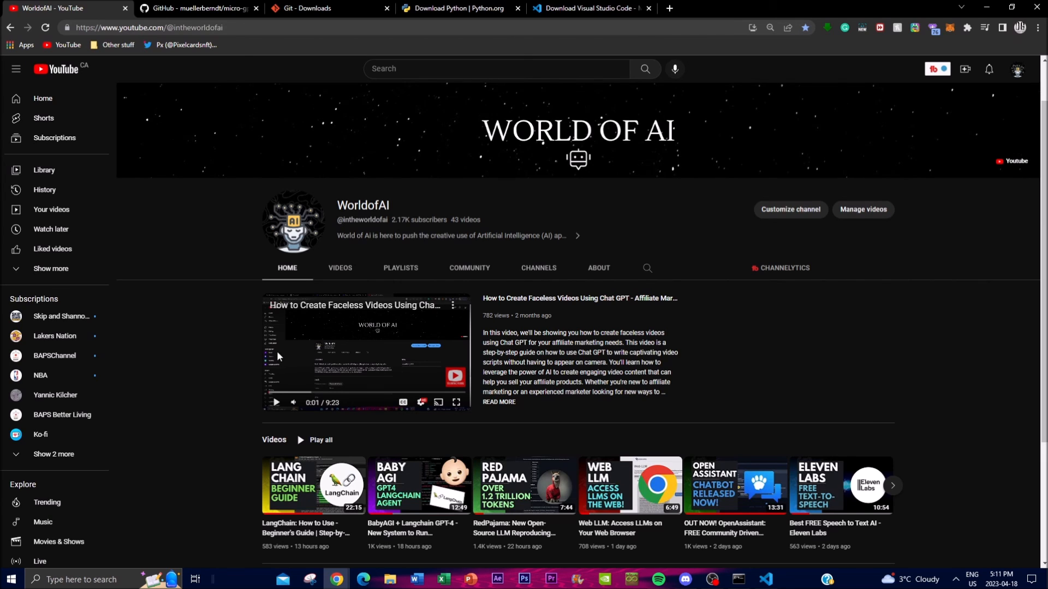
{"action": "mouse_move", "coordinate": [641, 372]}
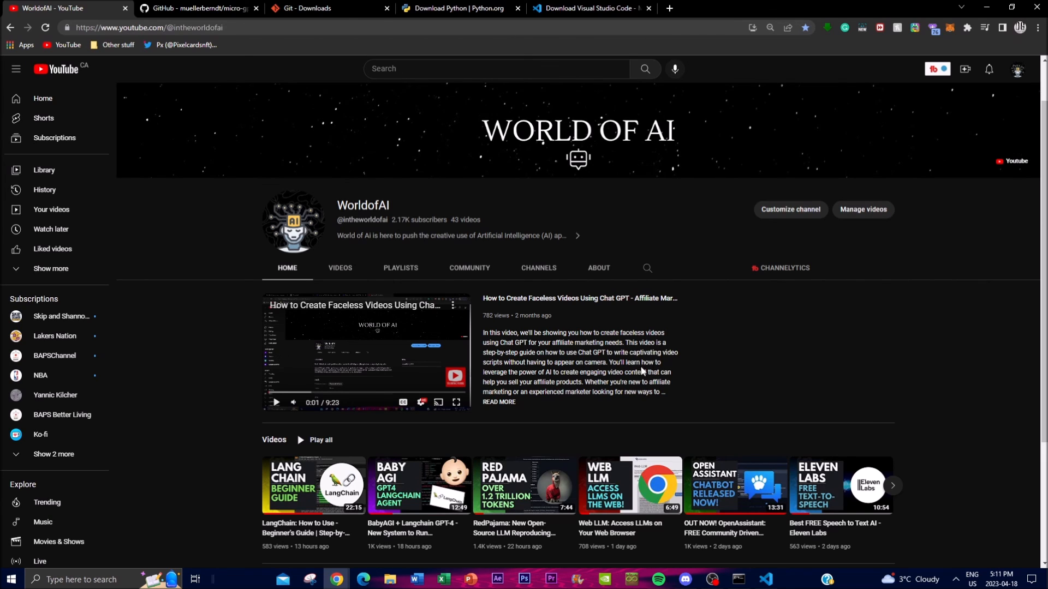
{"action": "mouse_move", "coordinate": [209, 410]}
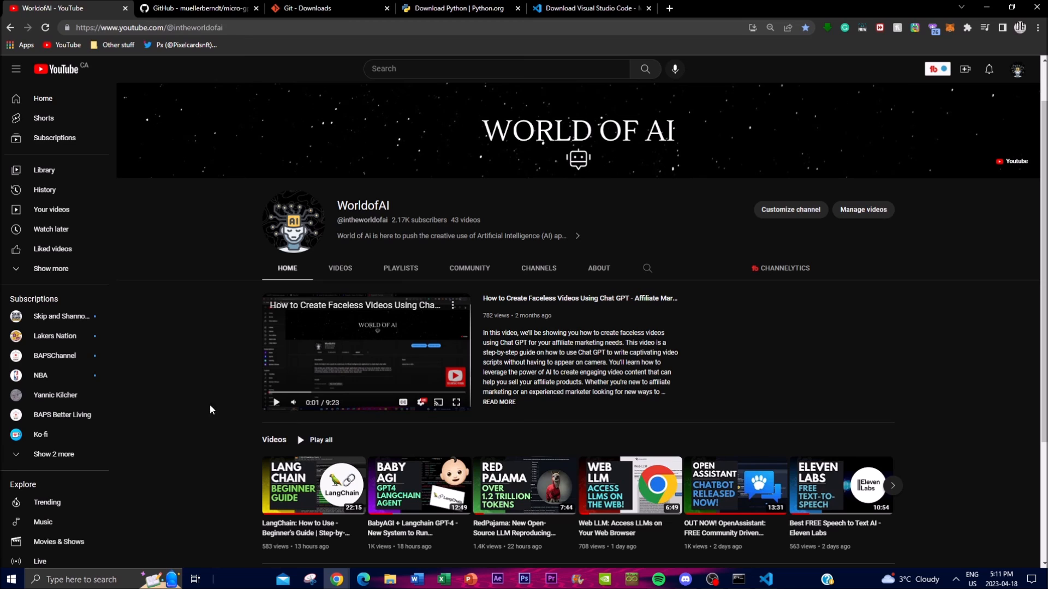
{"action": "mouse_move", "coordinate": [172, 364]}
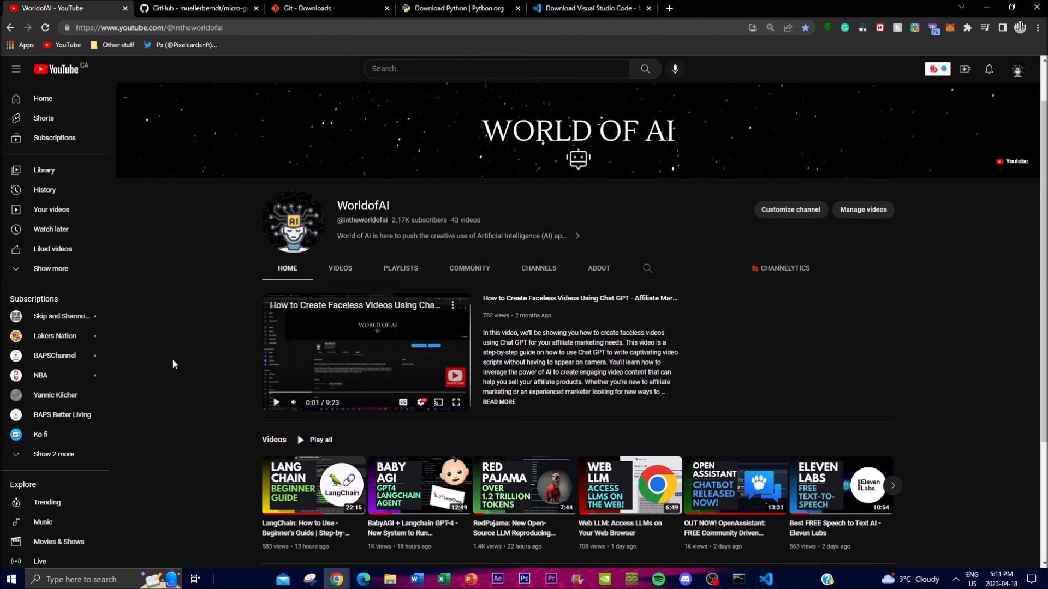
{"action": "mouse_move", "coordinate": [181, 361]}
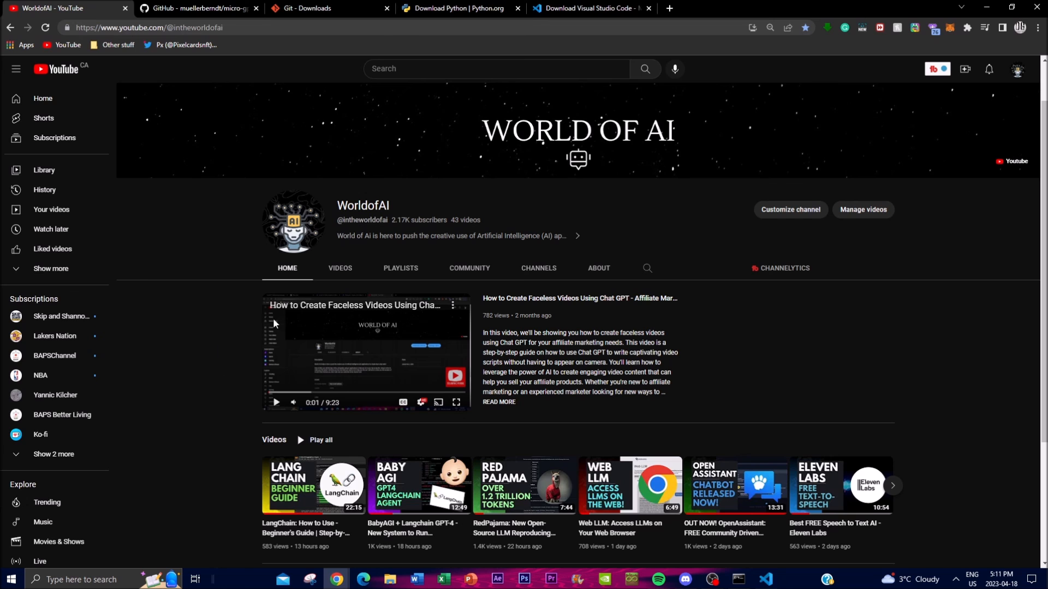
{"action": "mouse_move", "coordinate": [313, 393]}
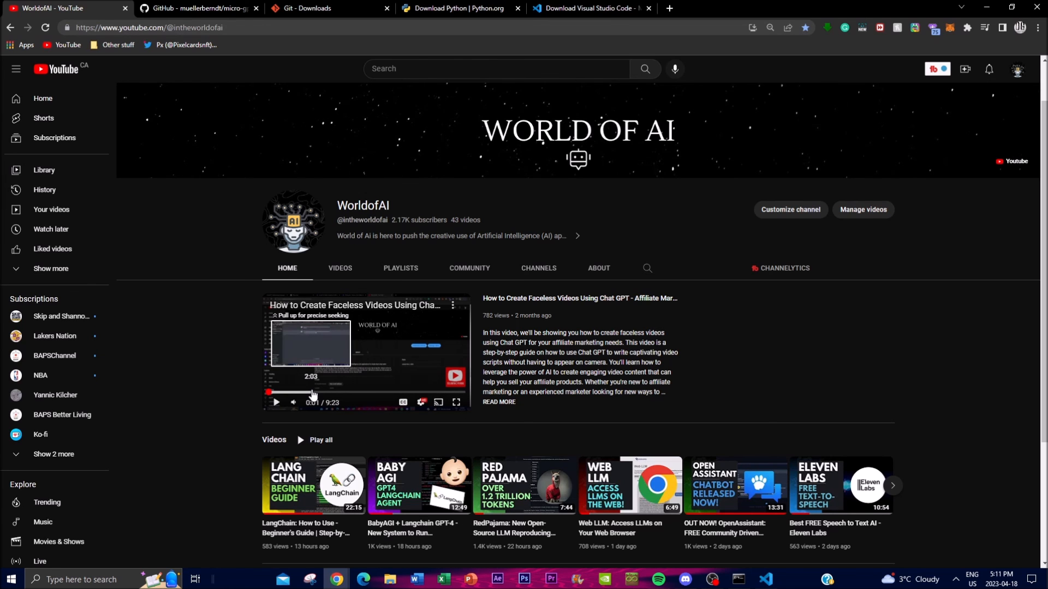